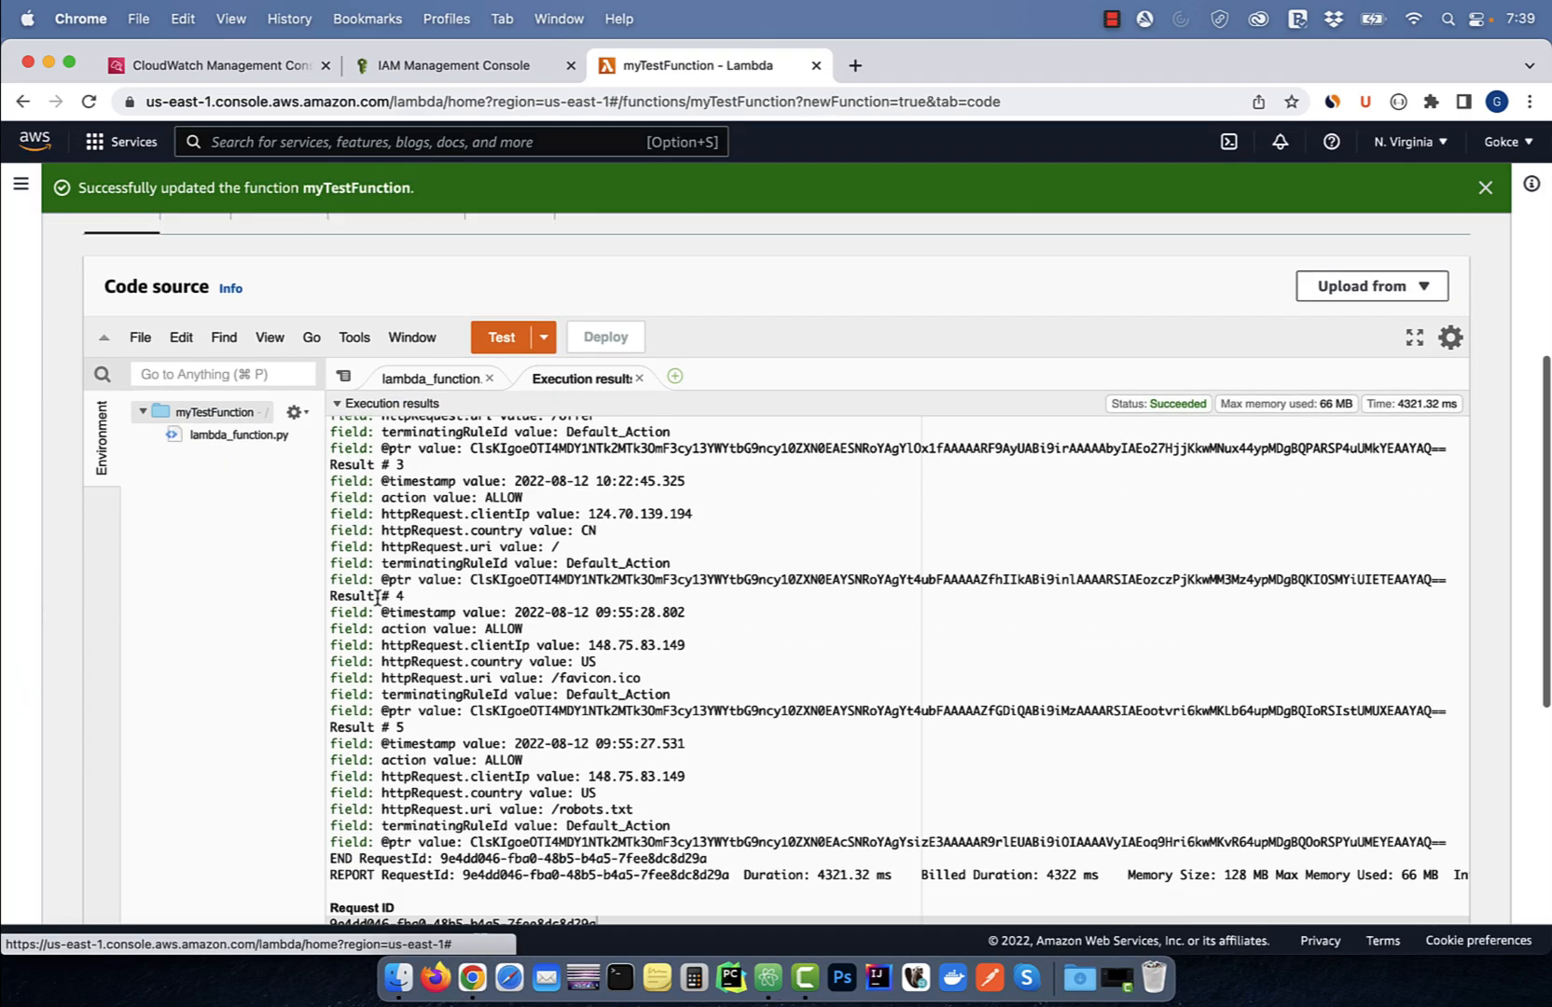
Switch from the Lambda results to the CloudWatch console tab.
left_click(207, 66)
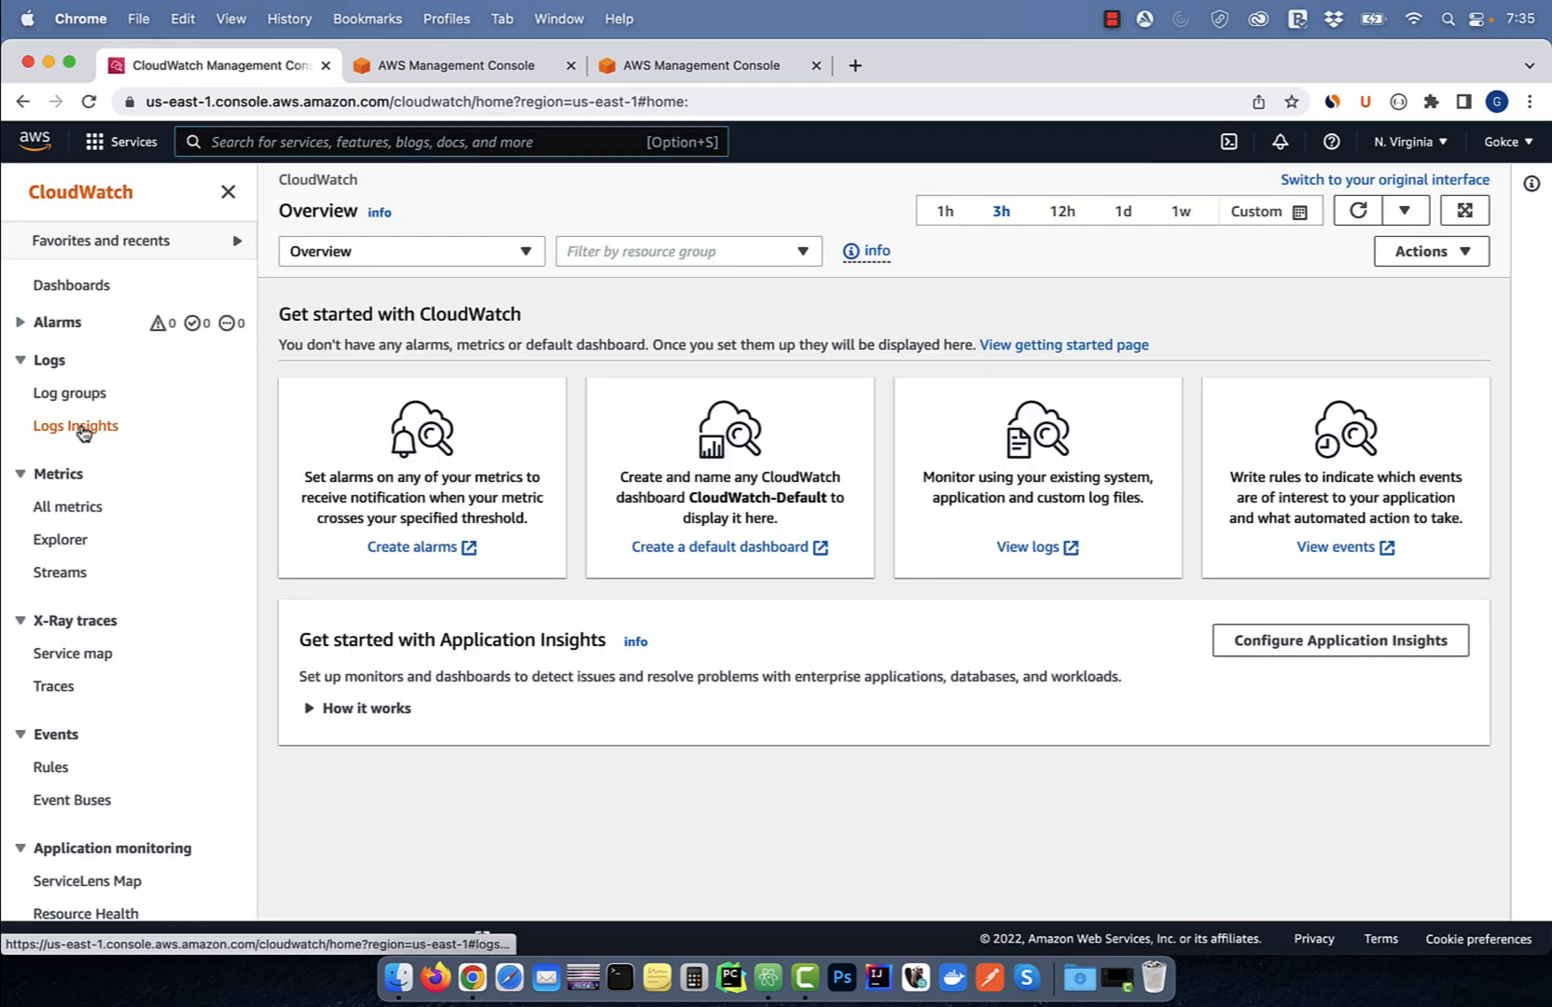
Set up a Logs Insights query over the past 1 day on the aws-waf-logs-test log group.
left_click(76, 425)
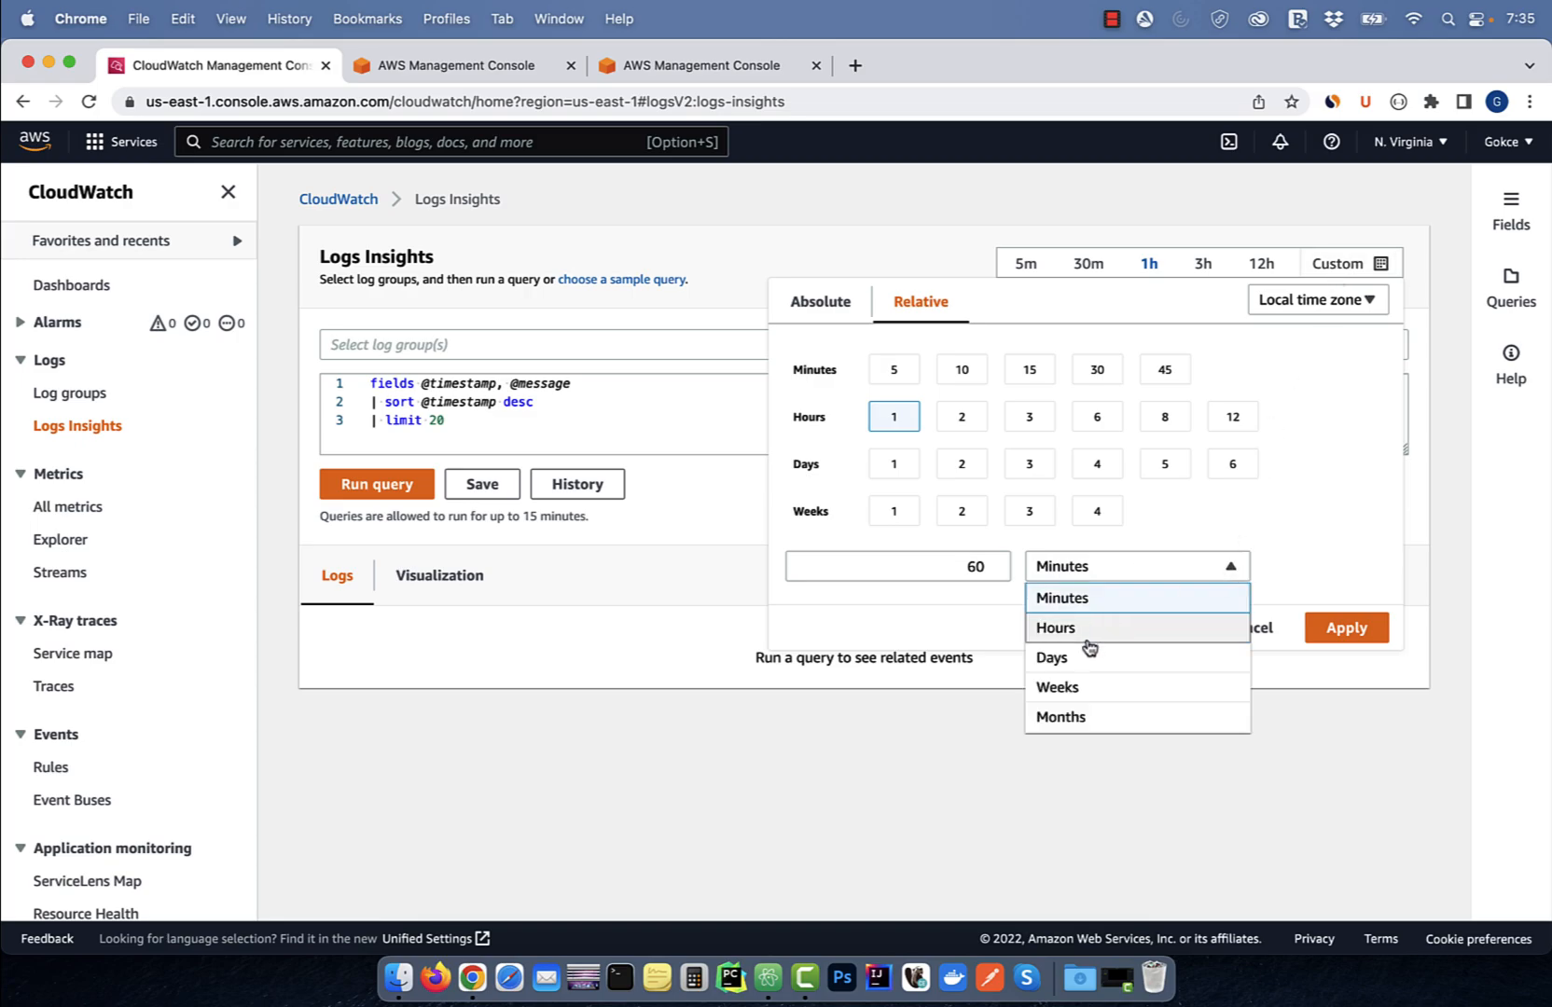
left_click(1345, 627)
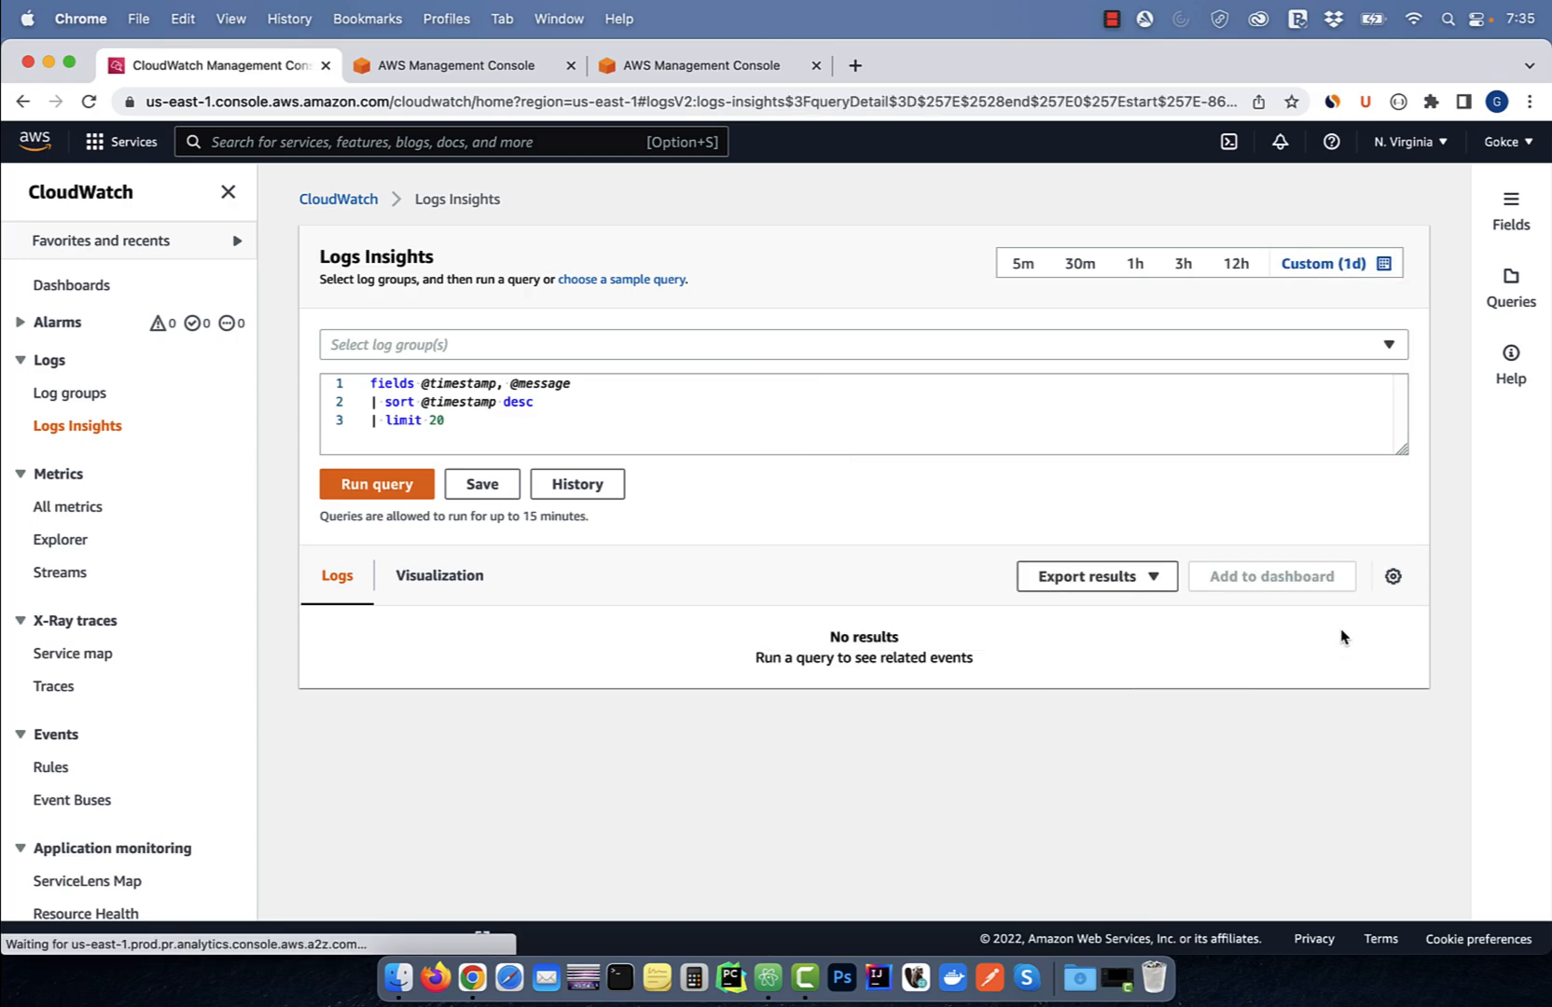
left_click(862, 345)
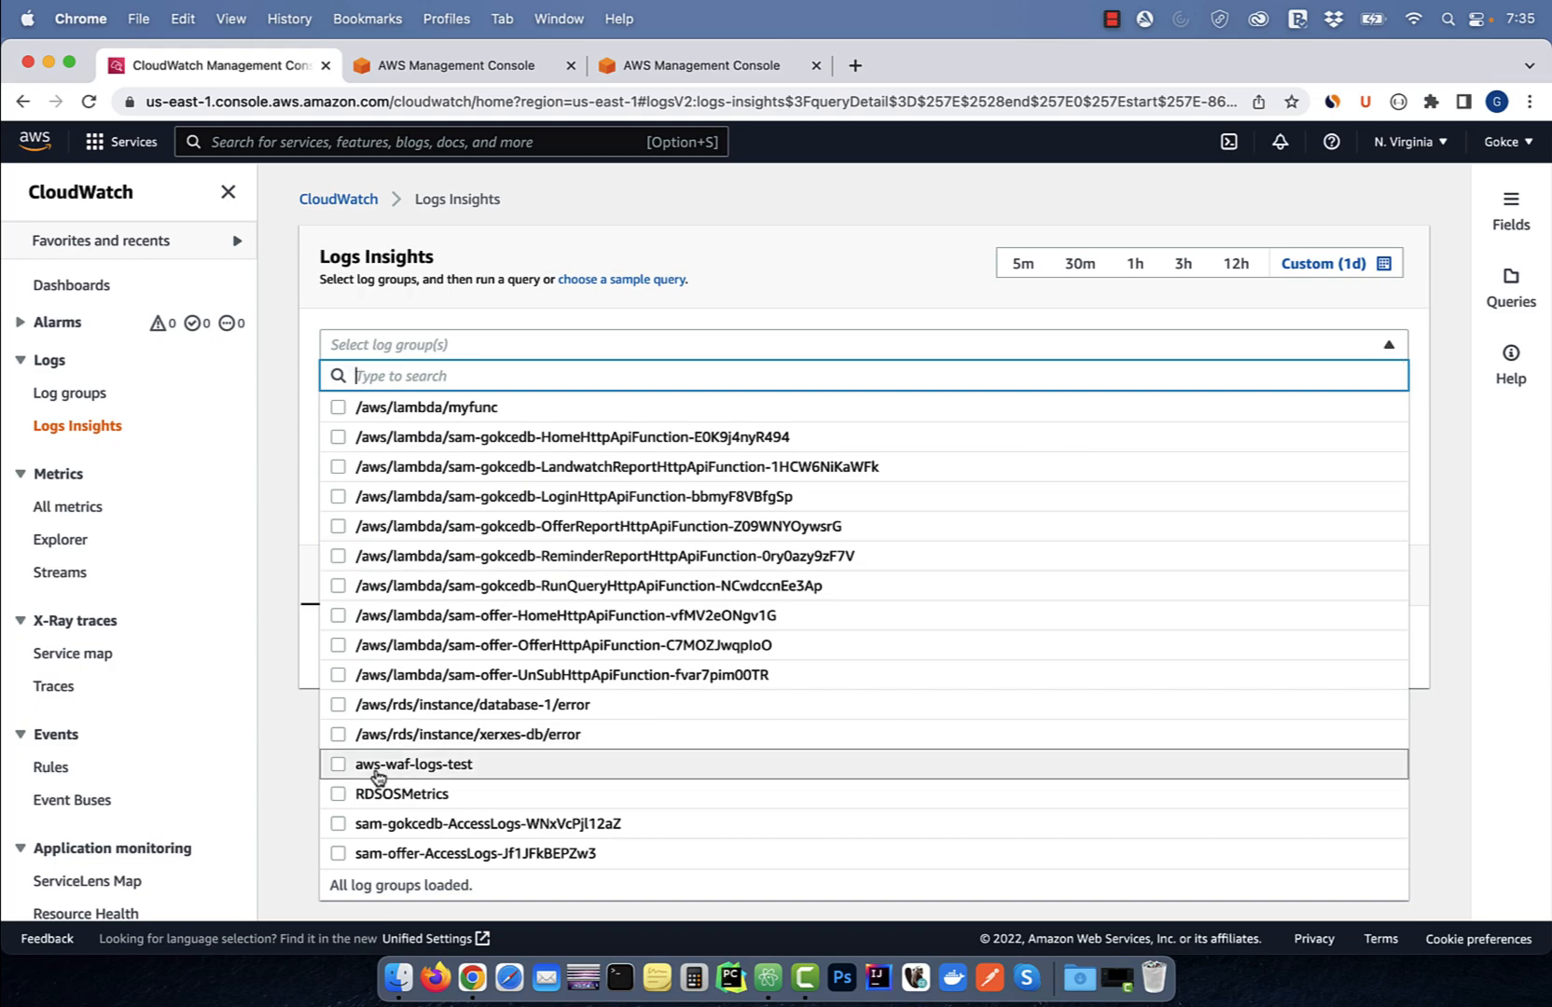
left_click(412, 764)
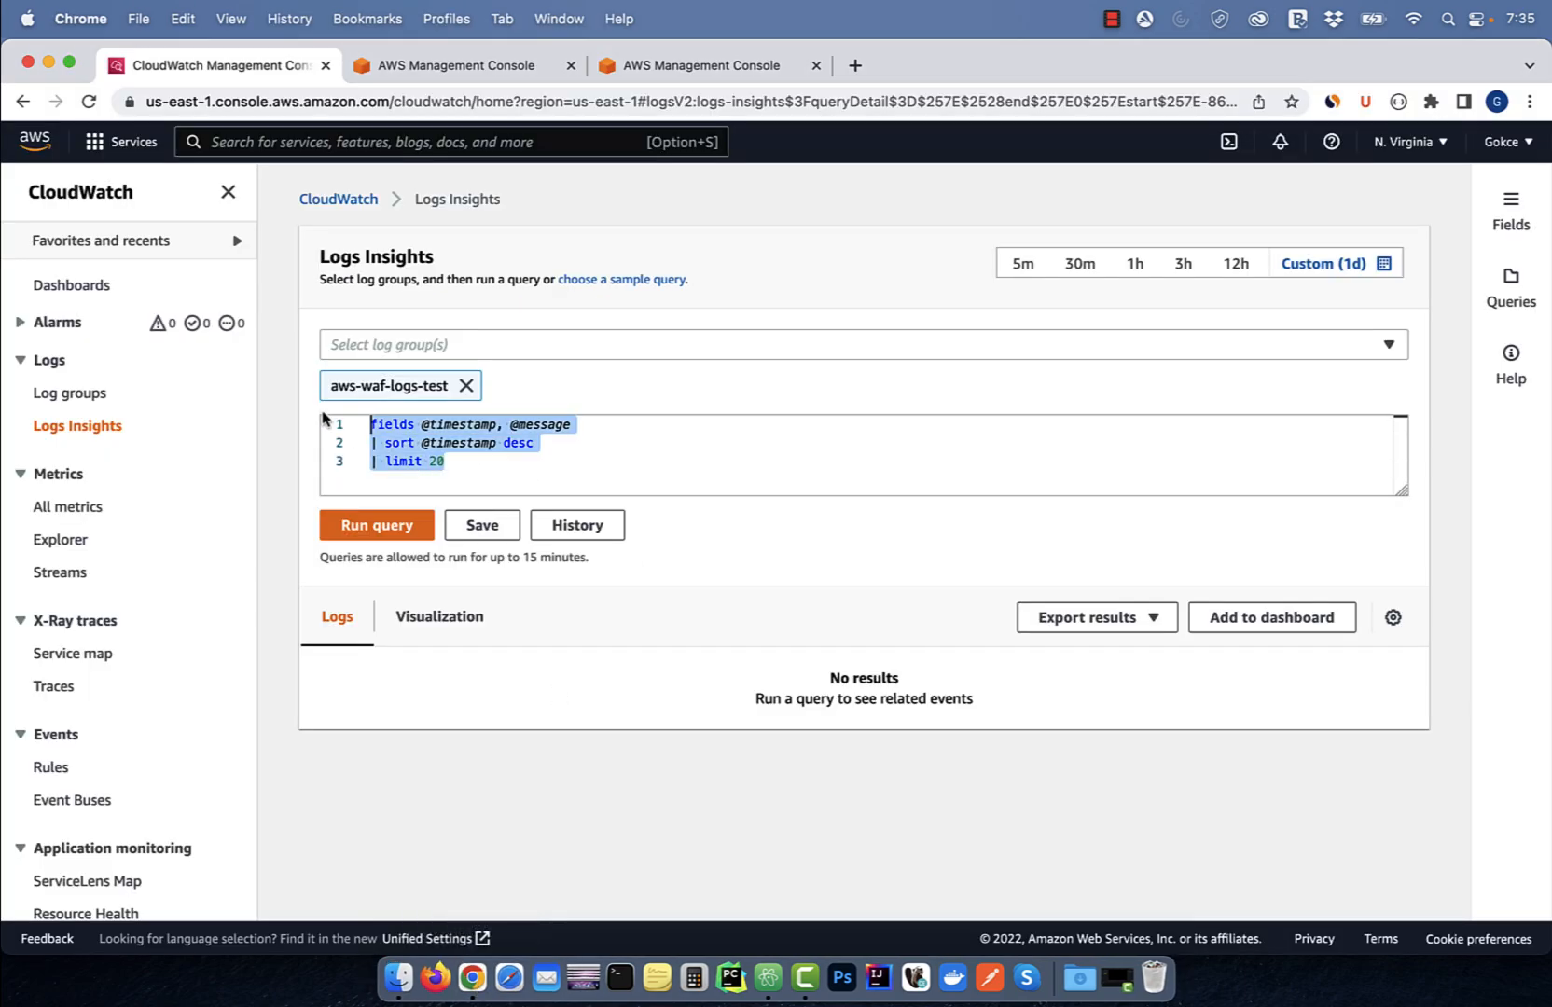
Run the query listing timestamp, action, clientIp, country and uri with LIMIT 5, returning 5 of 402 records.
type("fields @timestamp, action, httpRequest.clientIp, httpRequest.country, httpRequest.uri, terminatingRuleId | sort @timestamp desc | LIMIT 5")
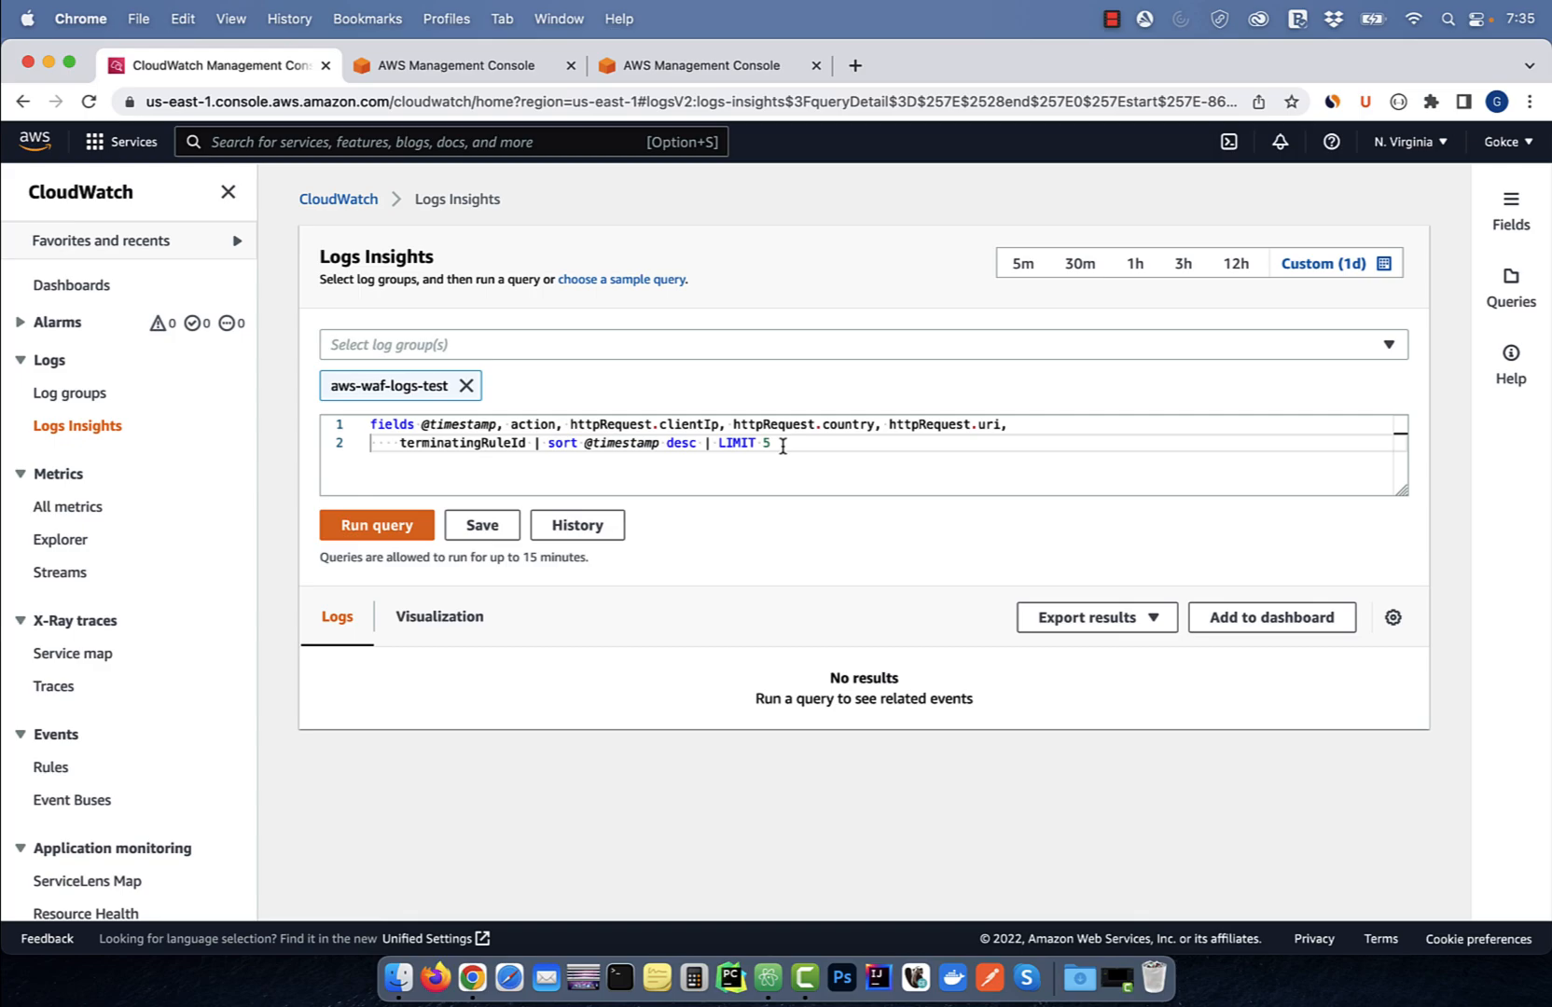
left_click(377, 524)
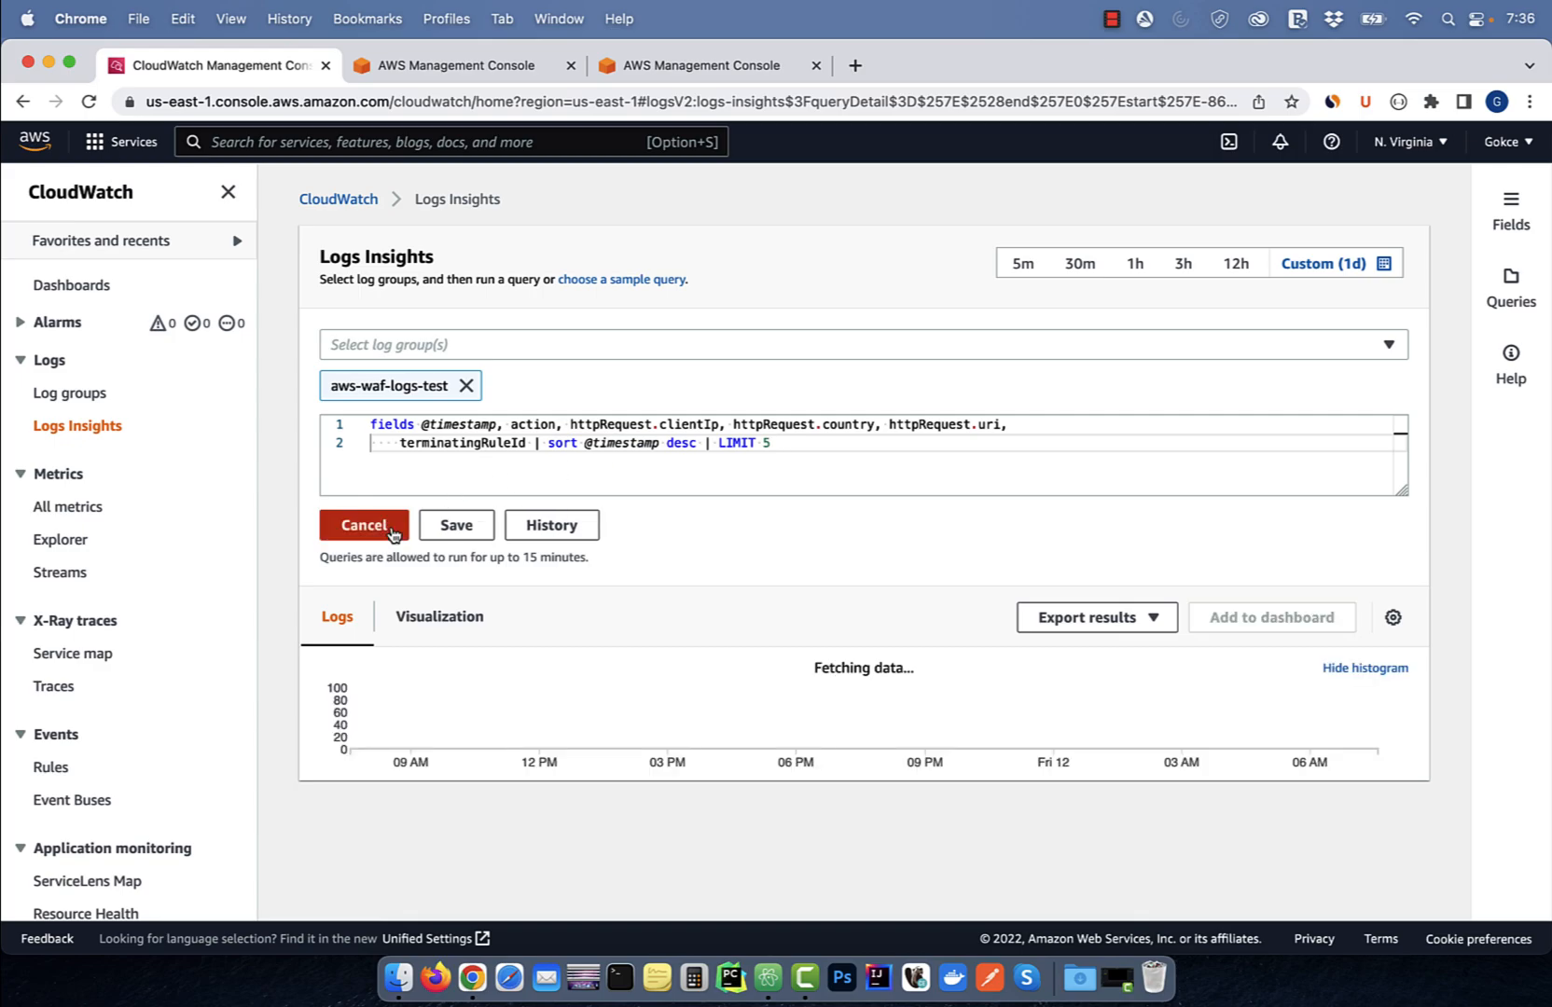
left_click(363, 525)
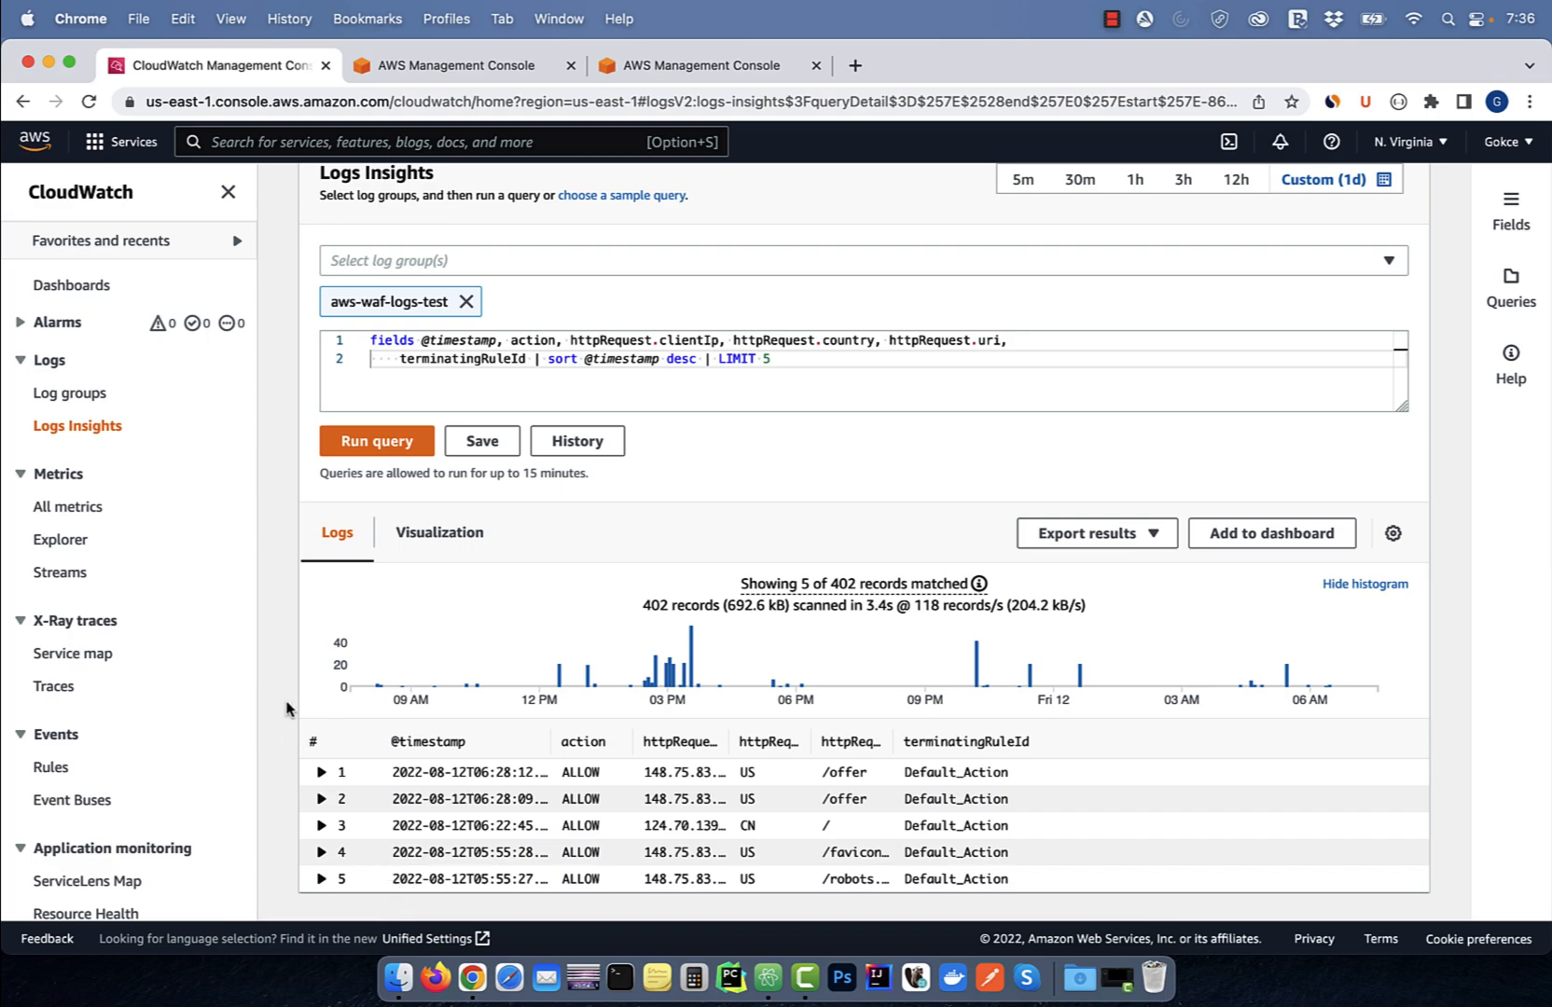
left_click(457, 65)
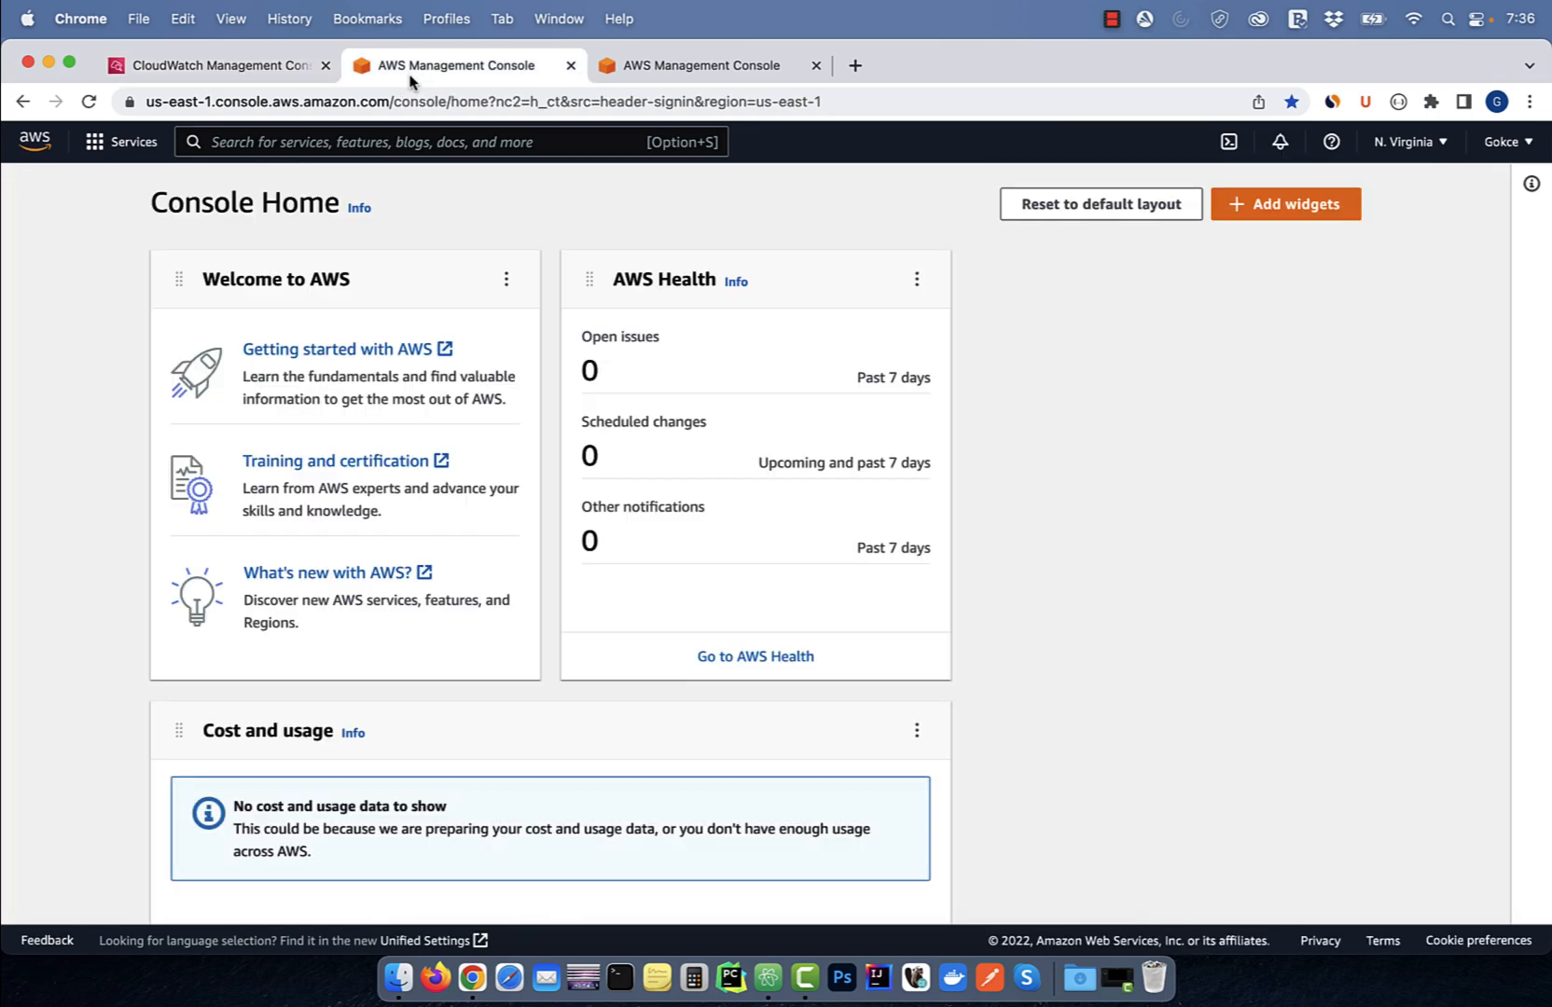
Start a new IAM role trusted by the Lambda service and continue to permissions.
type("iam")
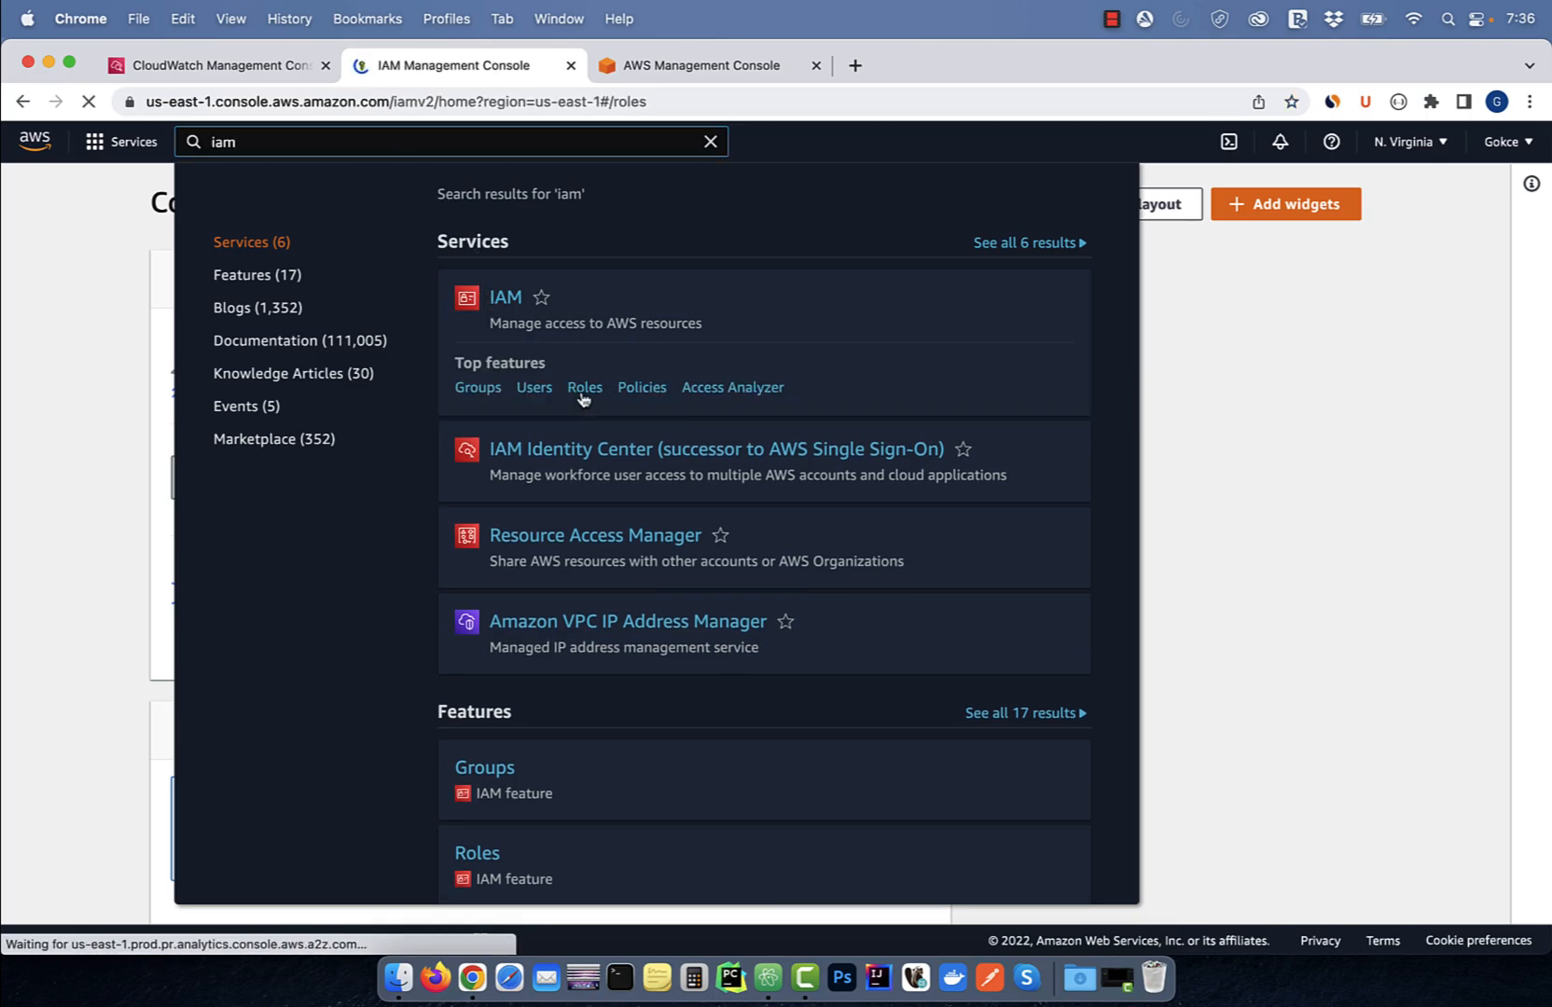
left_click(1386, 261)
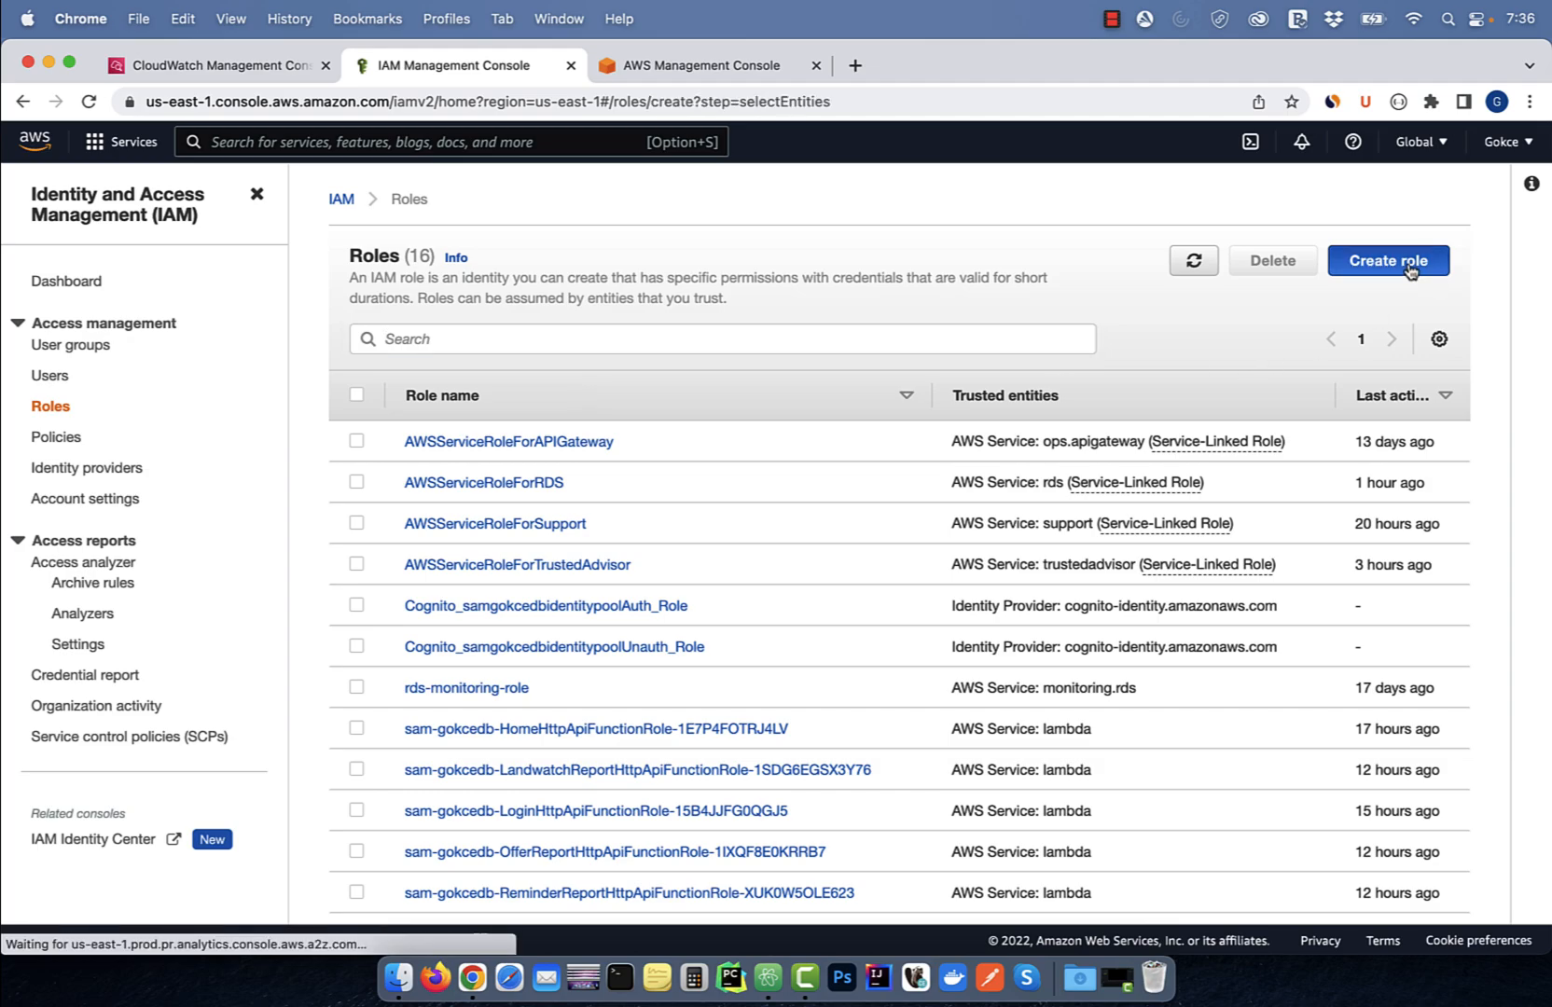
left_click(1385, 261)
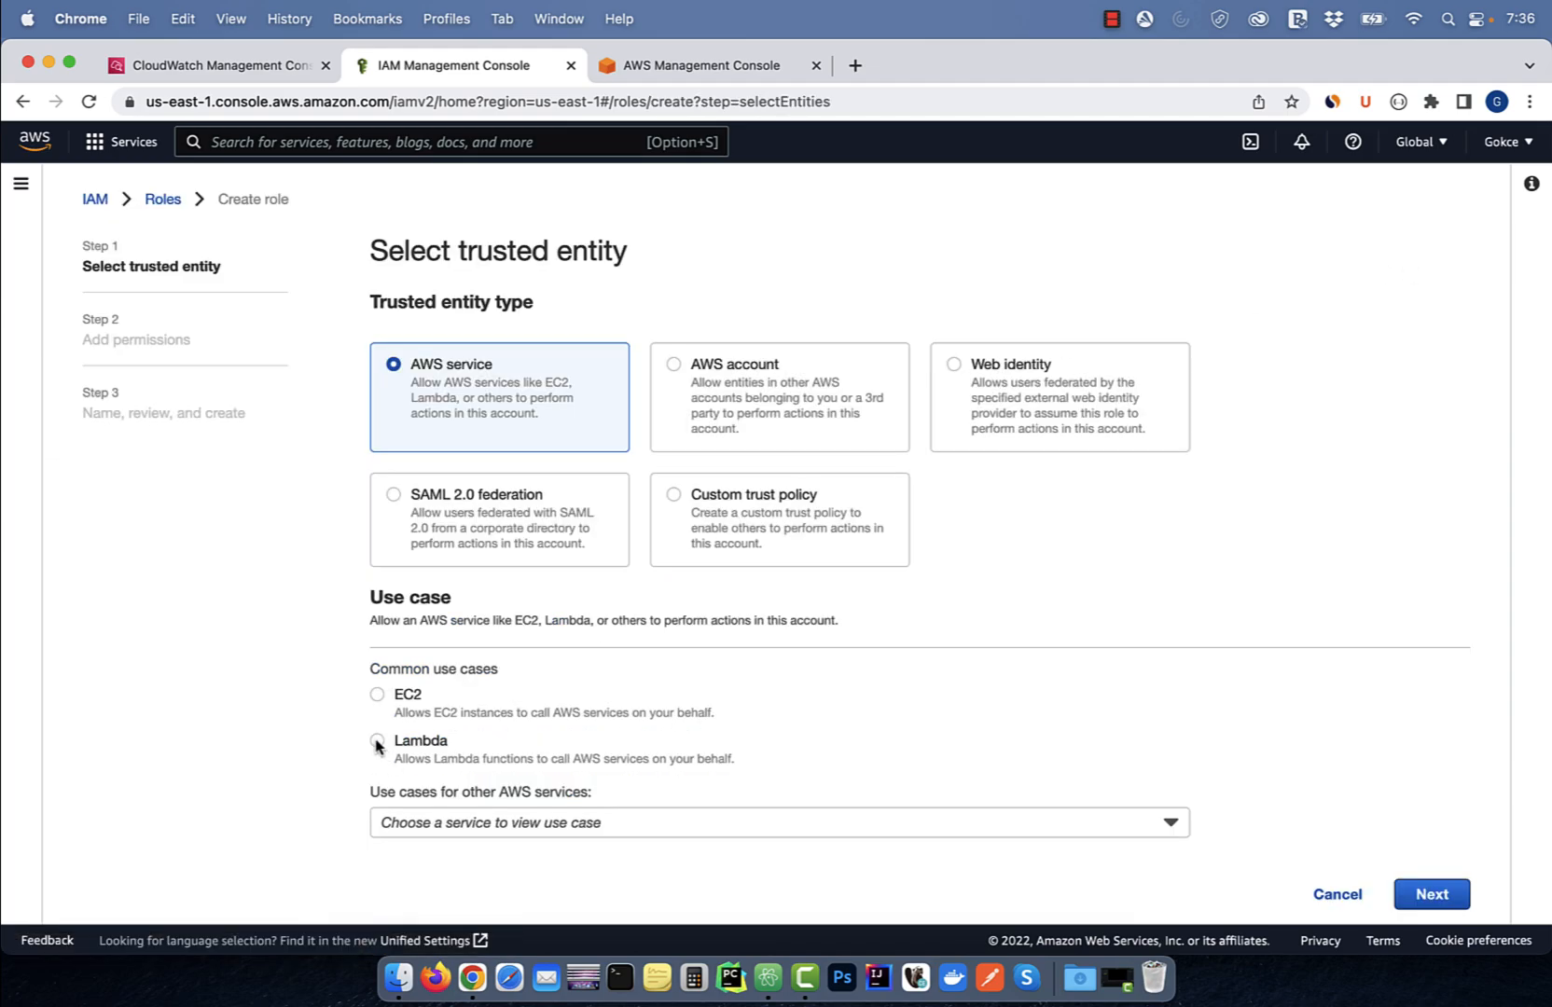
left_click(377, 740)
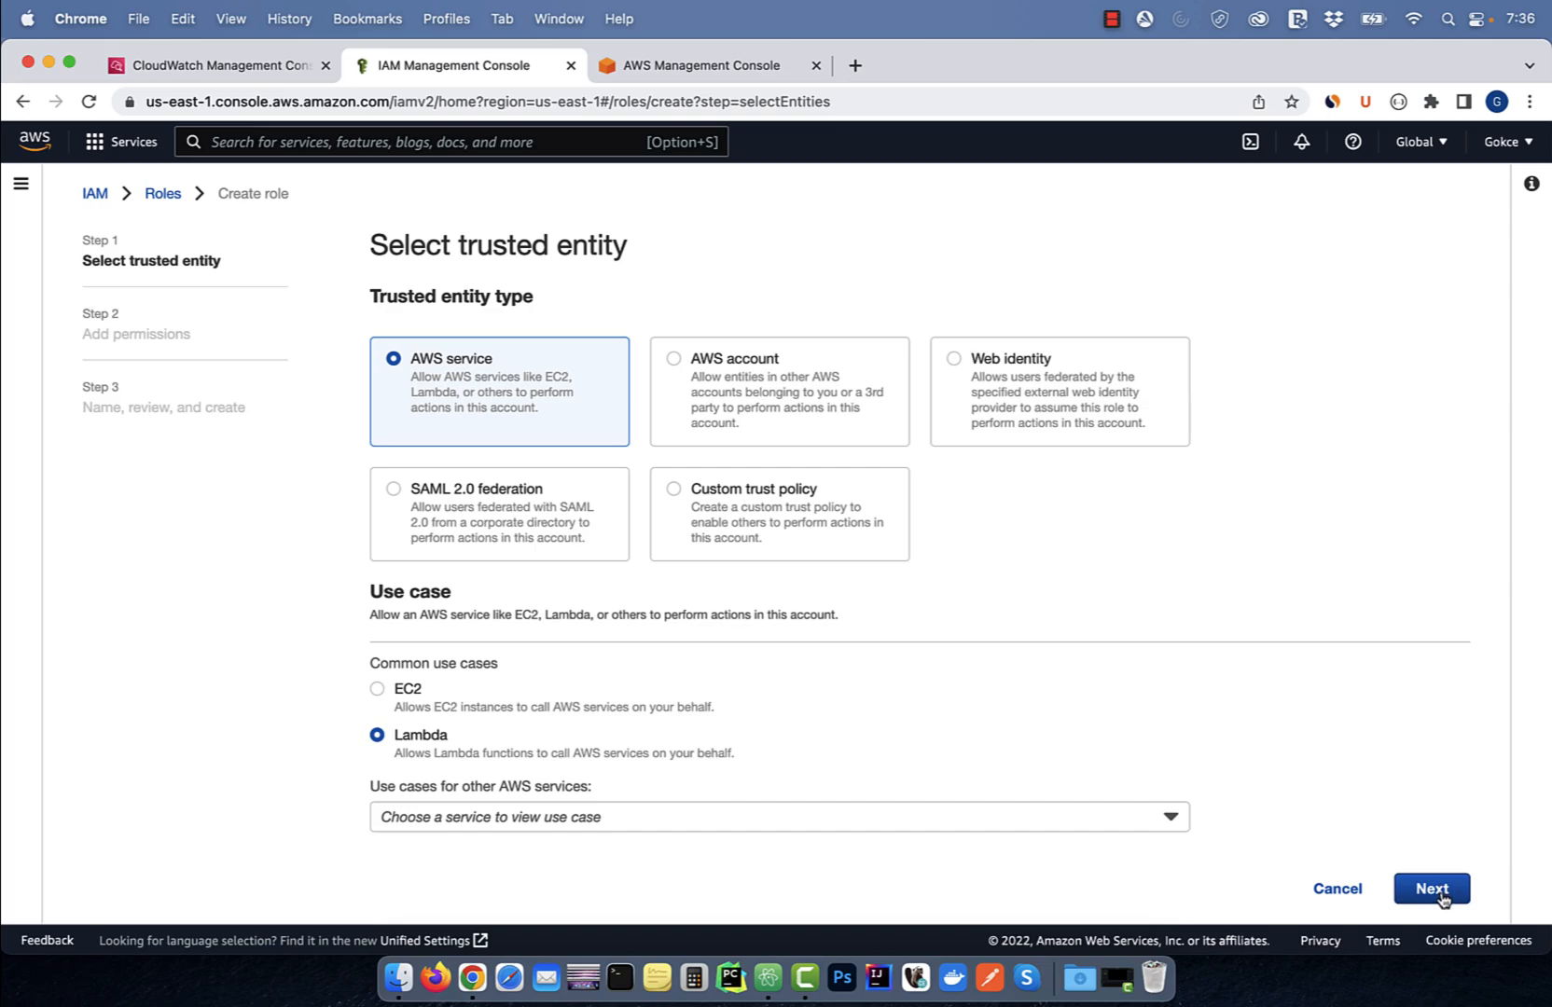
left_click(1430, 888)
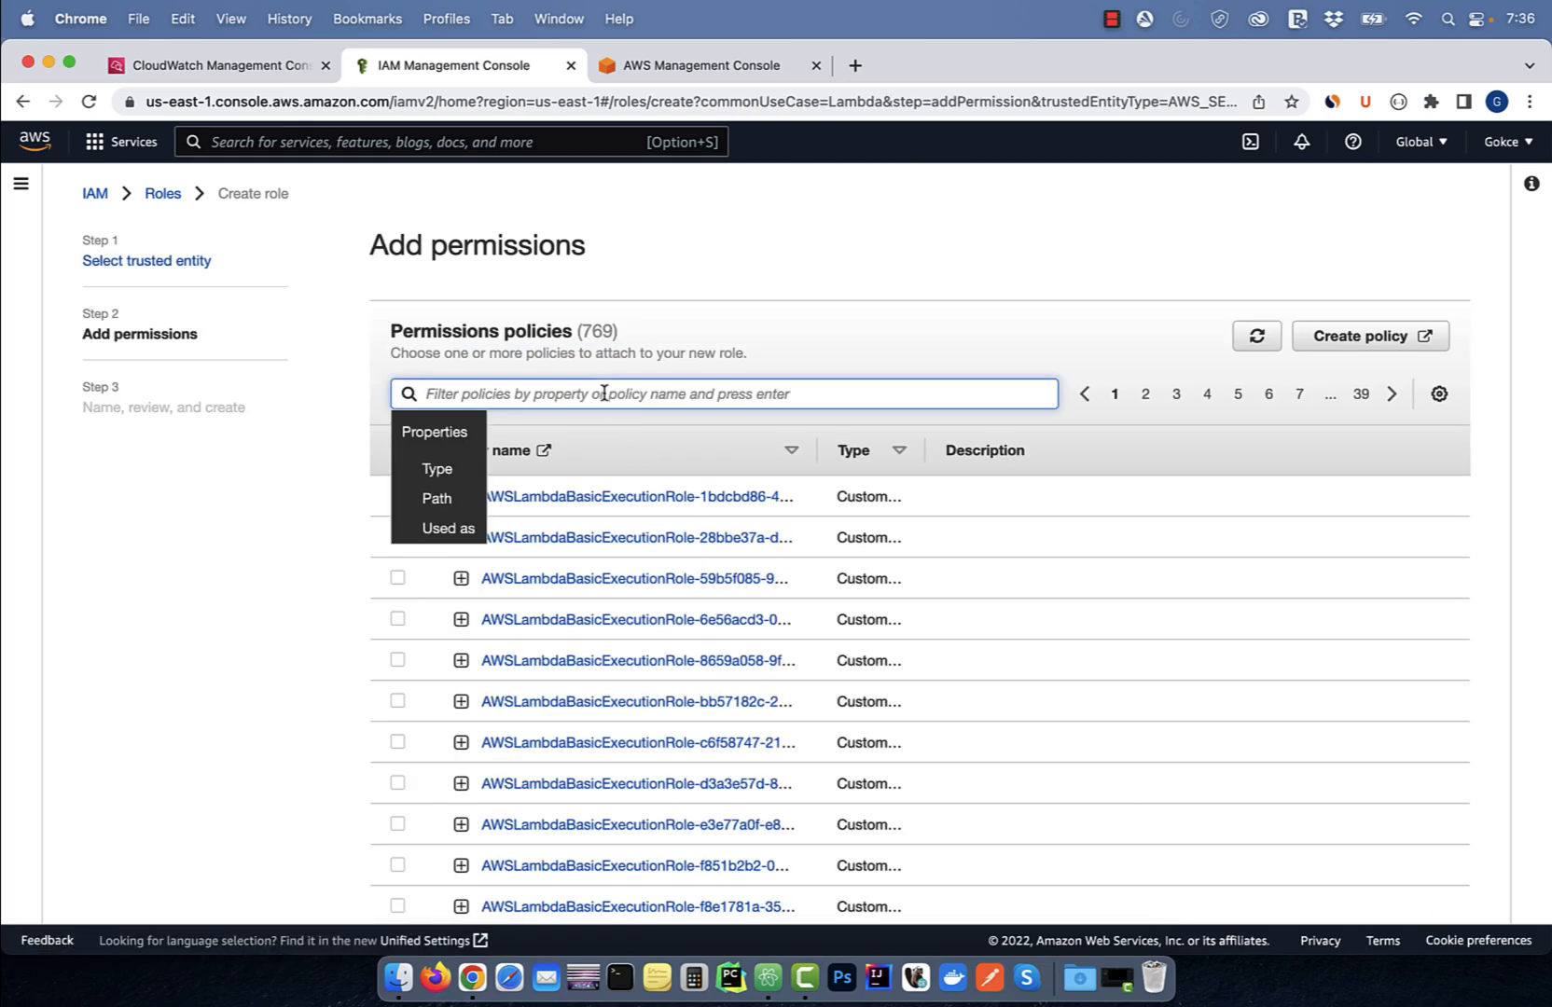
Attach the matching CloudWatch policy and name the role LambdaCloudWatchFullAccessRole.
type("cloudwatch")
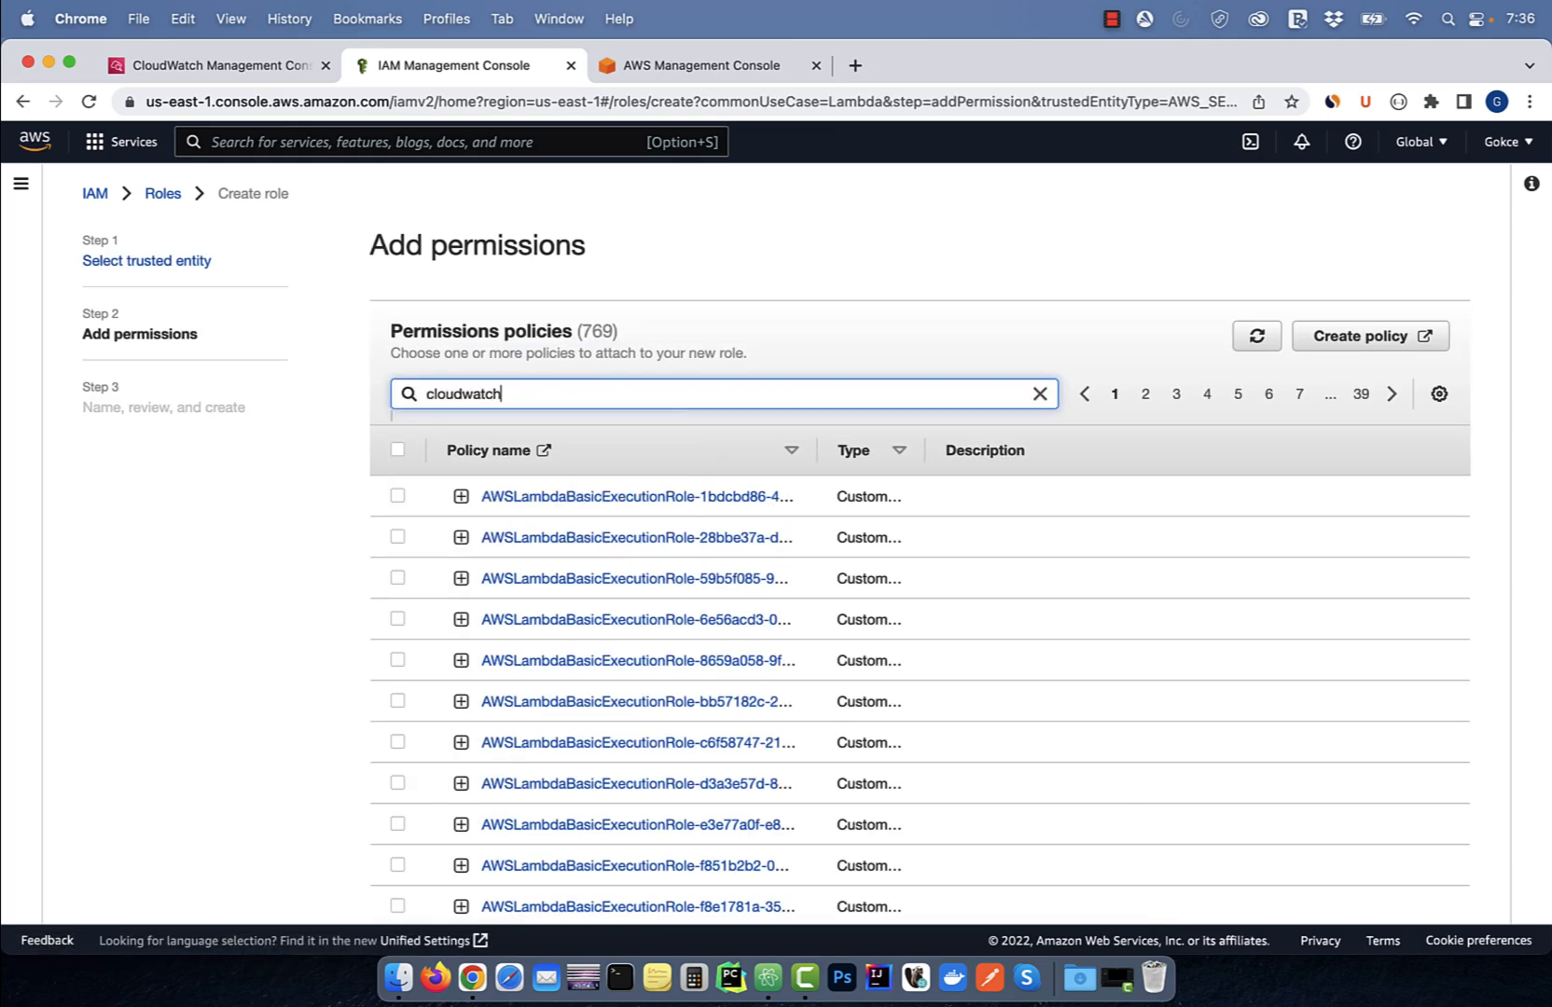
left_click(397, 742)
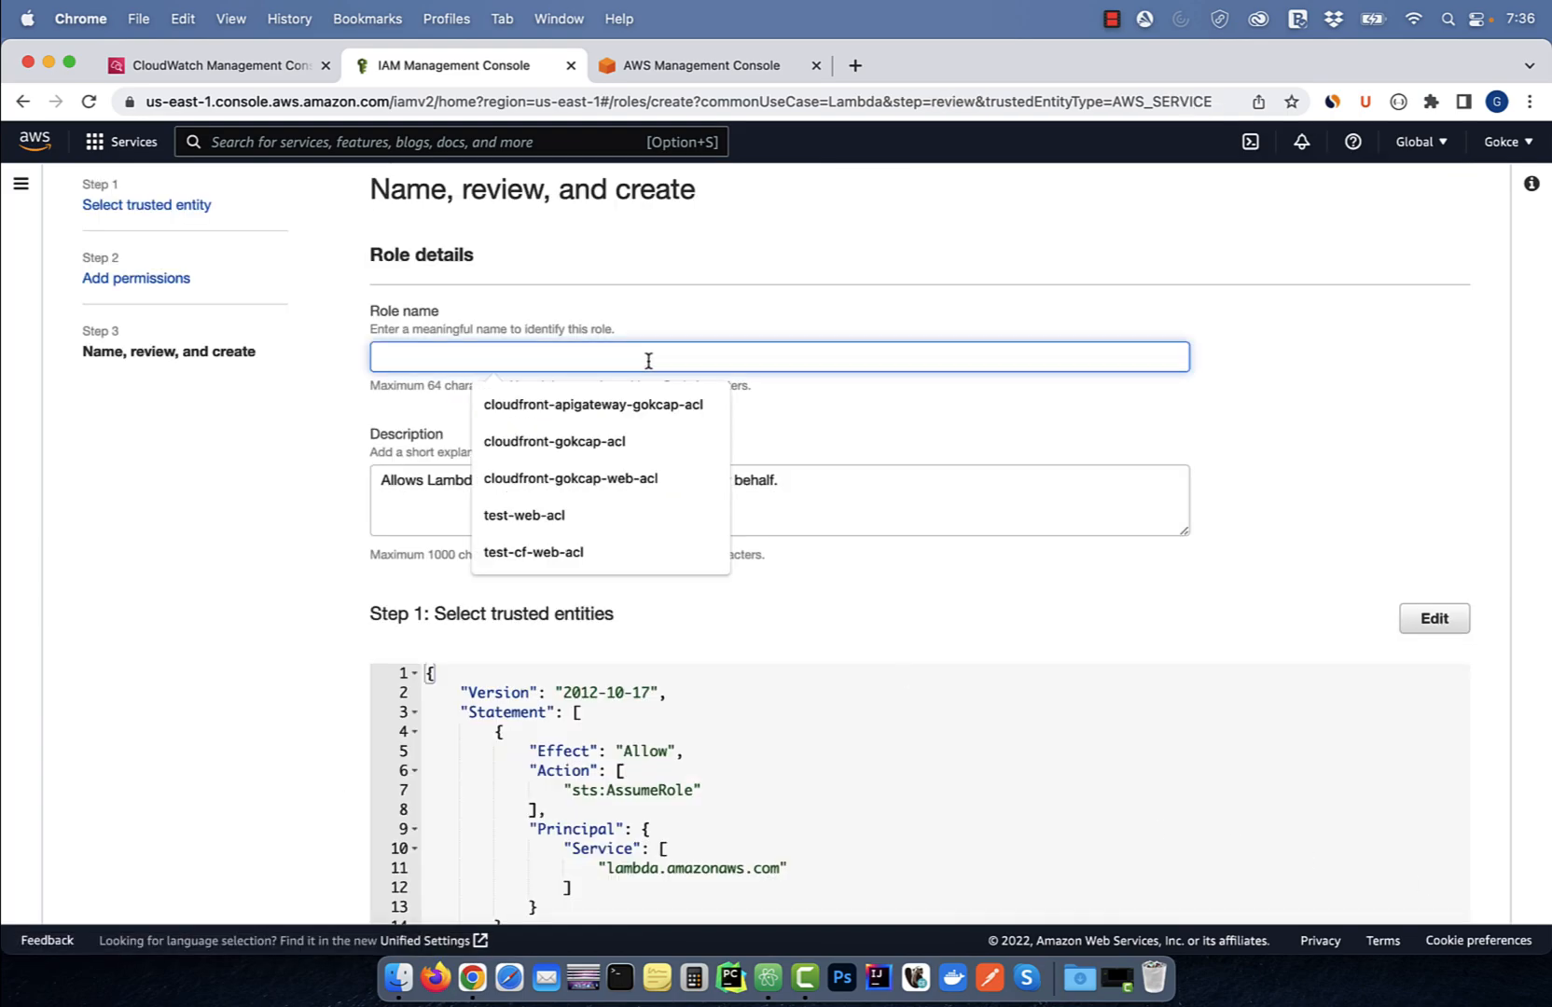
type("LambdaCloudWatchFullAcc")
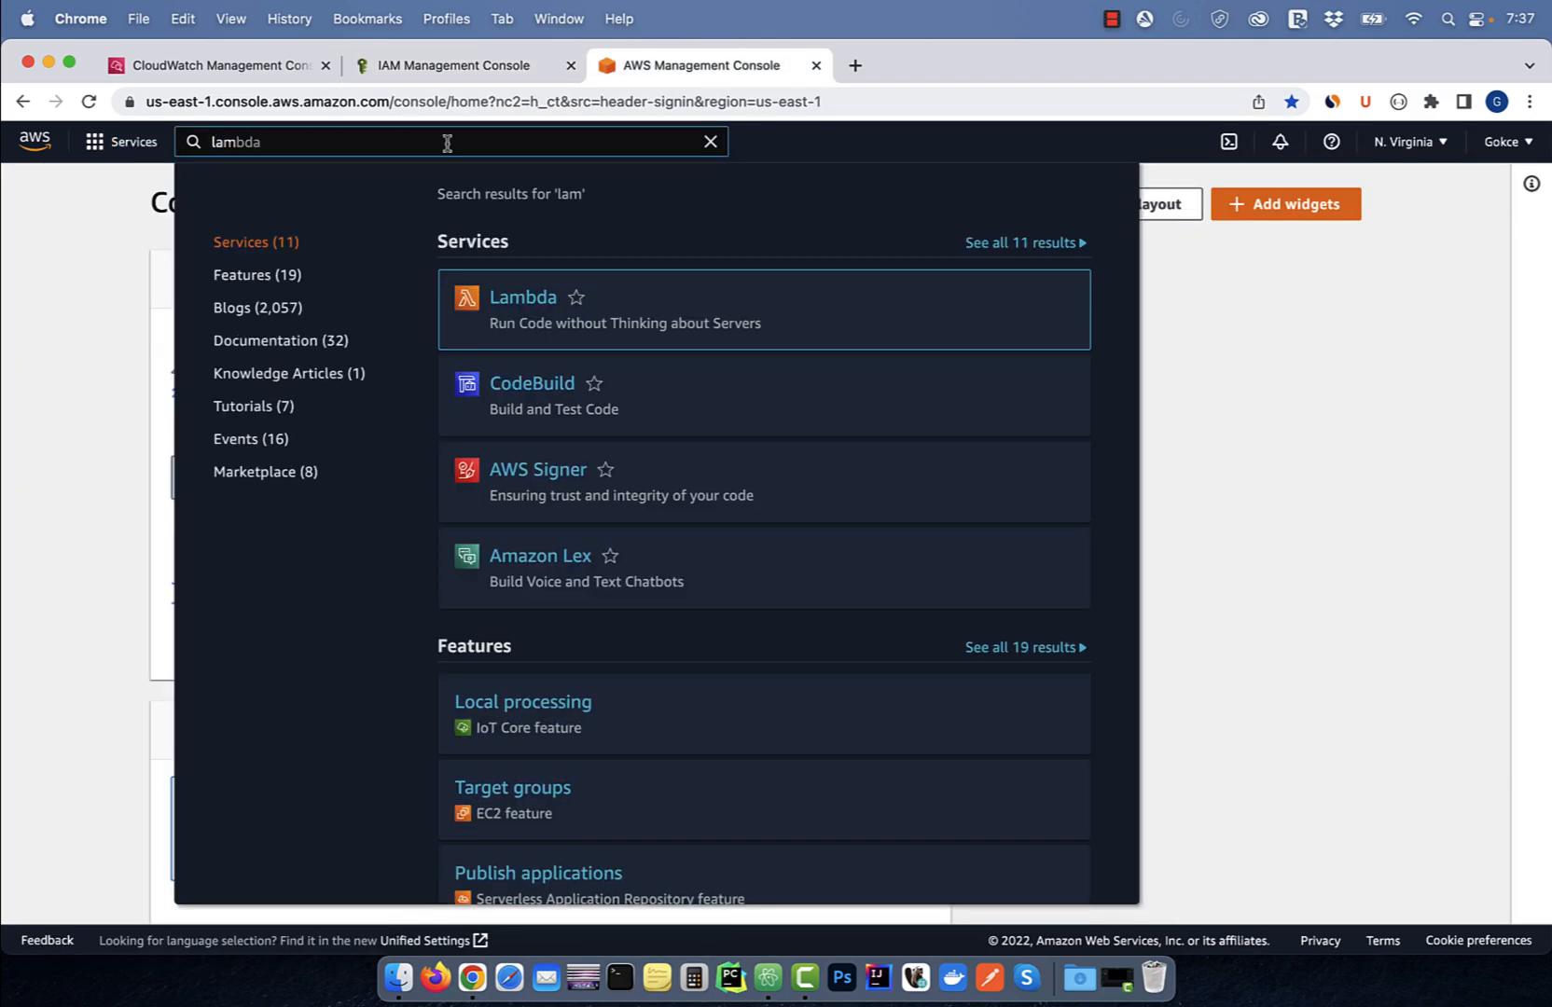
Define the Lambda function myTestFunction on Python 3.9 using the existing LambdaCloudWatchFullAccessRole role.
left_click(522, 296)
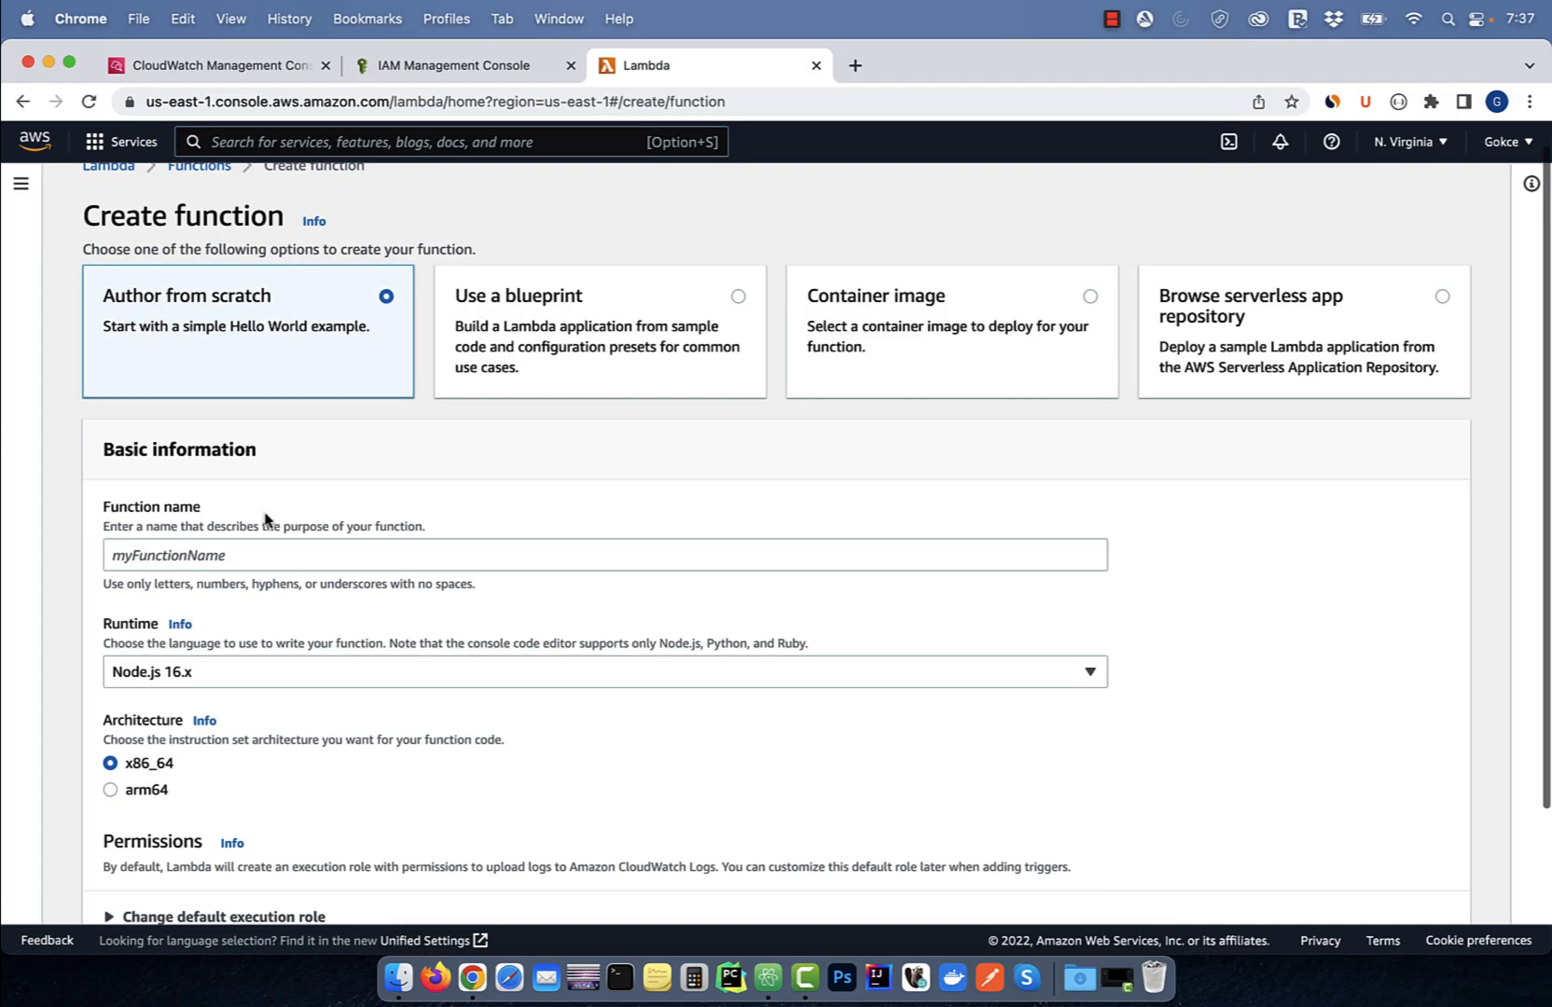
type("myTestFunction")
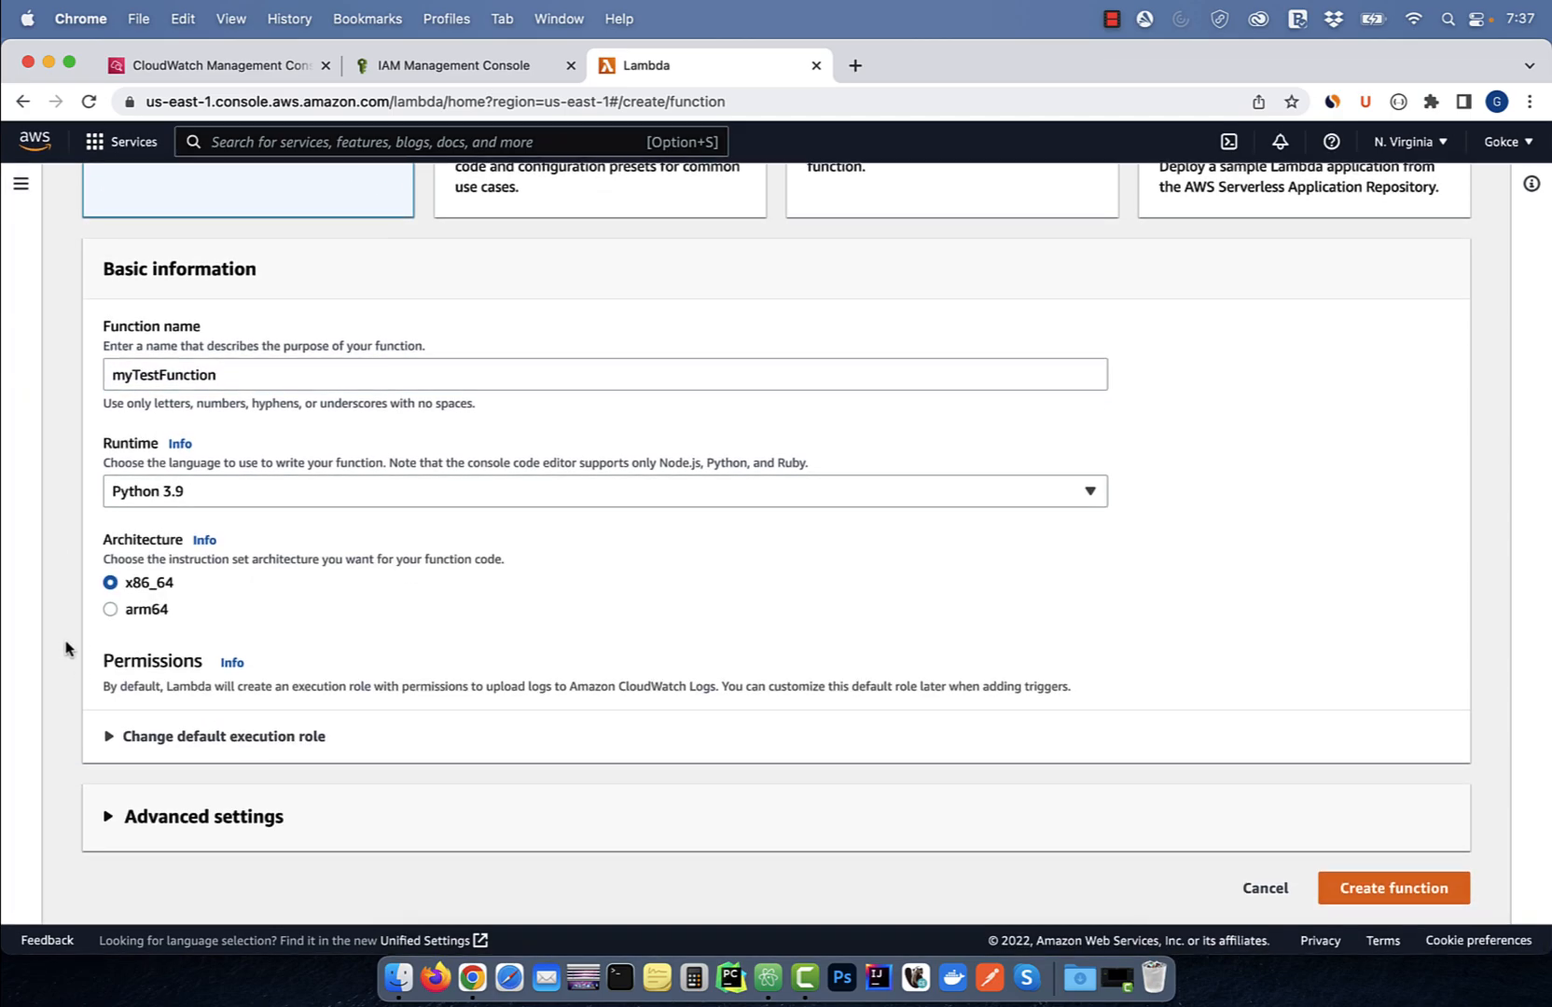
left_click(224, 737)
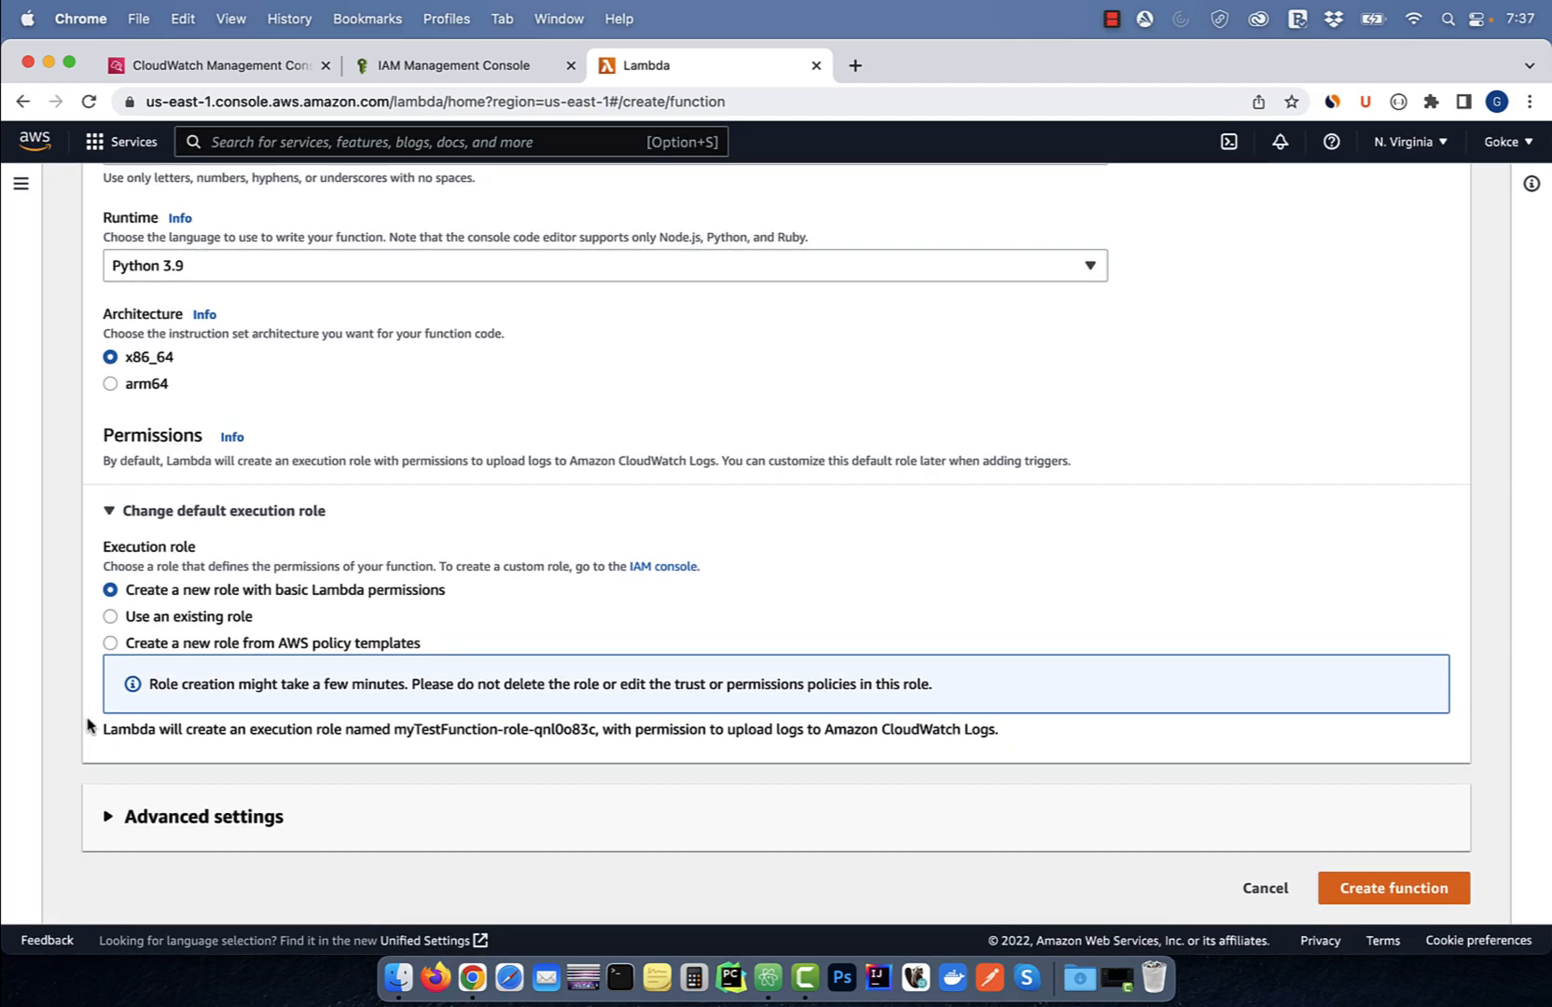
left_click(110, 616)
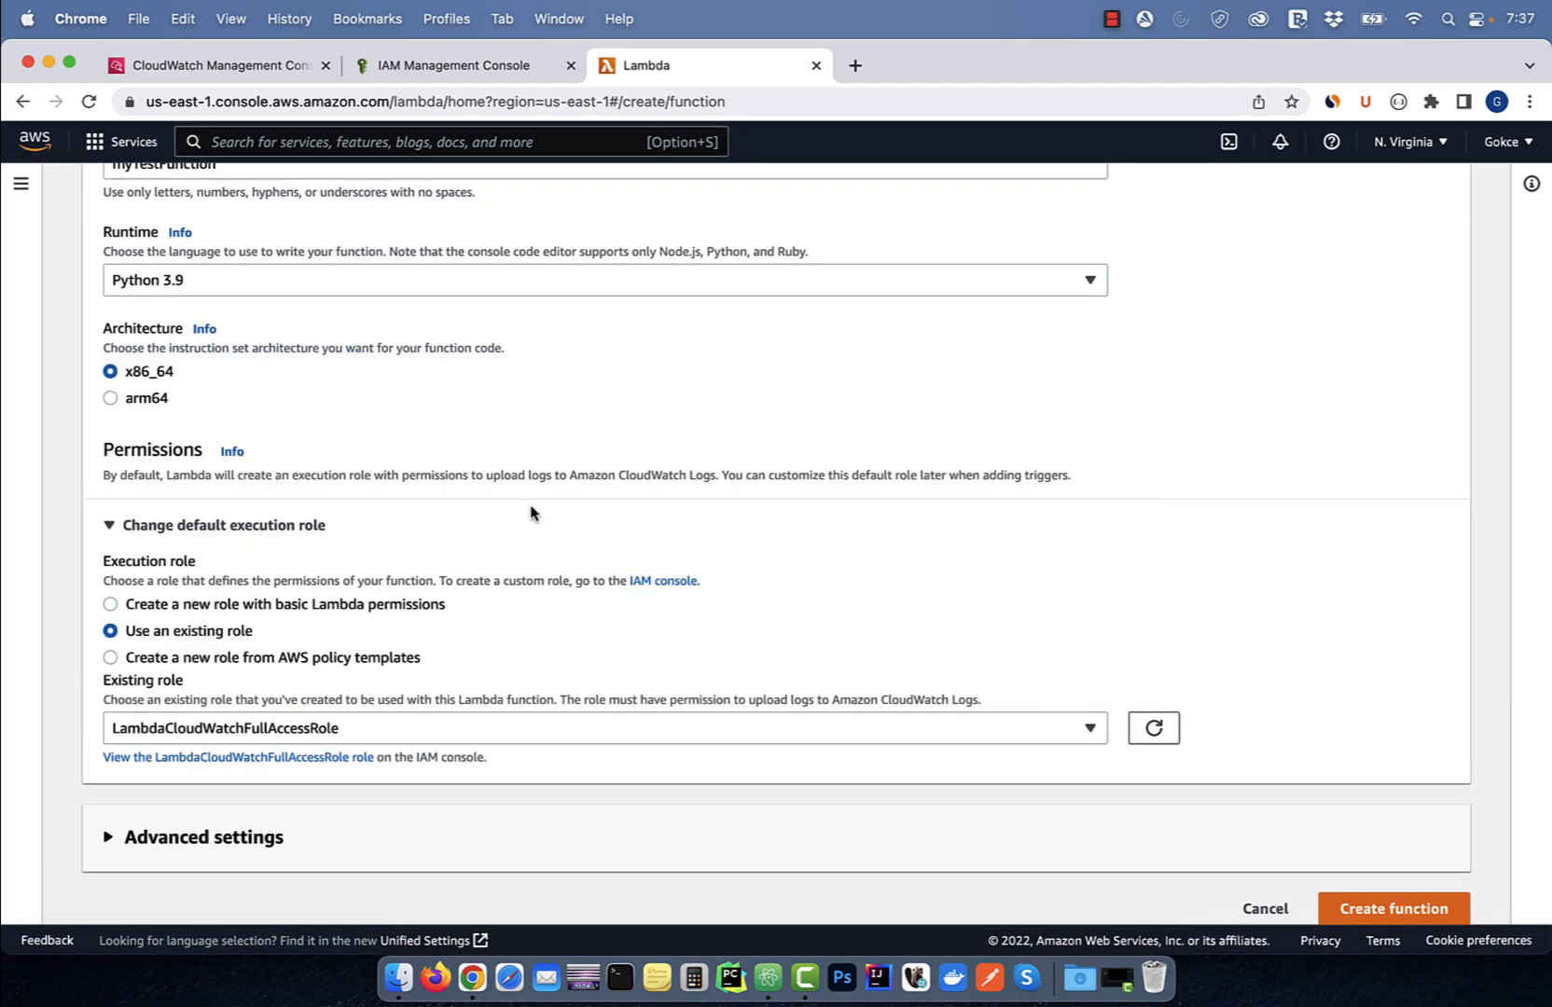
Create the function and move into its code editor.
left_click(1394, 908)
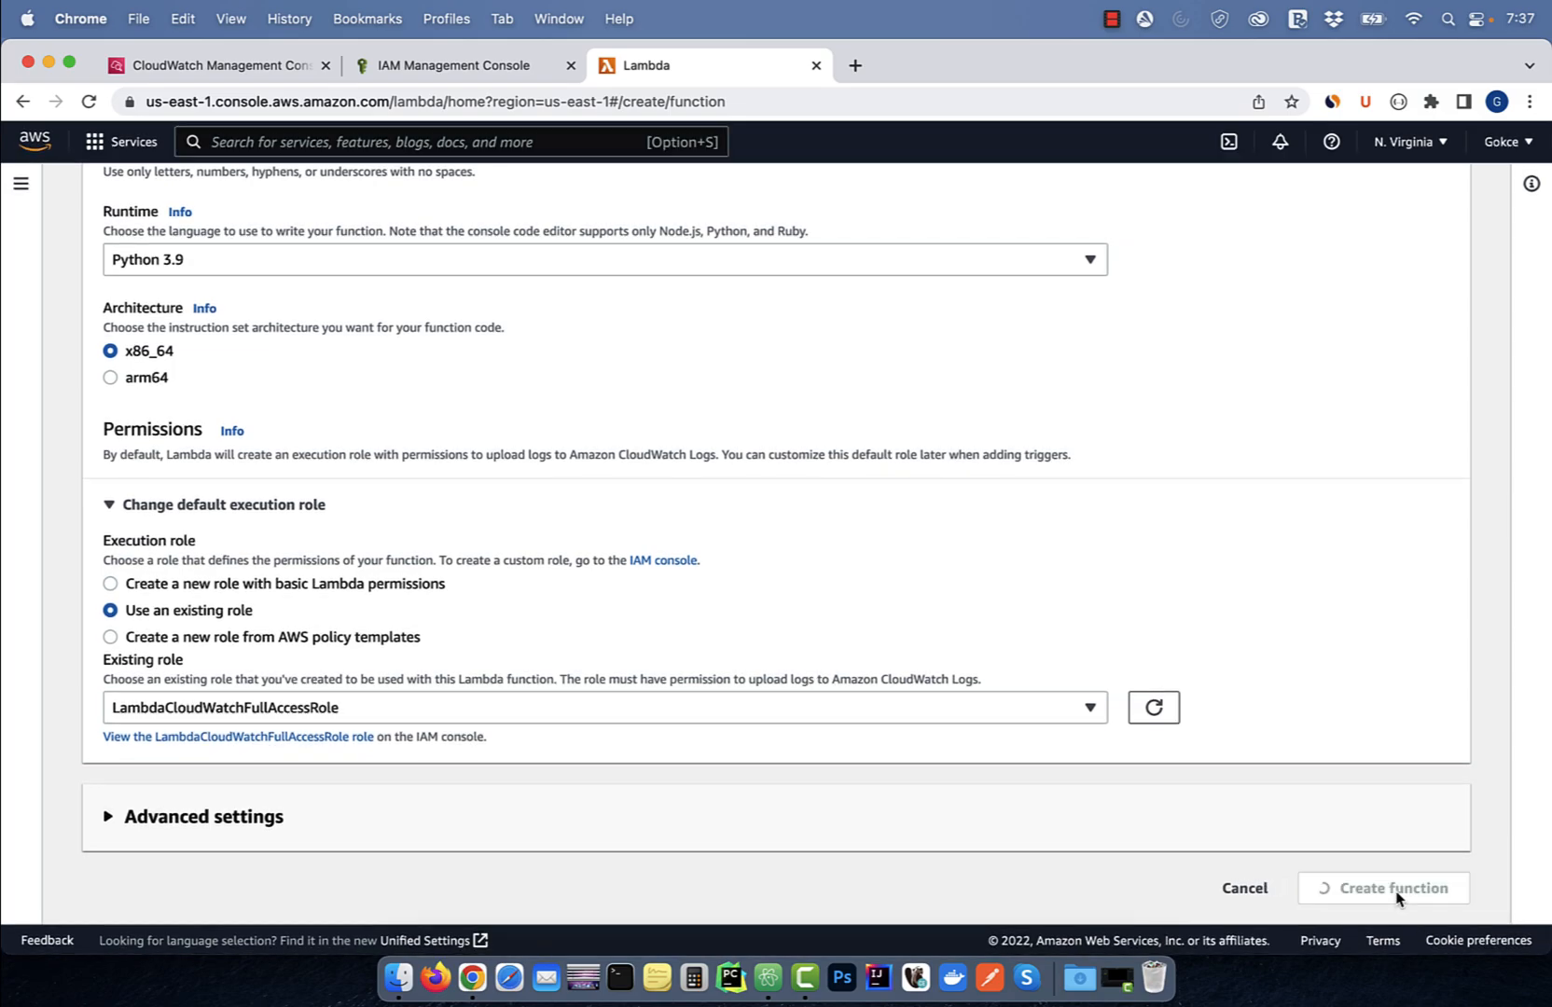
left_click(1384, 888)
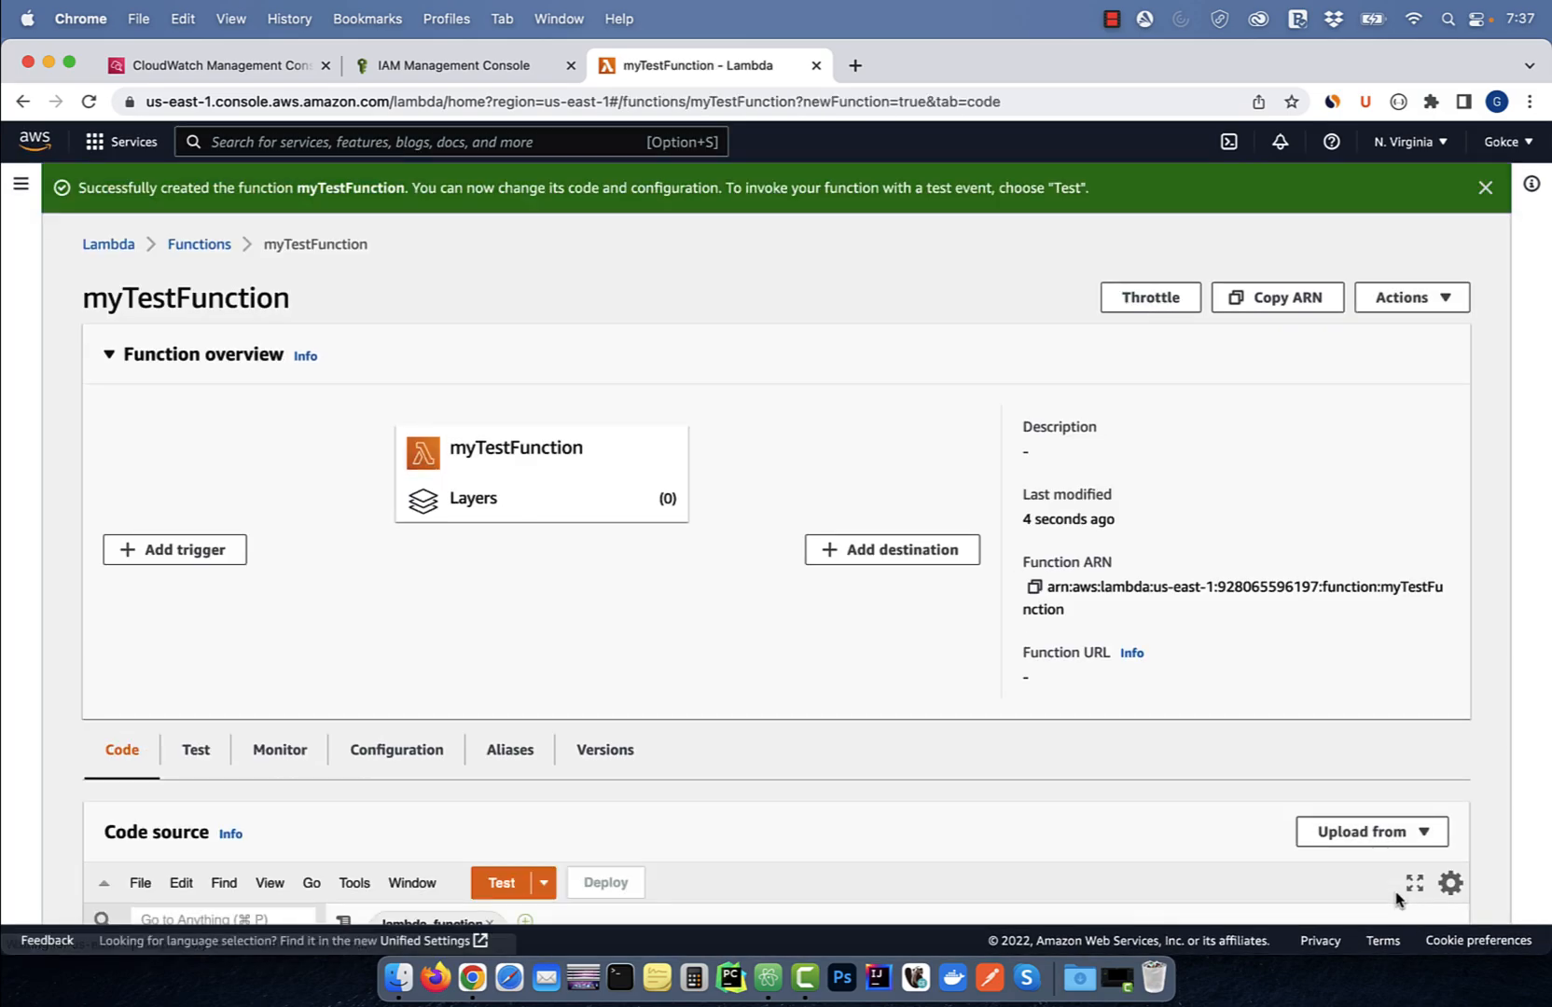
scroll("down", 3)
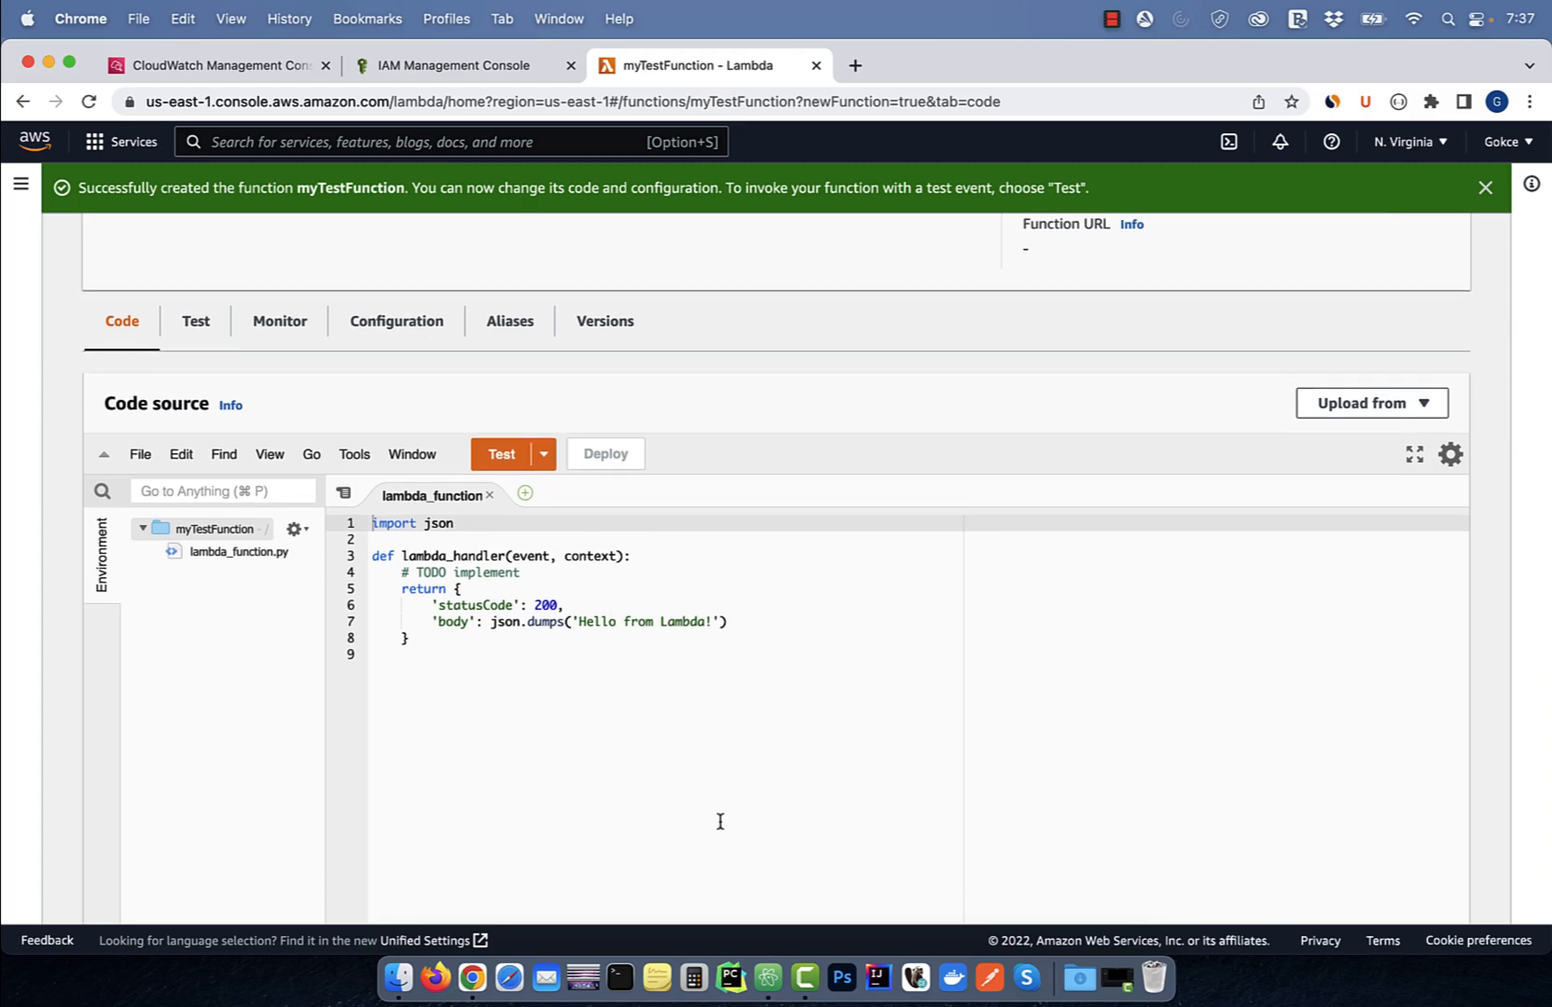
left_click(766, 979)
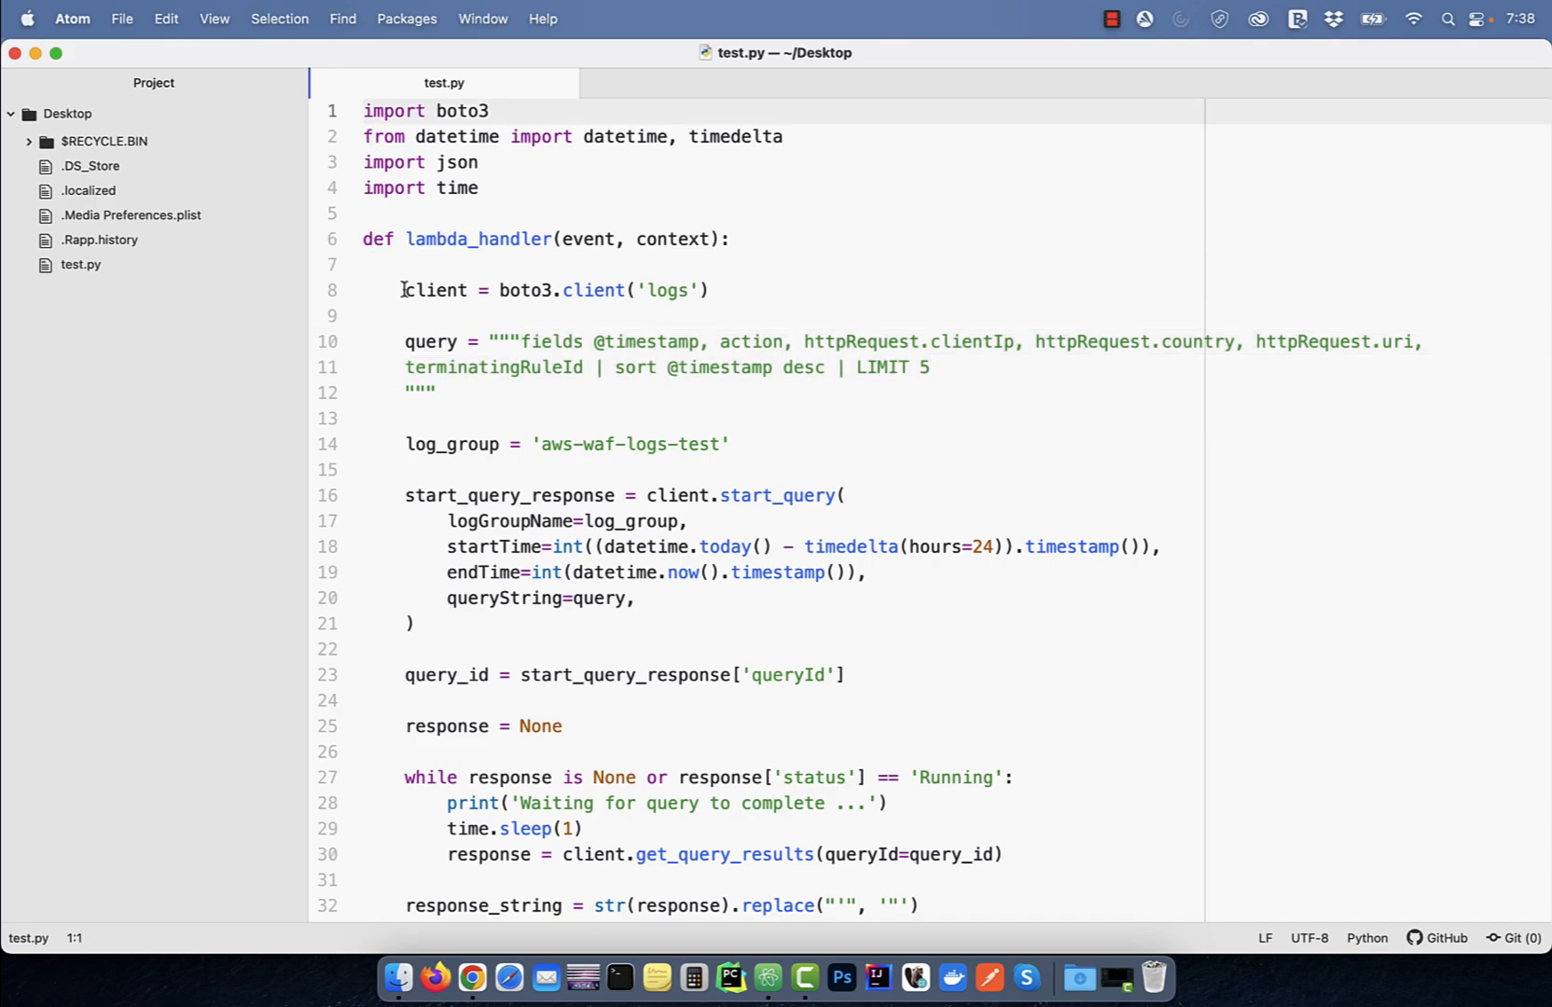
Review the boto3 Logs client and Insights query in test.py, then paste the script into lambda_function.py.
left_click(407, 289)
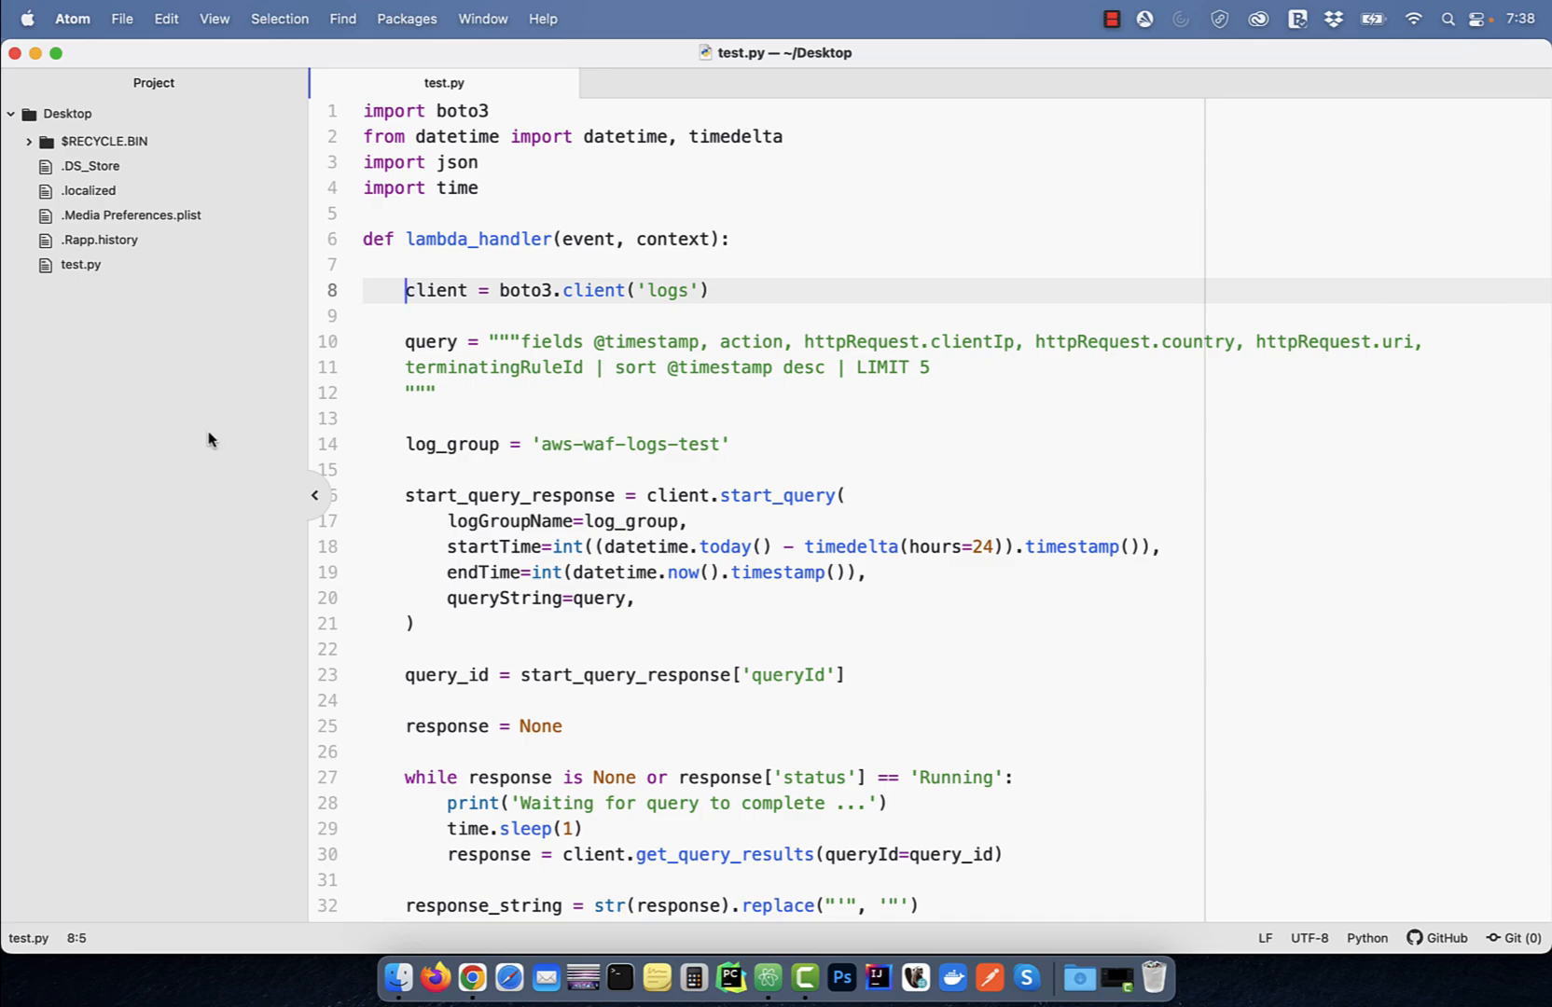
mouse_move(265, 409)
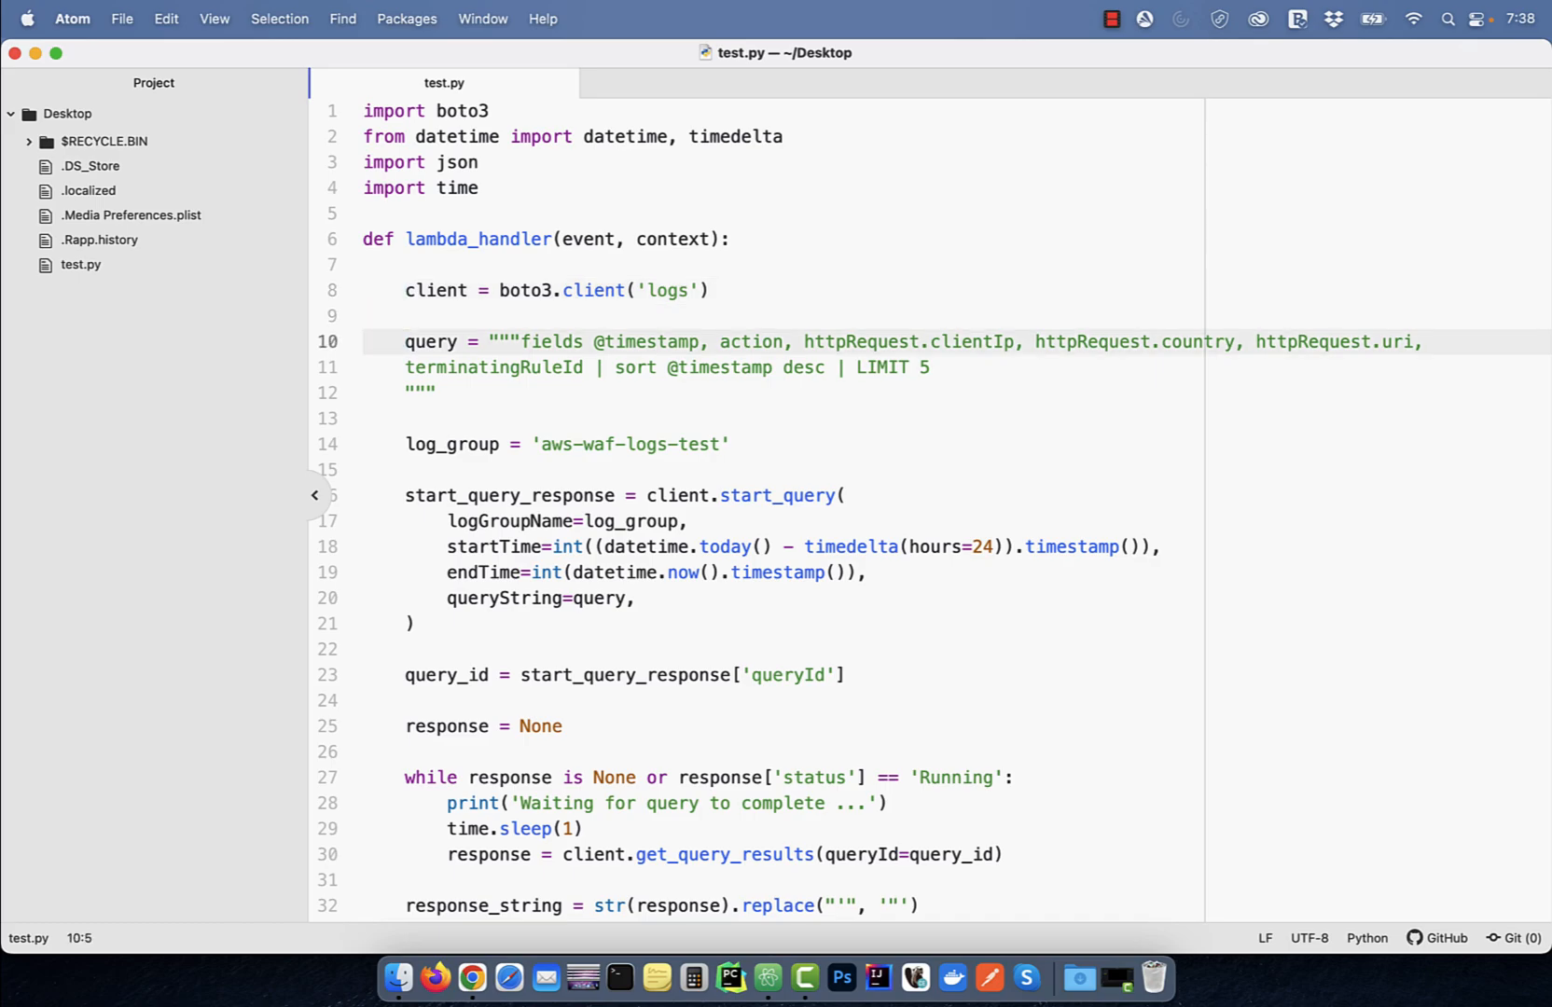
left_click(405, 444)
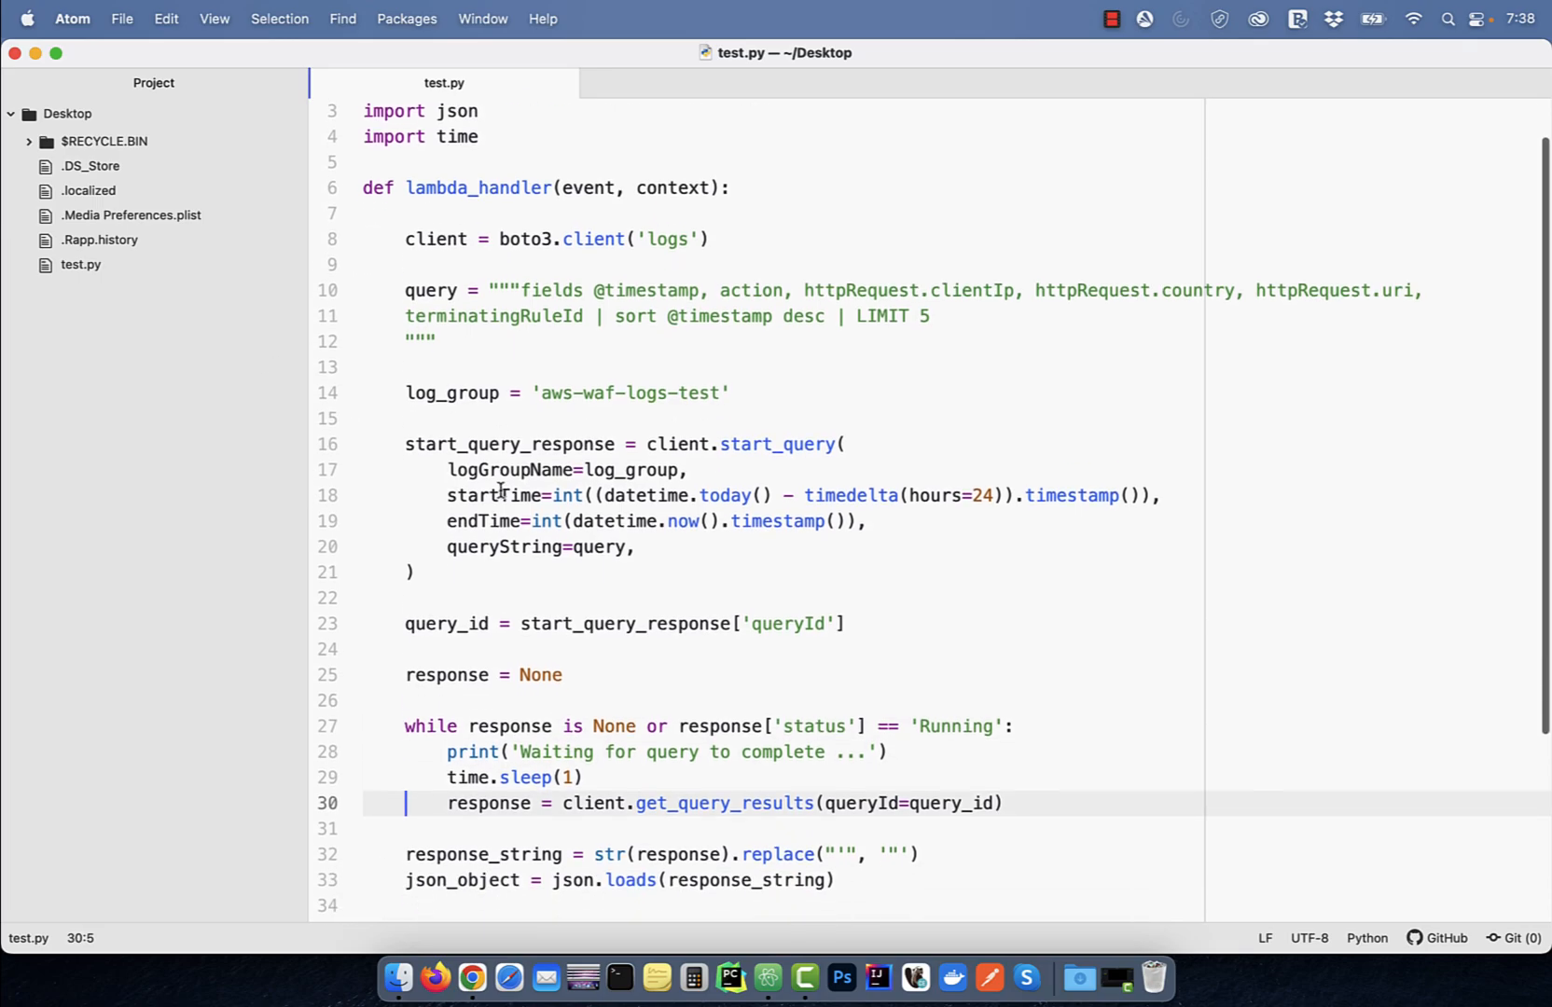
scroll("down", 3)
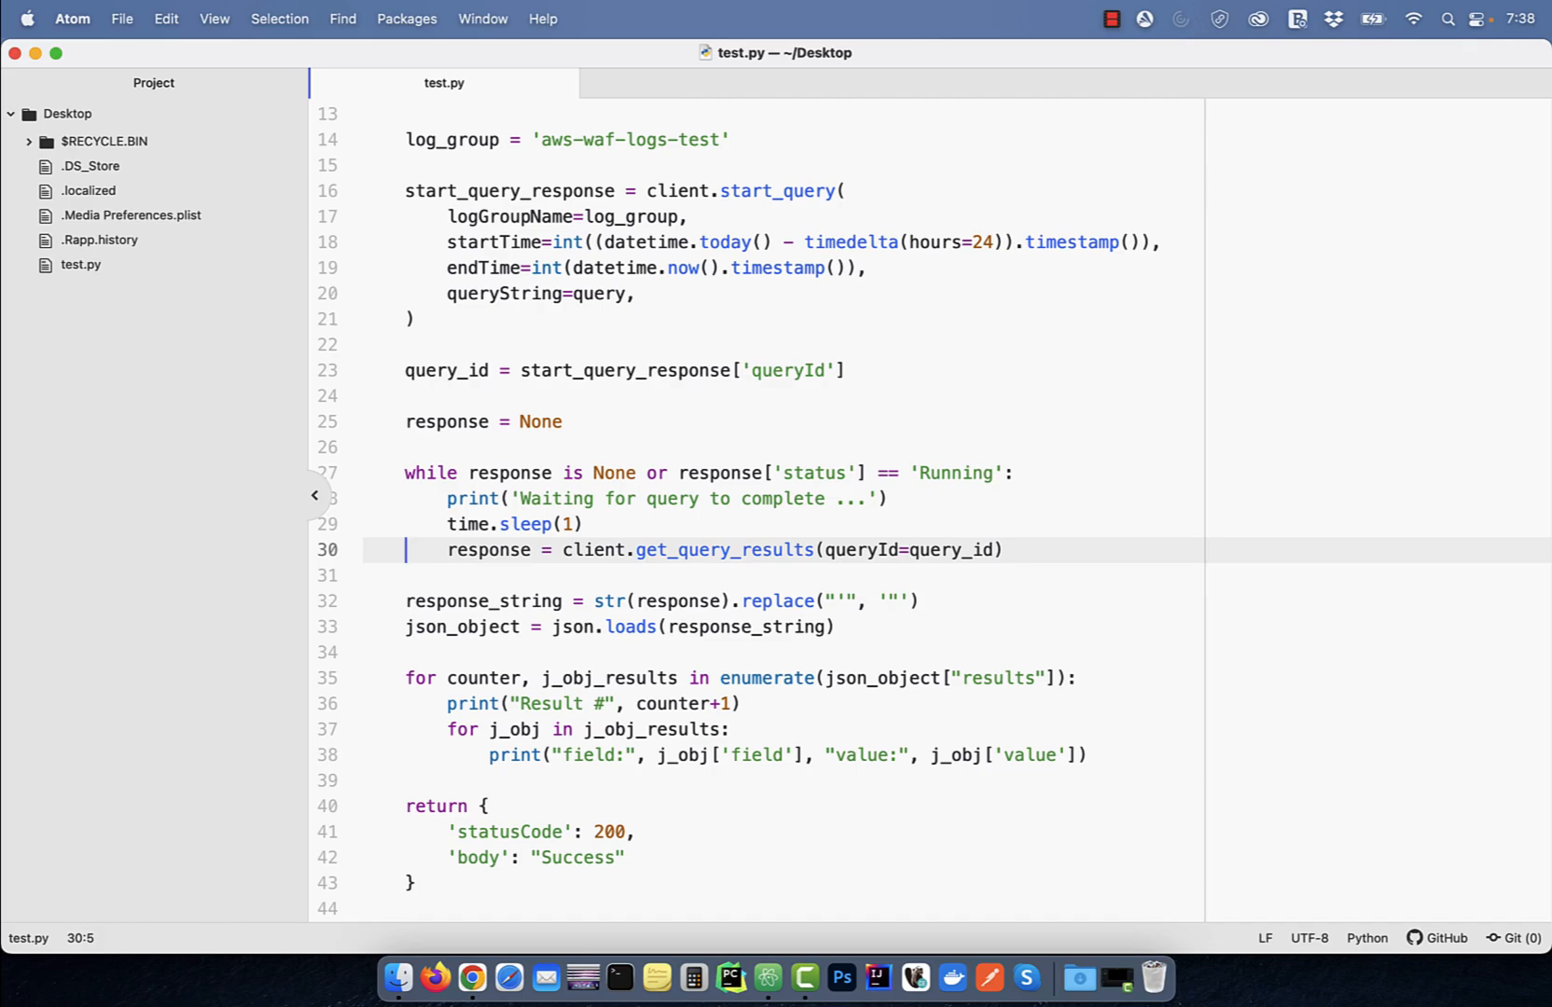
left_click(692, 677)
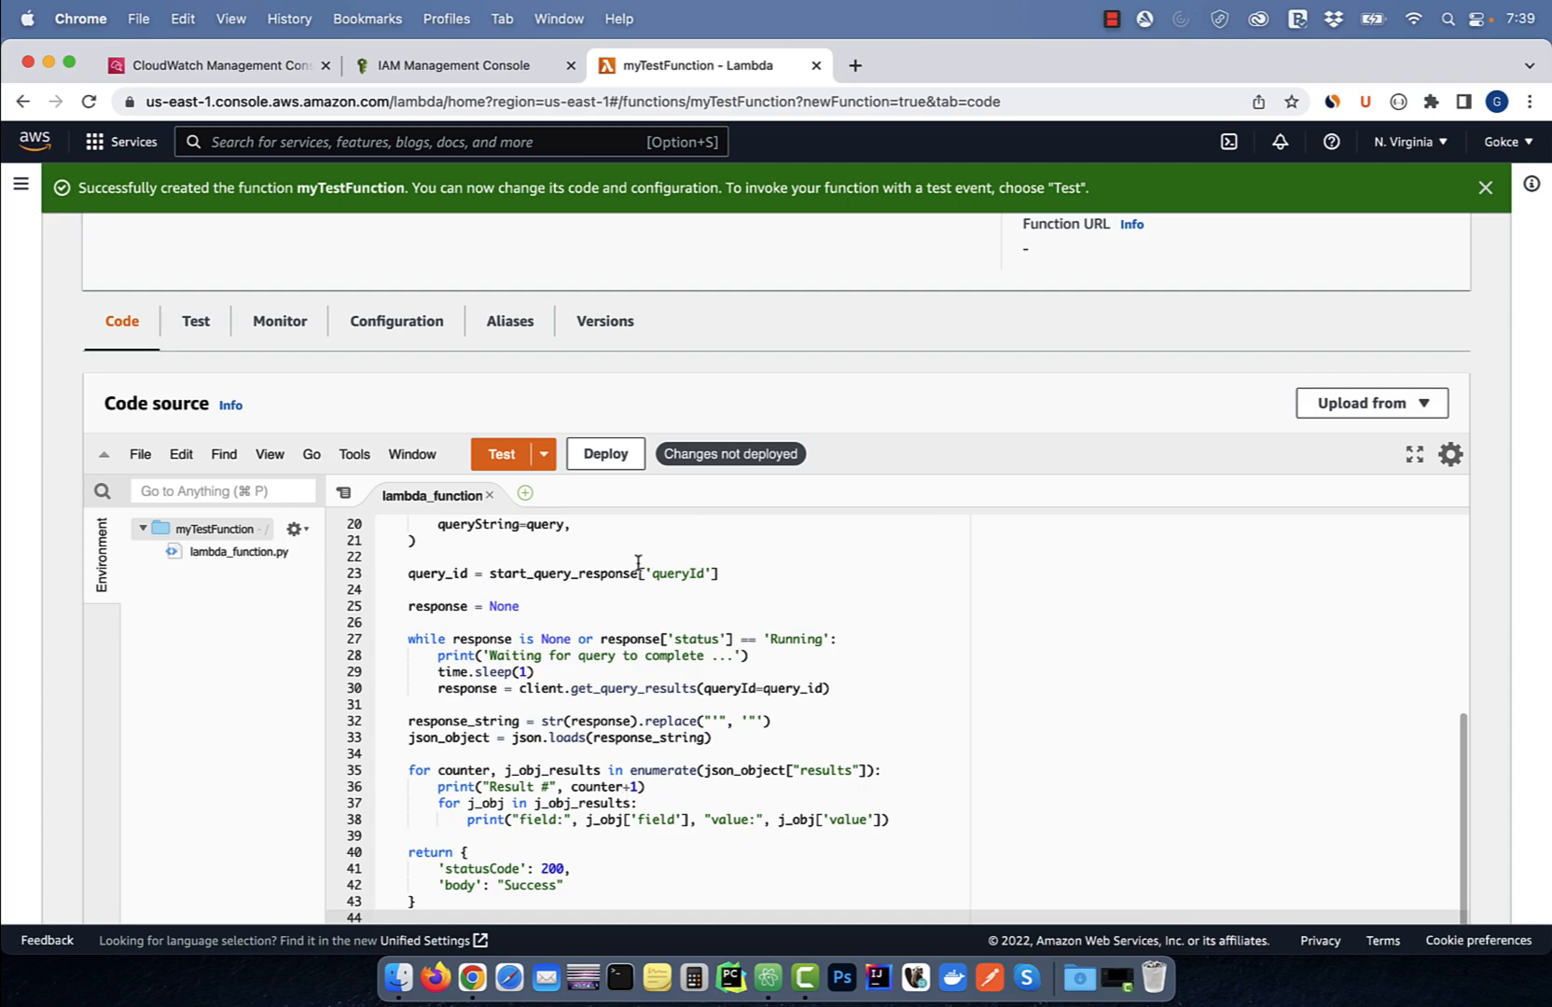
Save a new test event named testEvent for myTestFunction and start a test run.
left_click(604, 453)
type("t")
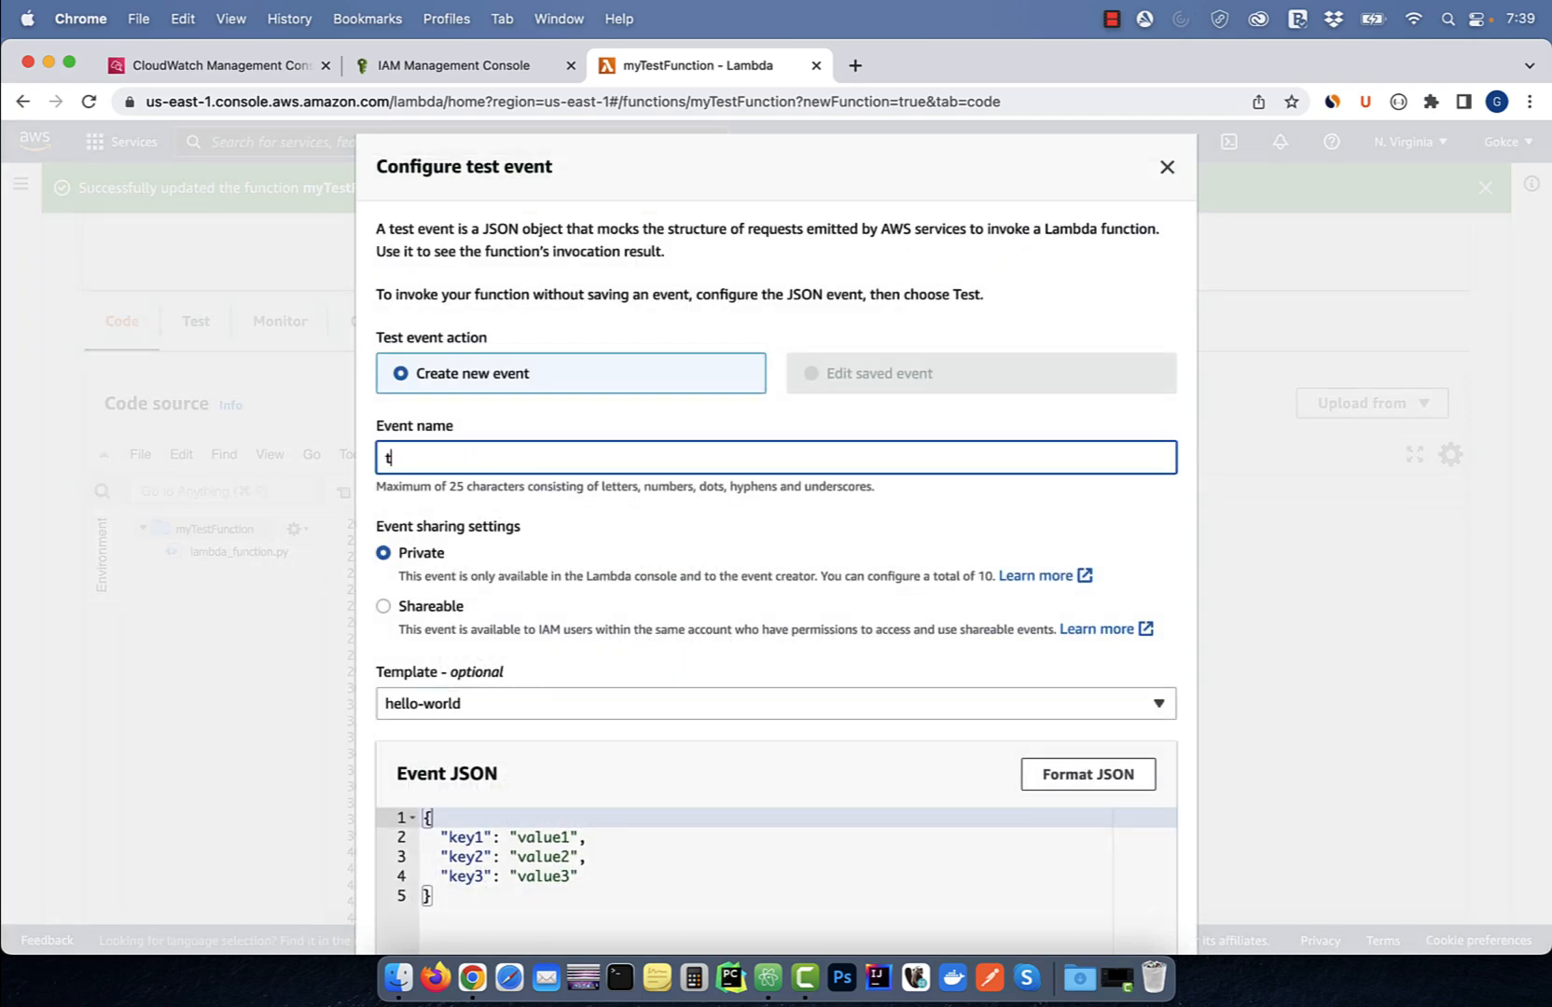
scroll("down", 3)
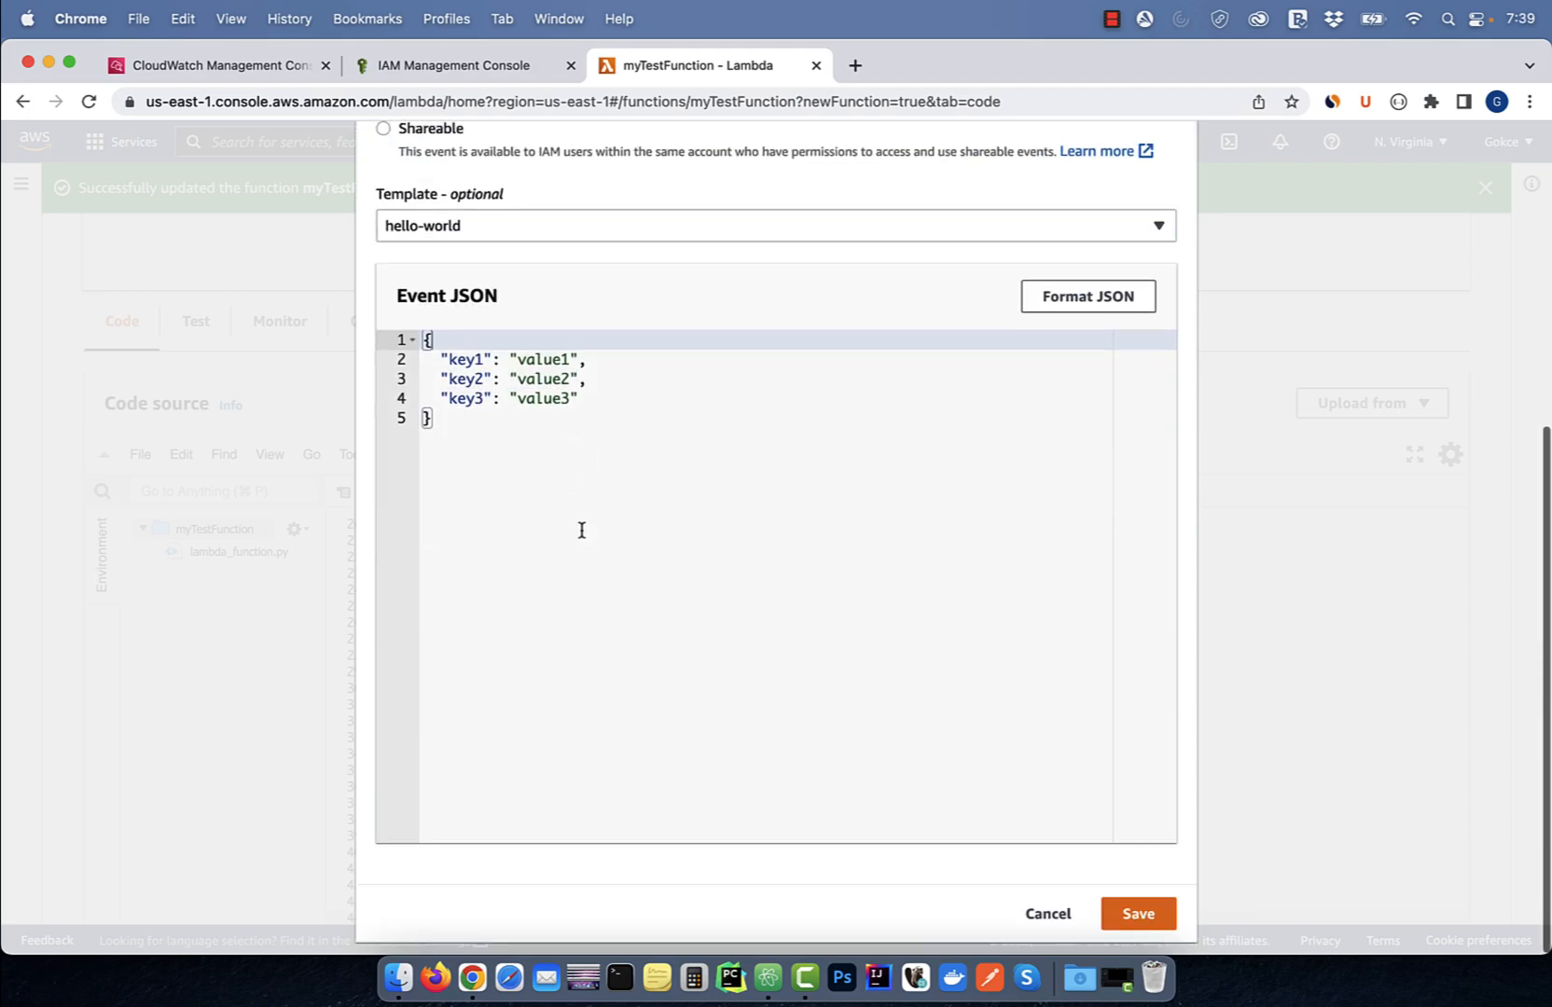
left_click(1135, 914)
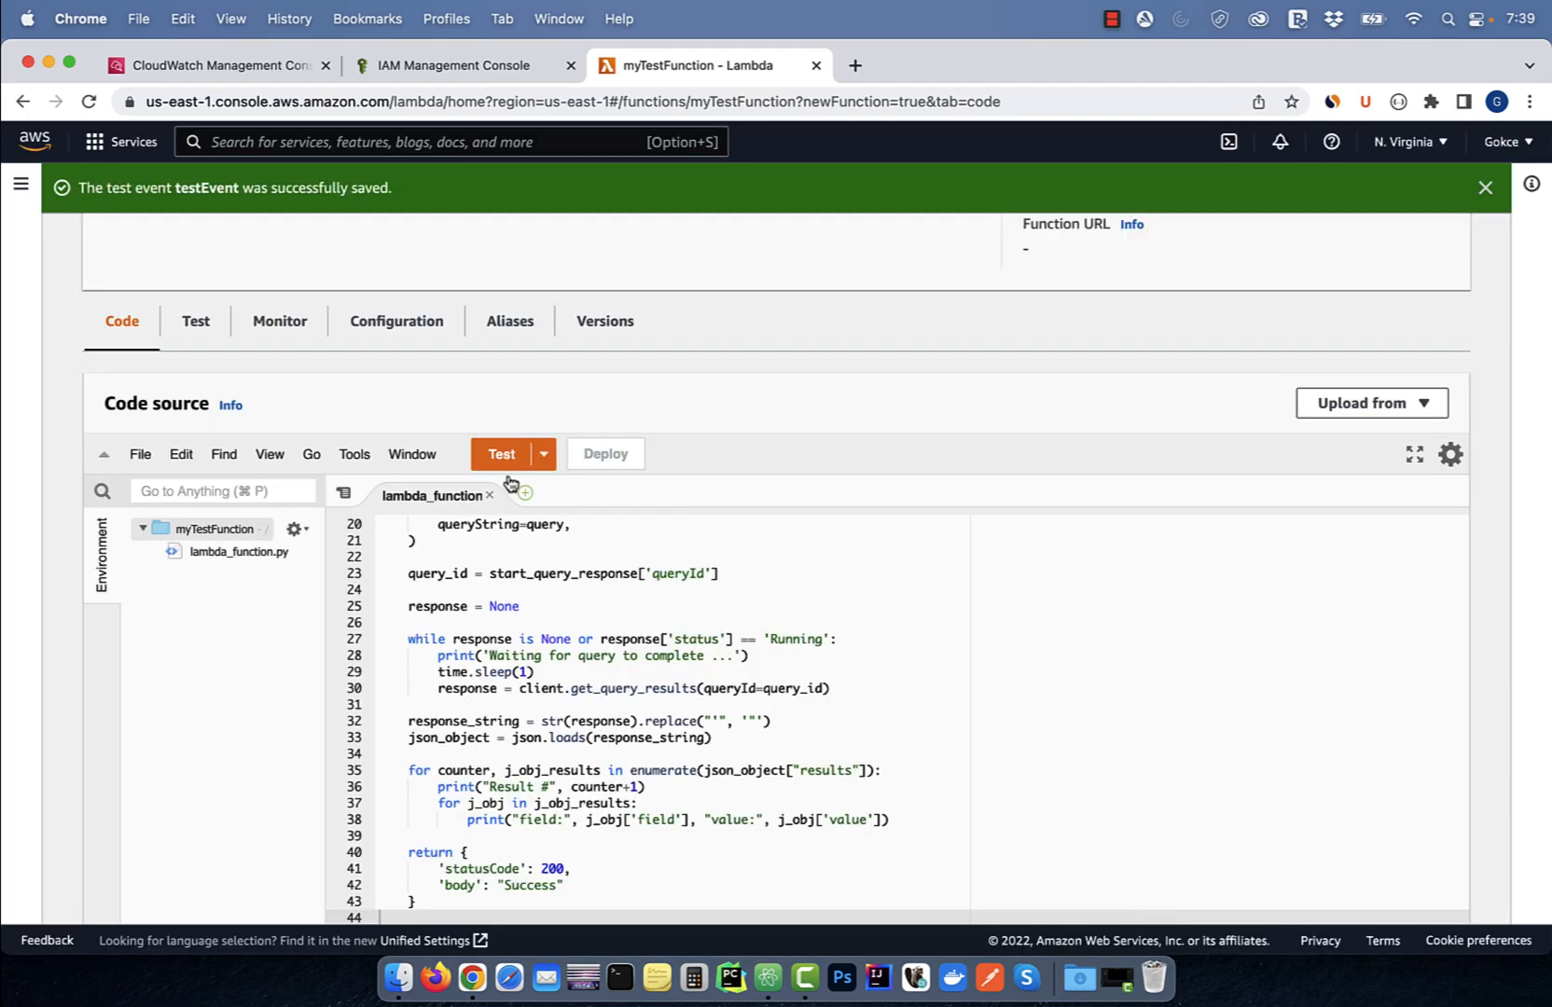
left_click(500, 453)
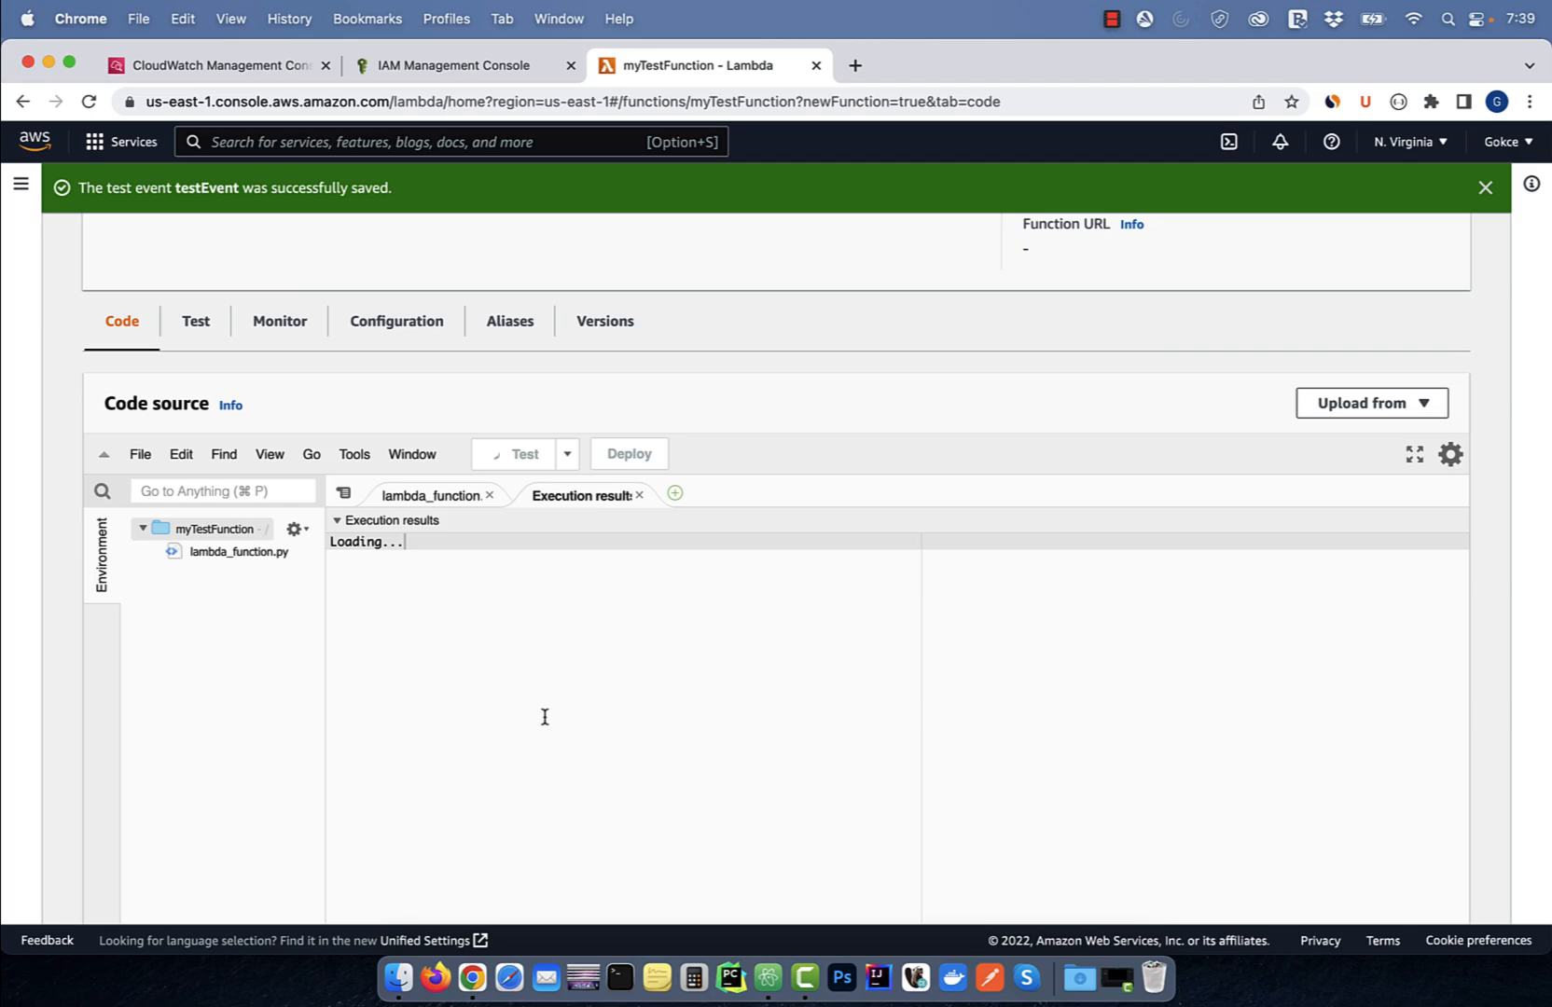
Run the test and highlight the failure: task timed out after 3.01 seconds.
left_click(511, 453)
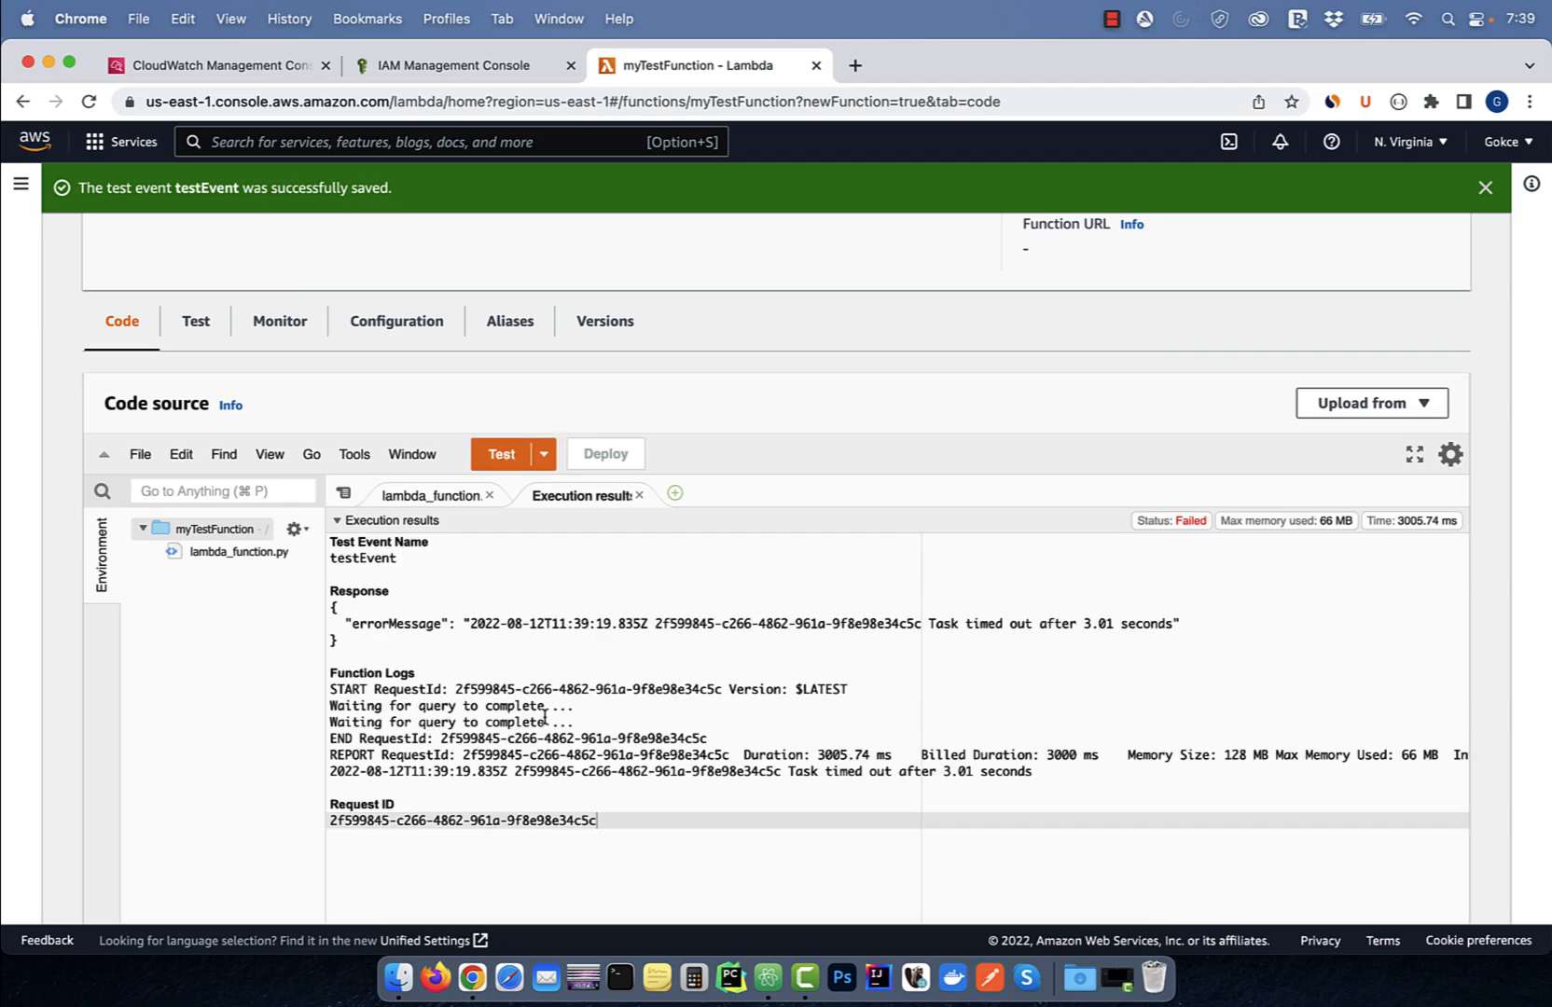
scroll("down", 3)
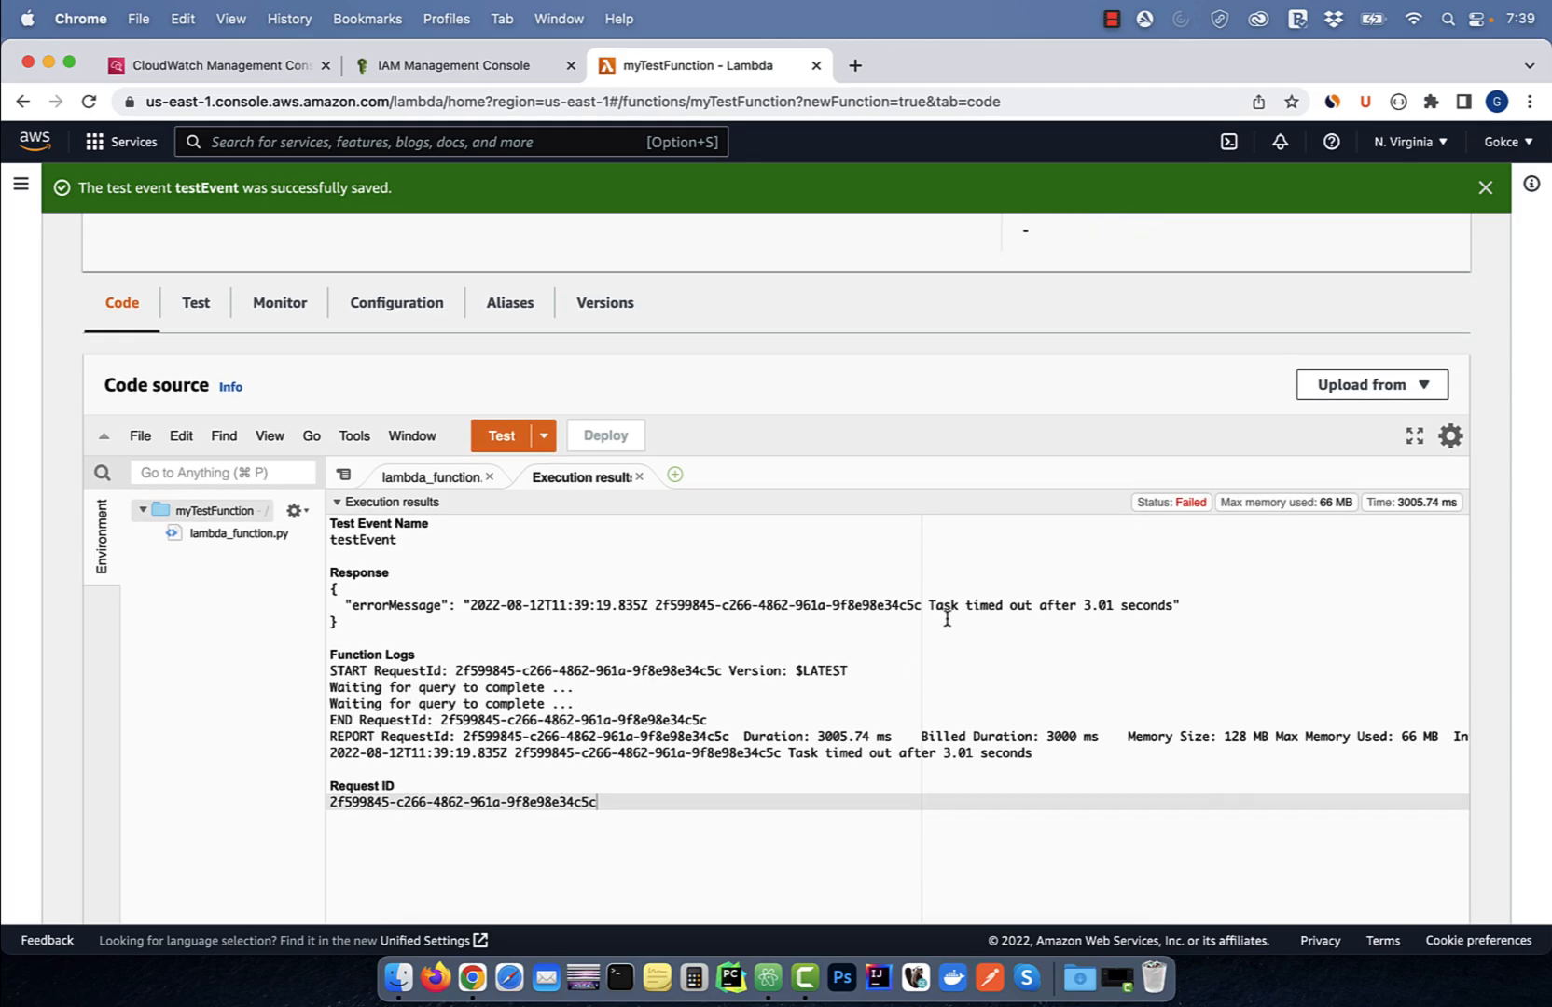
left_click_drag(929, 606, 1176, 606)
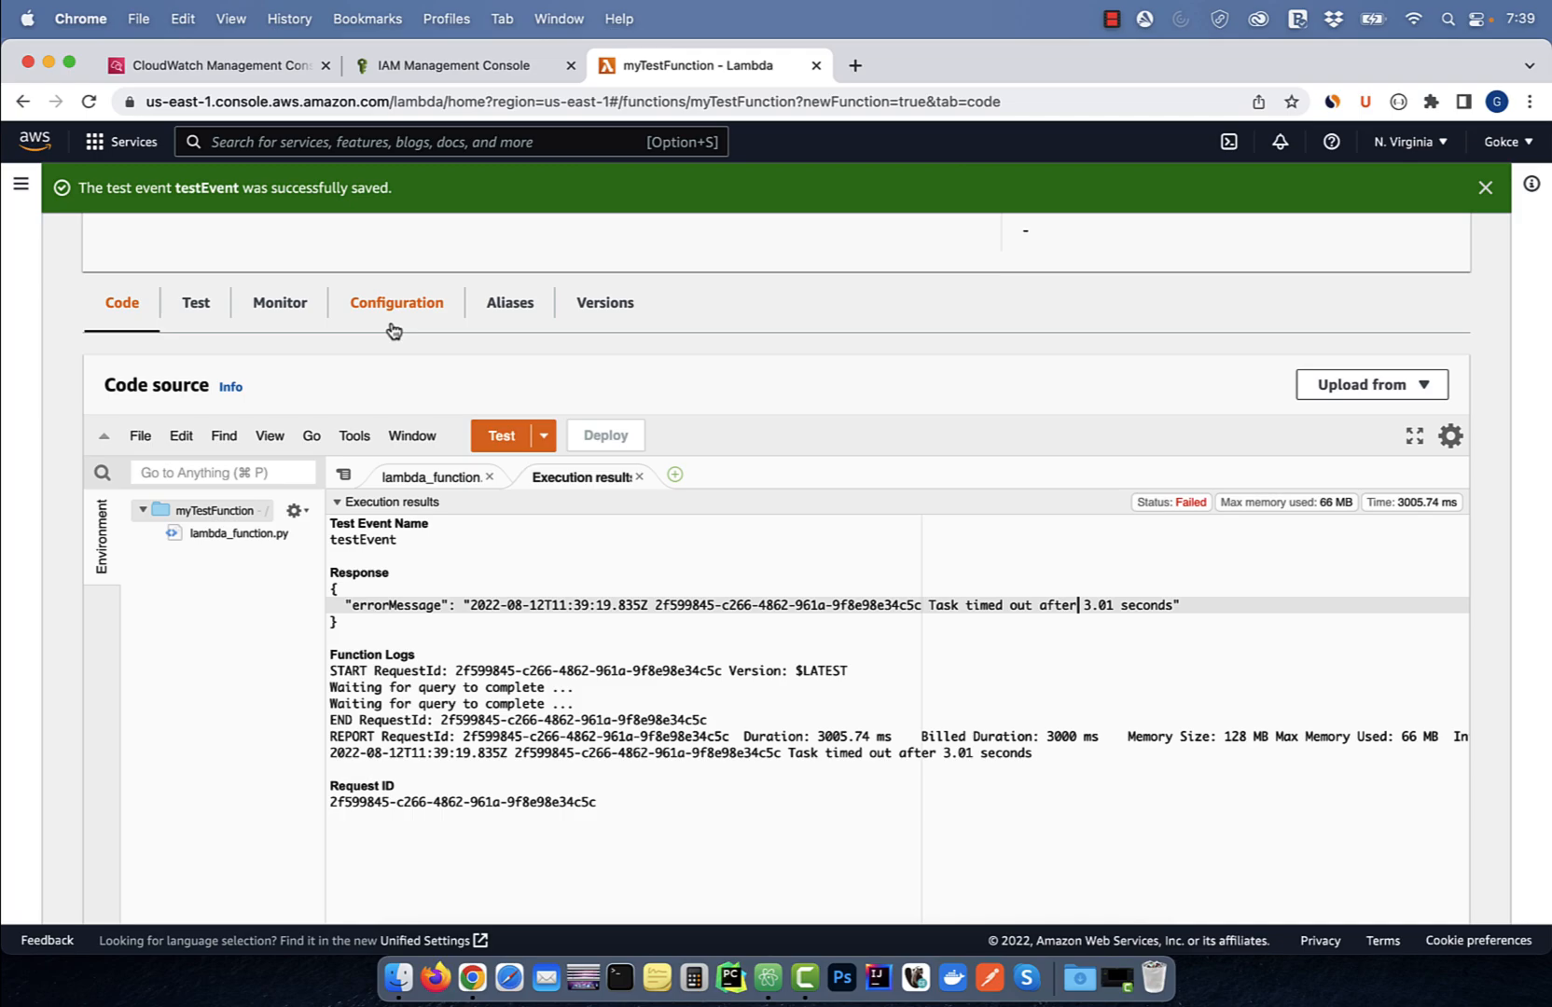
In General configuration, change the function timeout from 3 to 10 seconds and save.
left_click(395, 302)
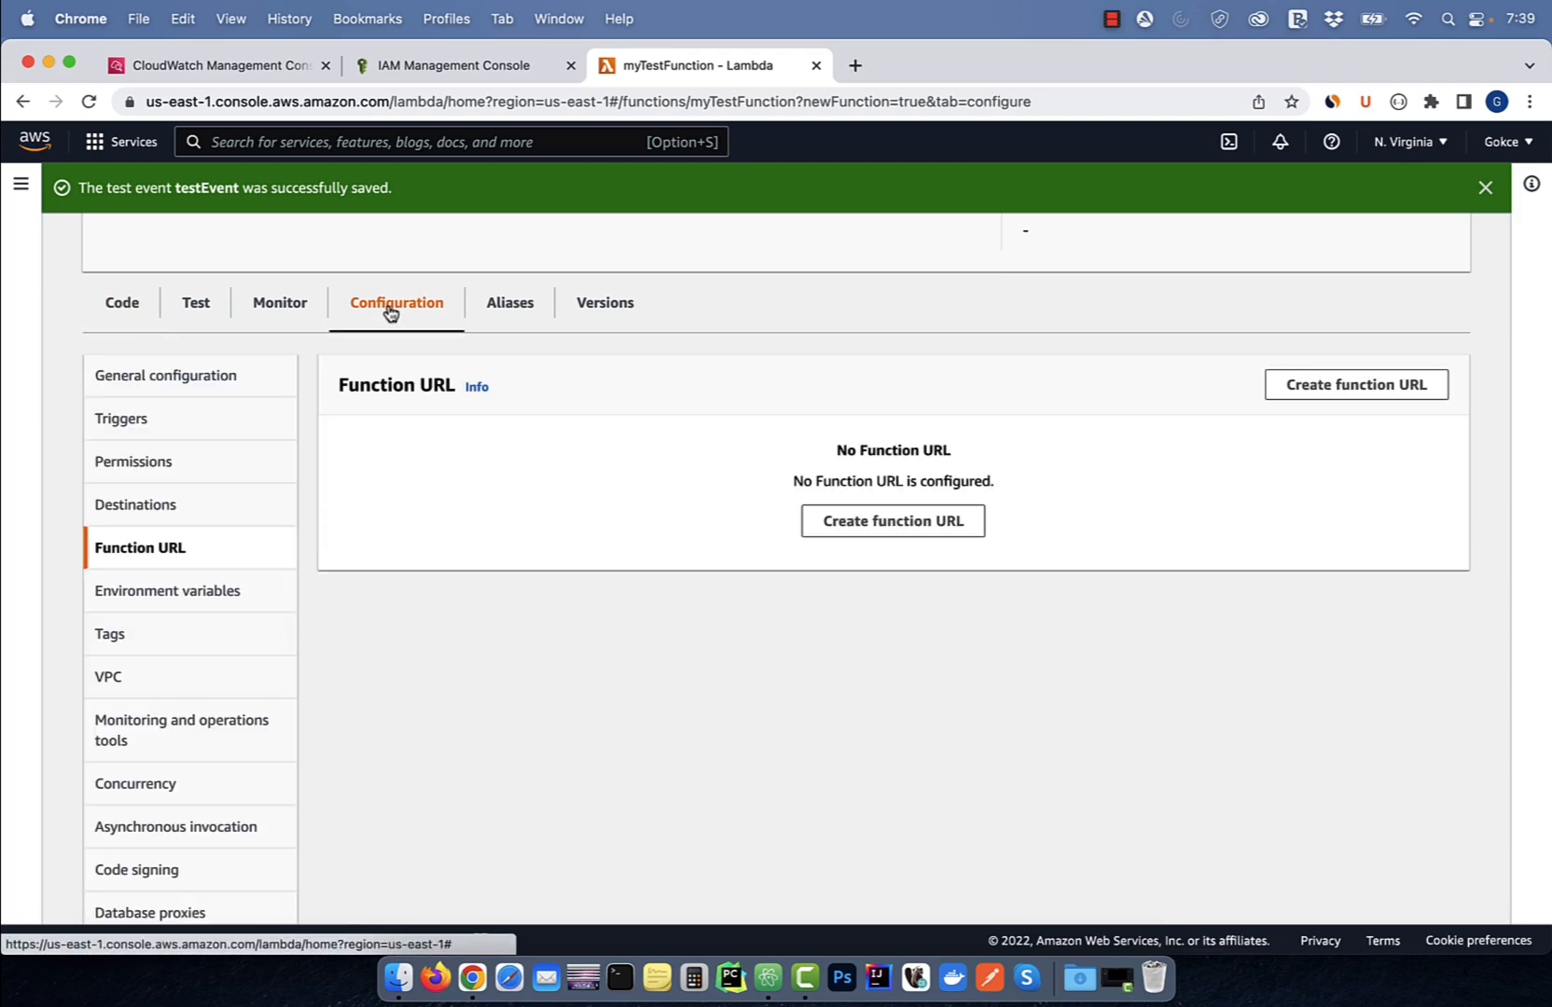
mouse_move(218, 379)
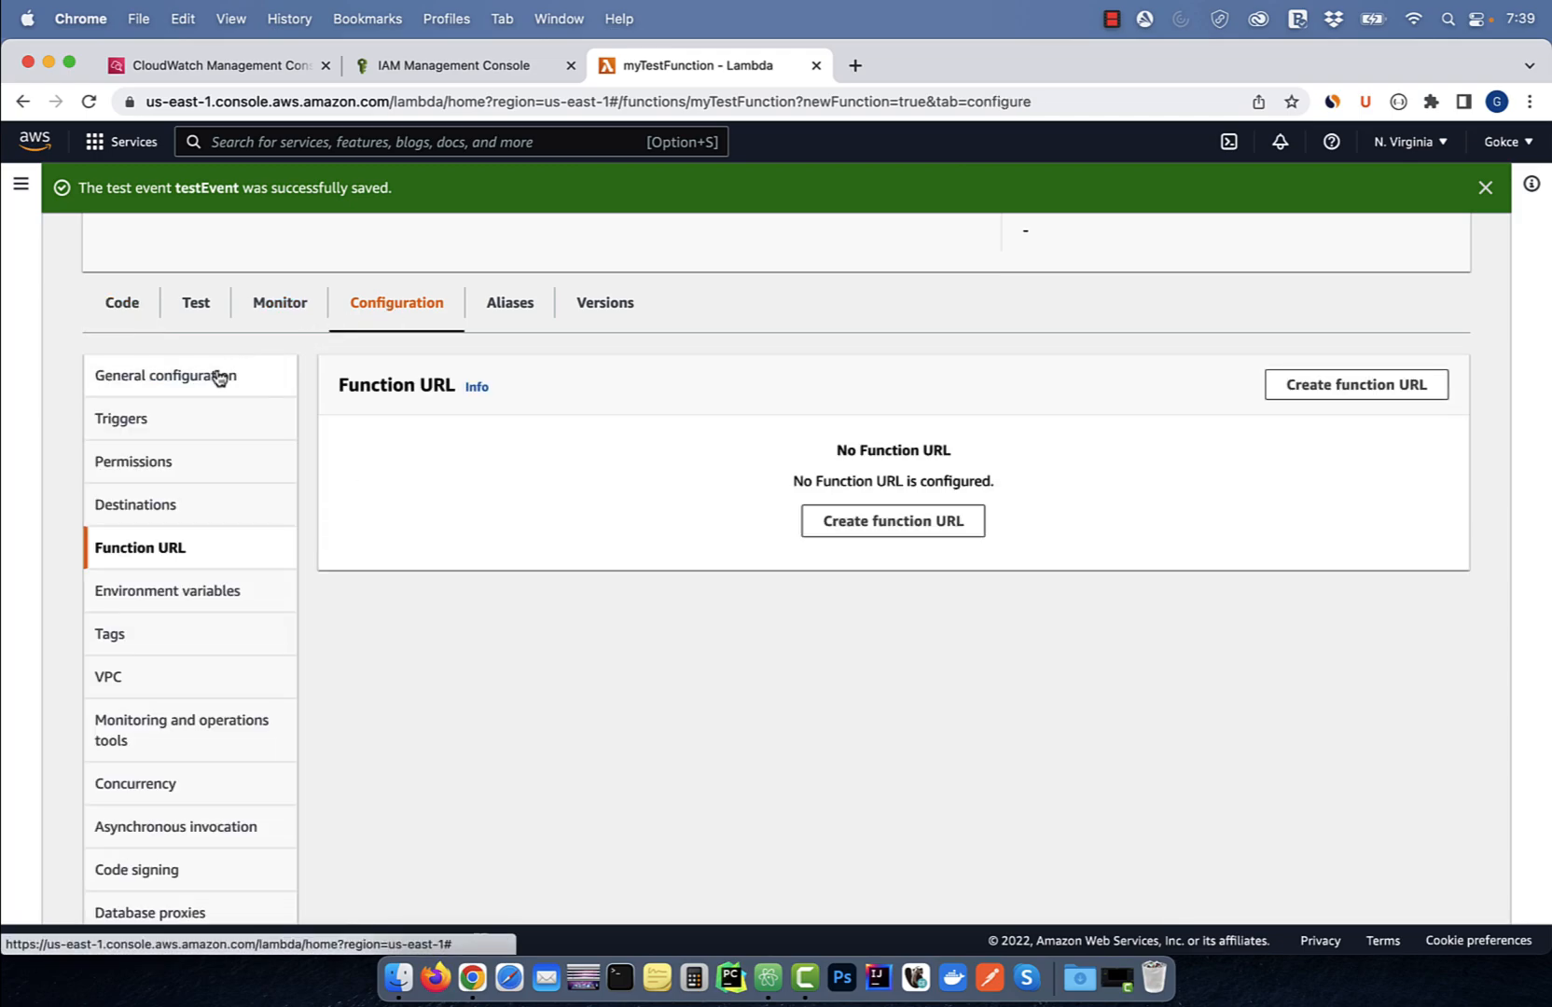
left_click(166, 374)
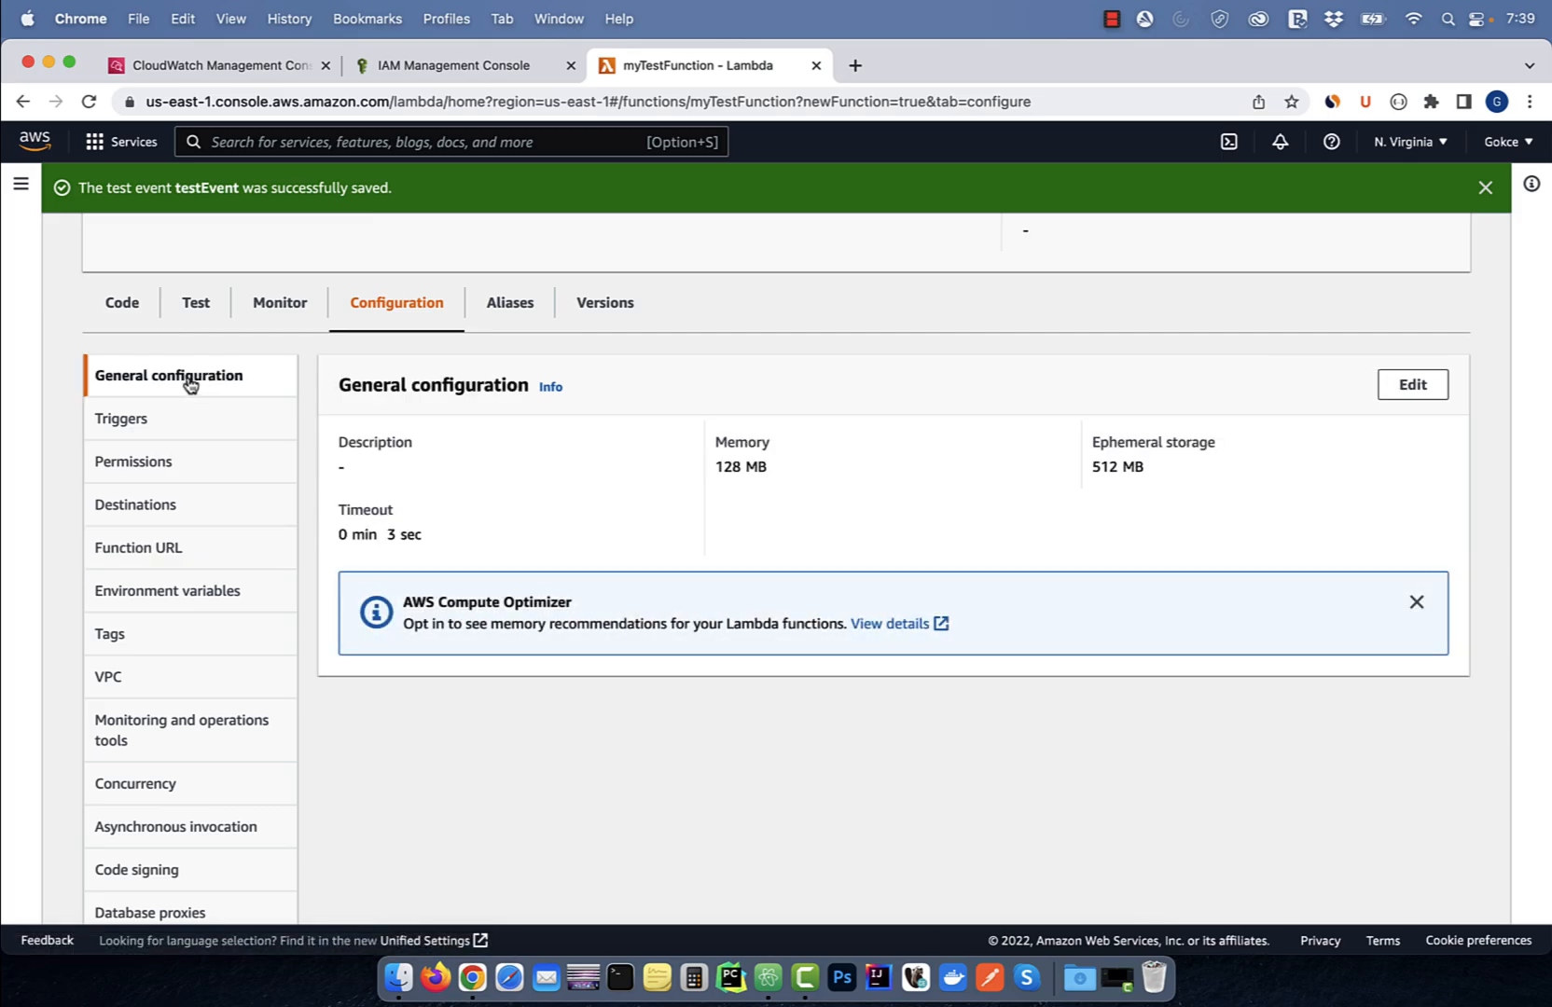
left_click(1412, 385)
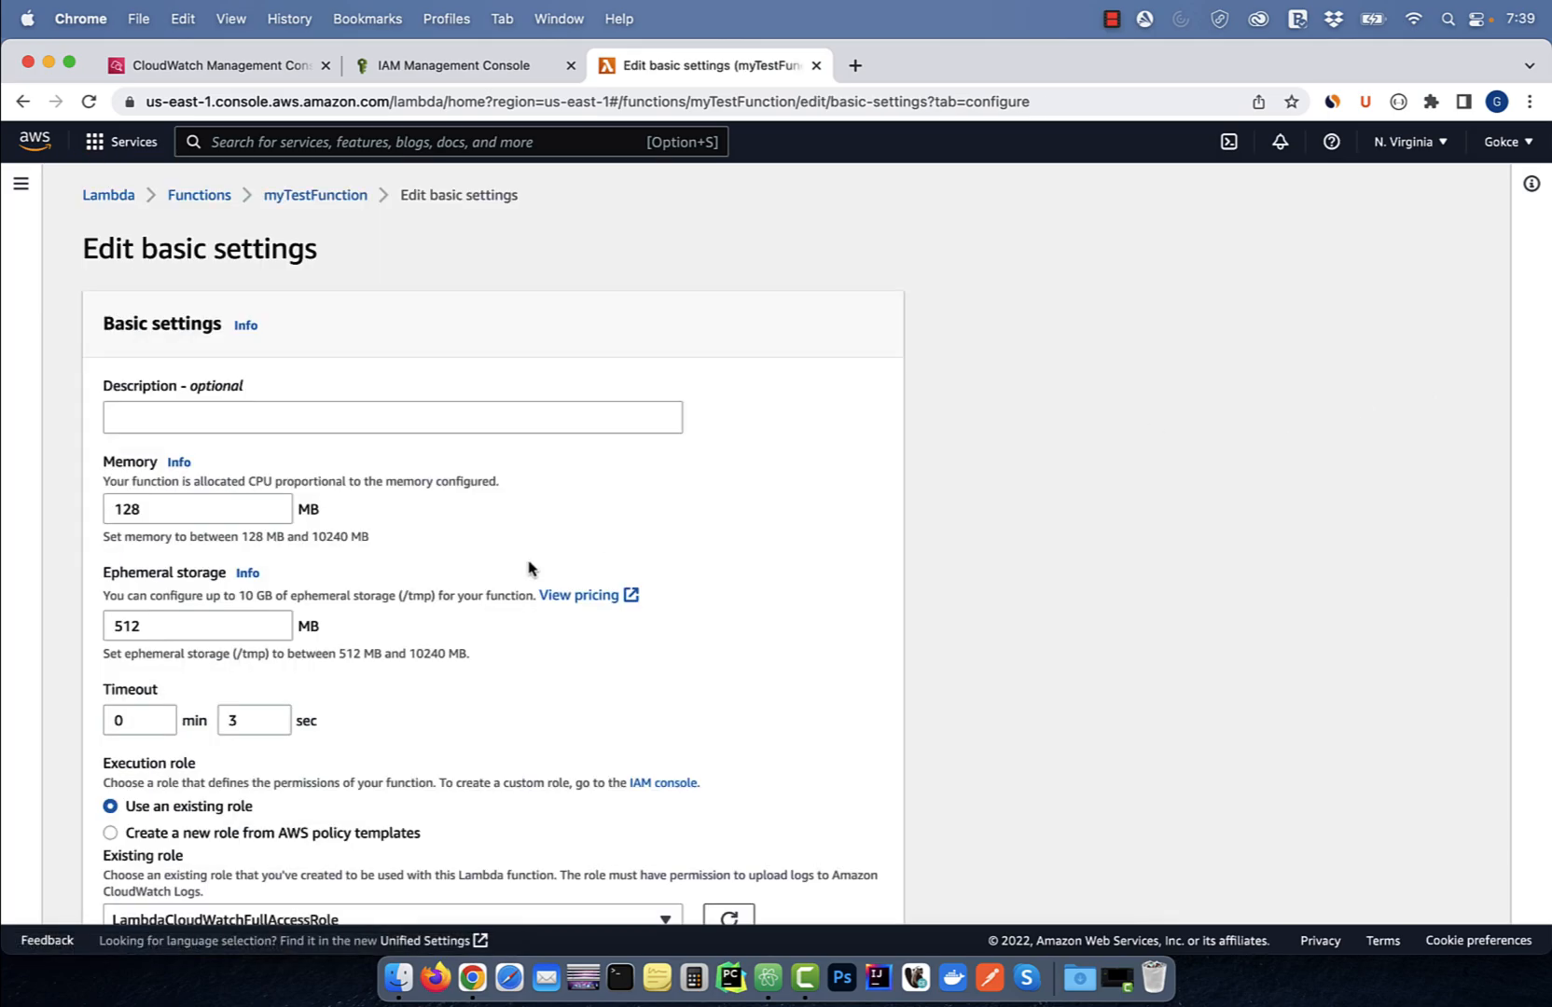
type("10")
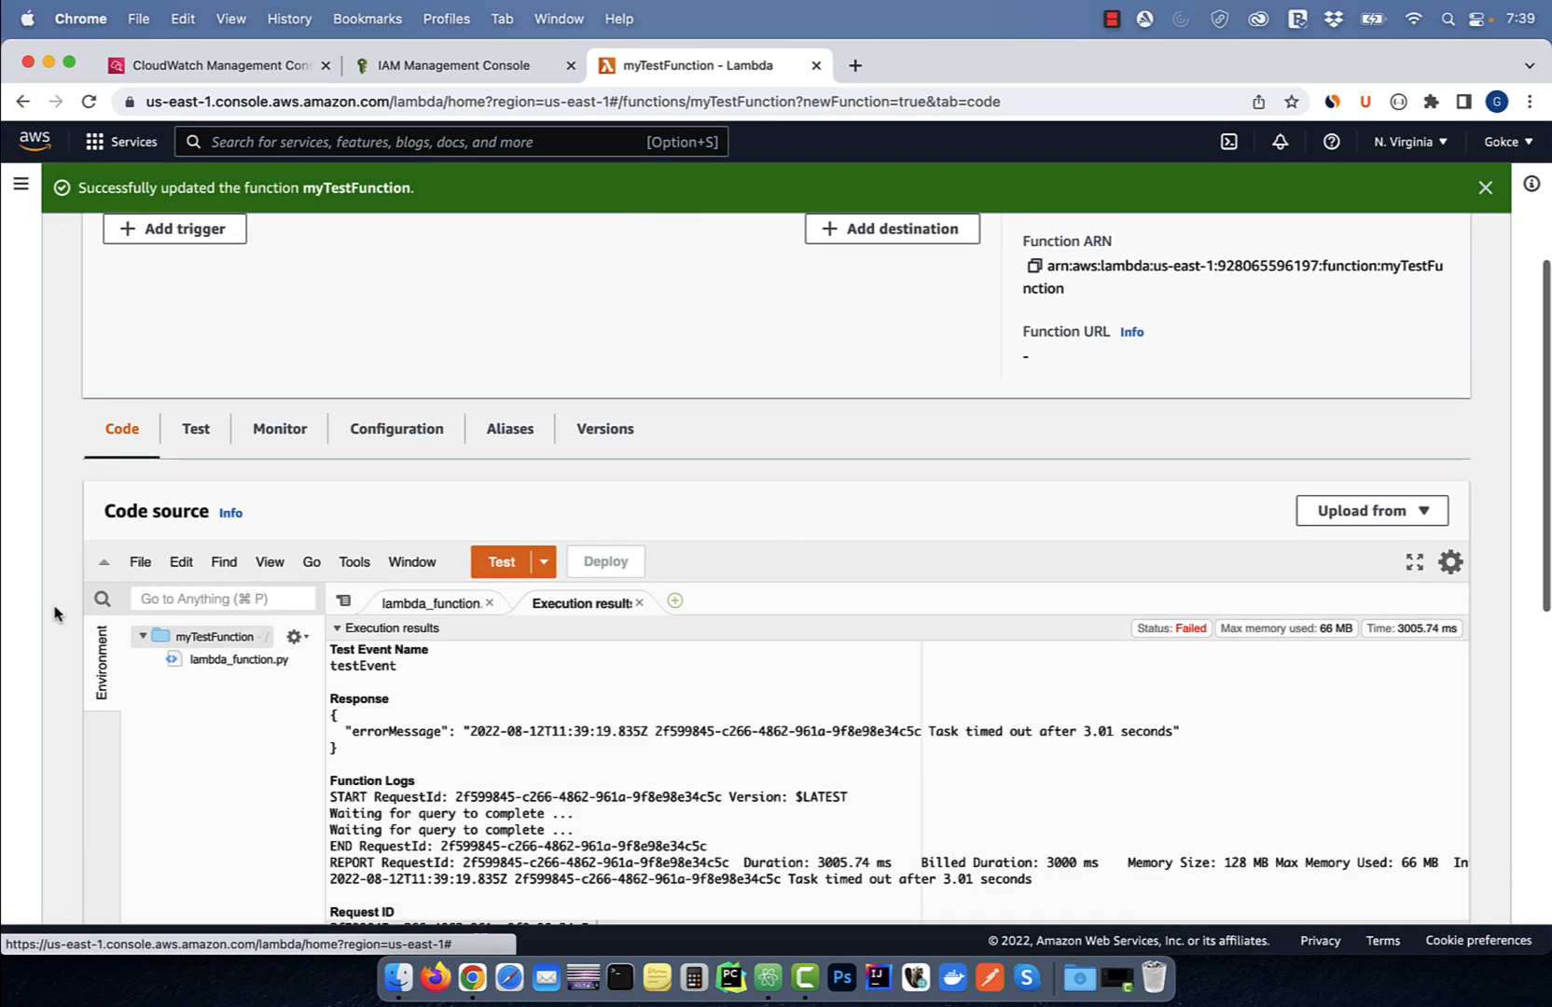
Rerun the test, now succeeding with status 200 and five WAF log results in about 4.3 seconds.
left_click(500, 562)
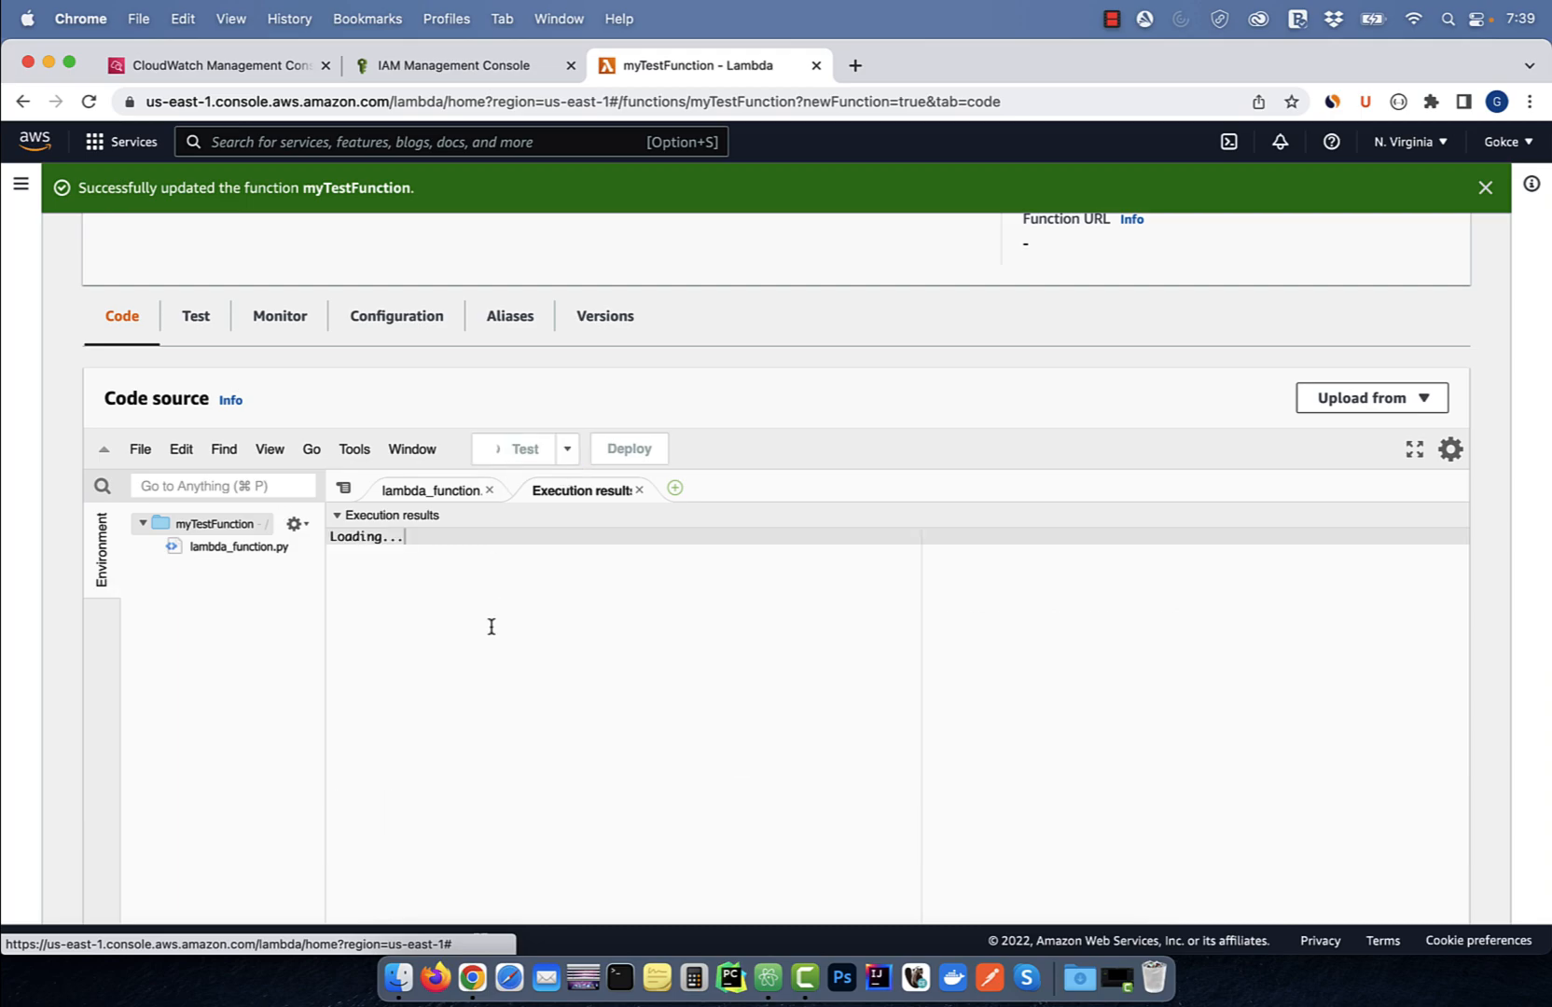
left_click(517, 457)
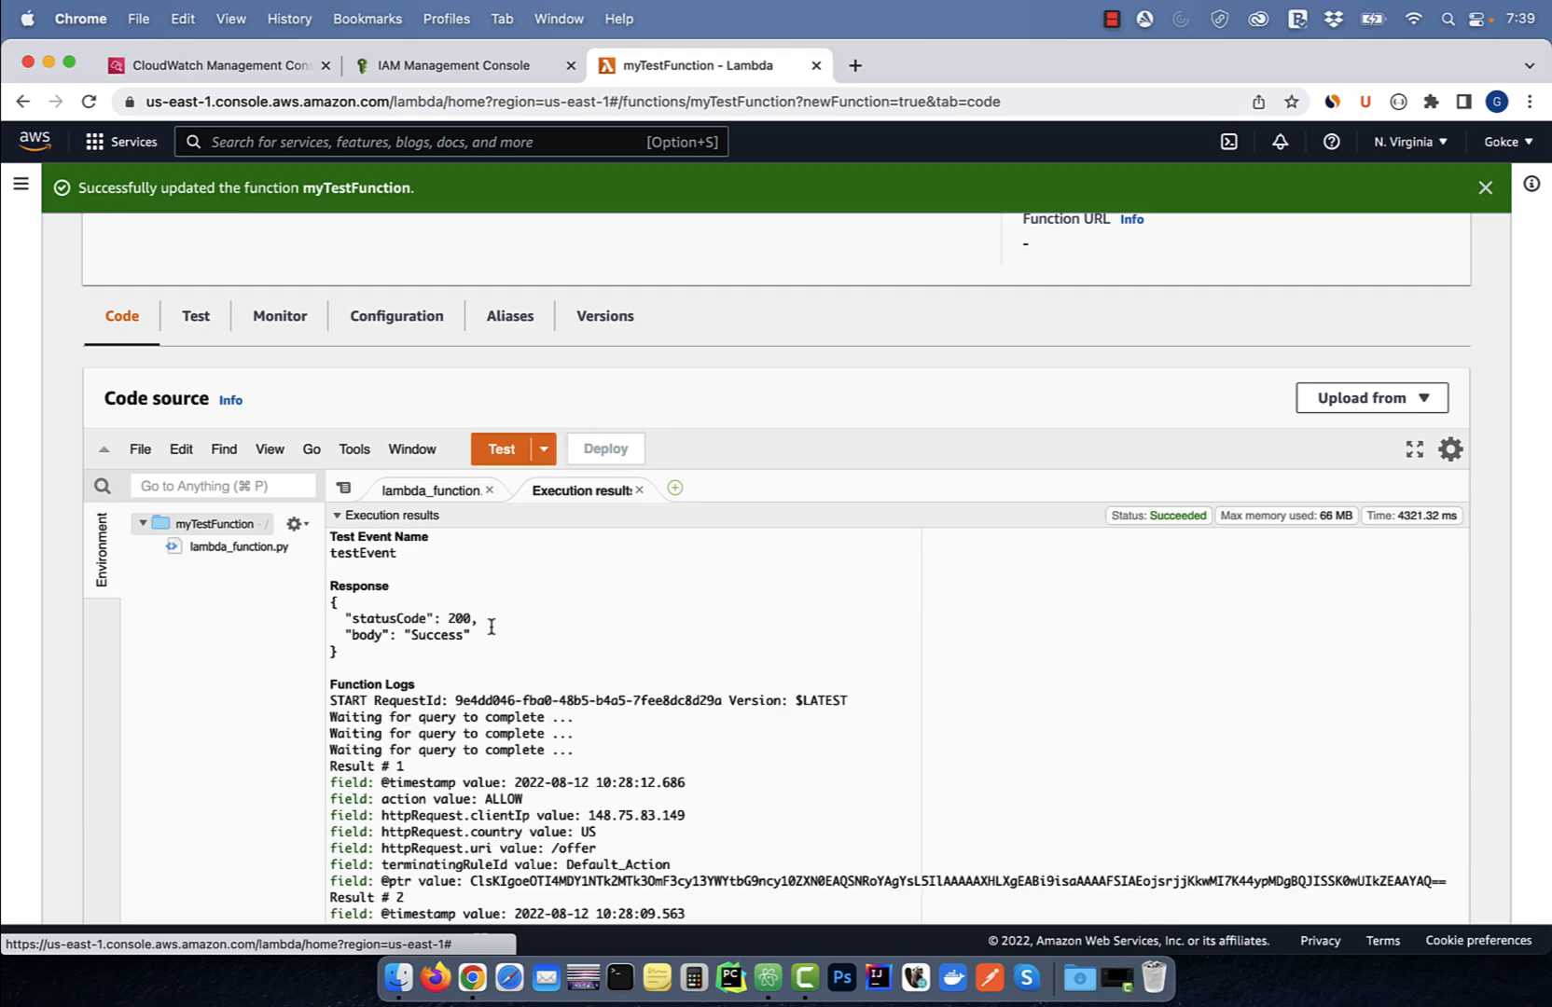
scroll("down", 3)
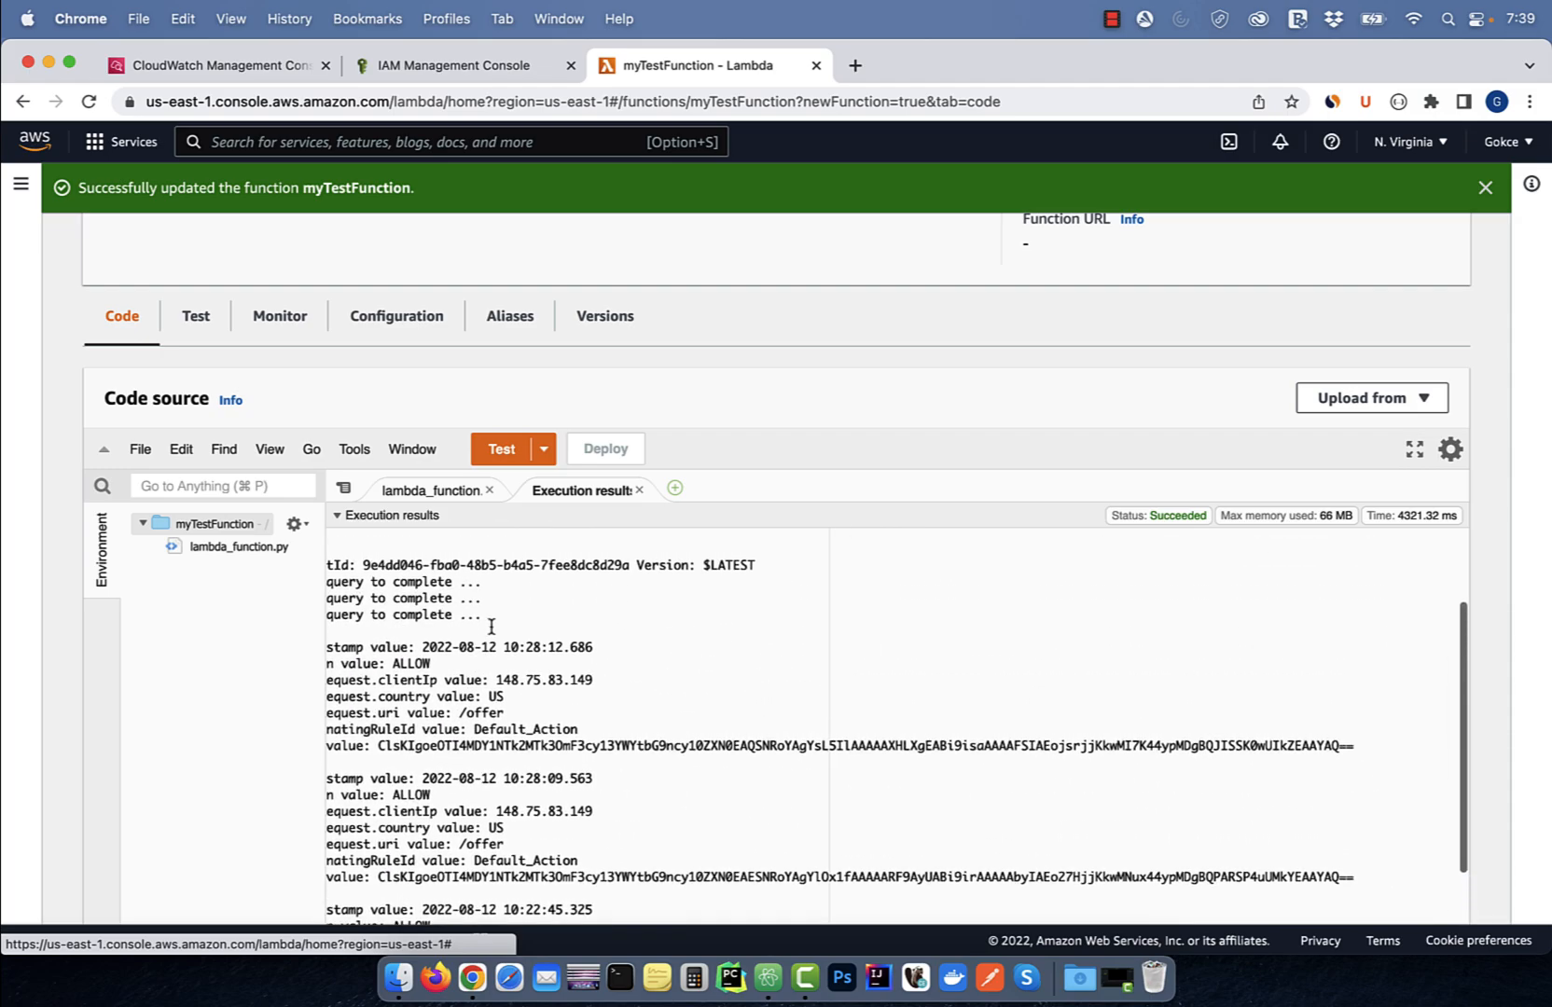
scroll("down", 3)
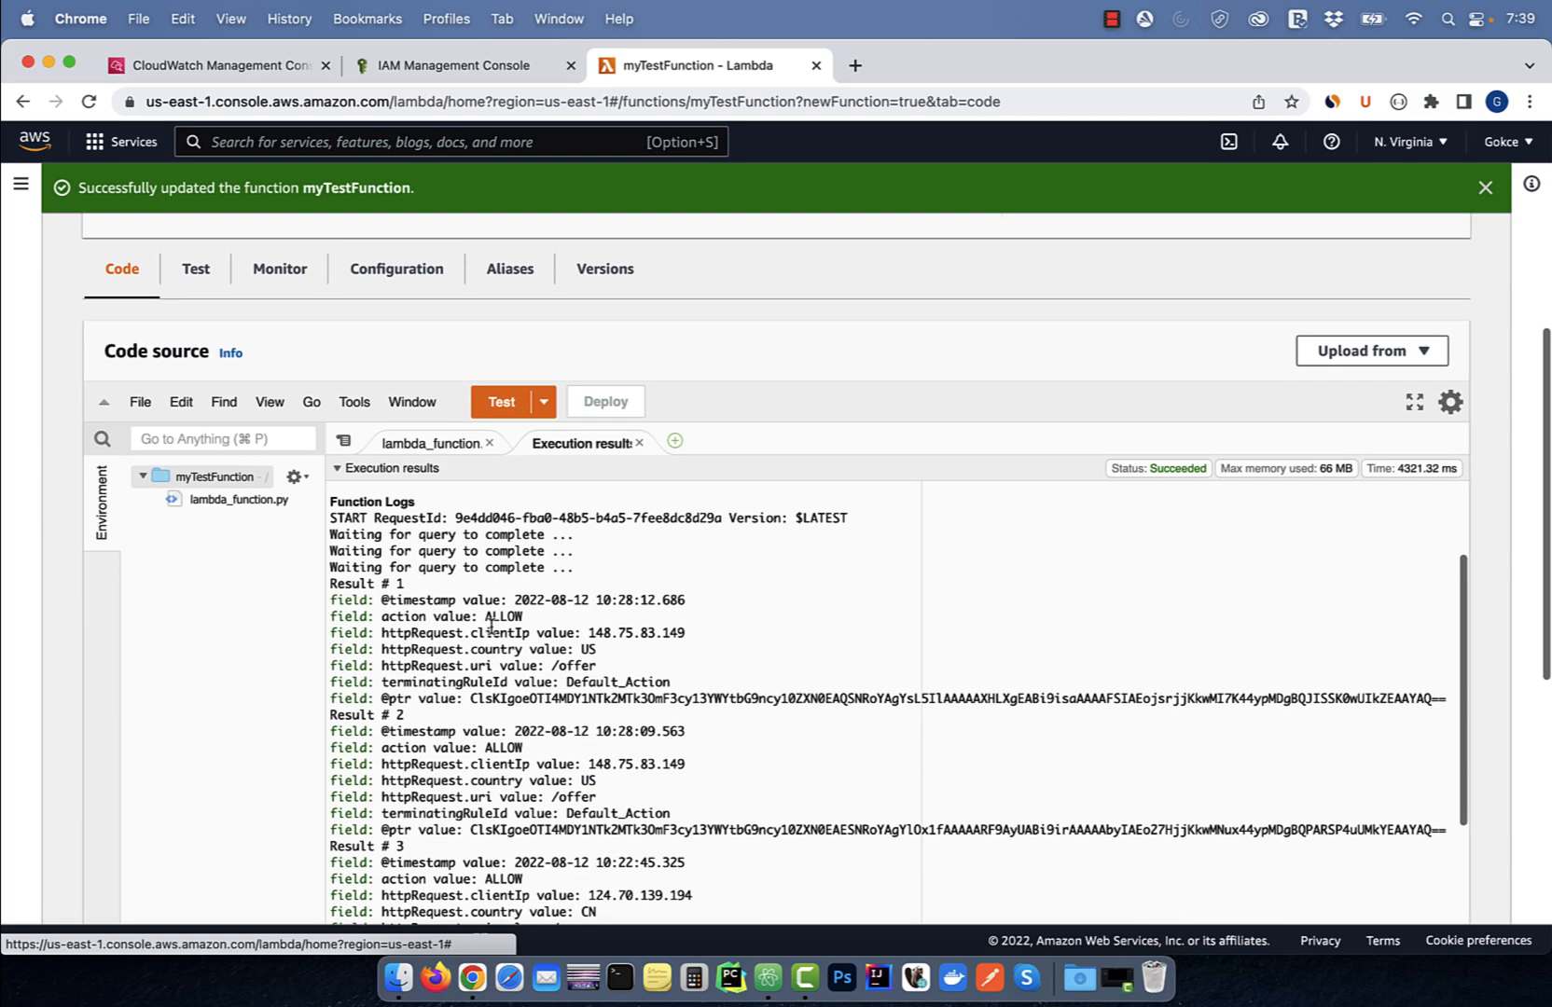
scroll("down", 3)
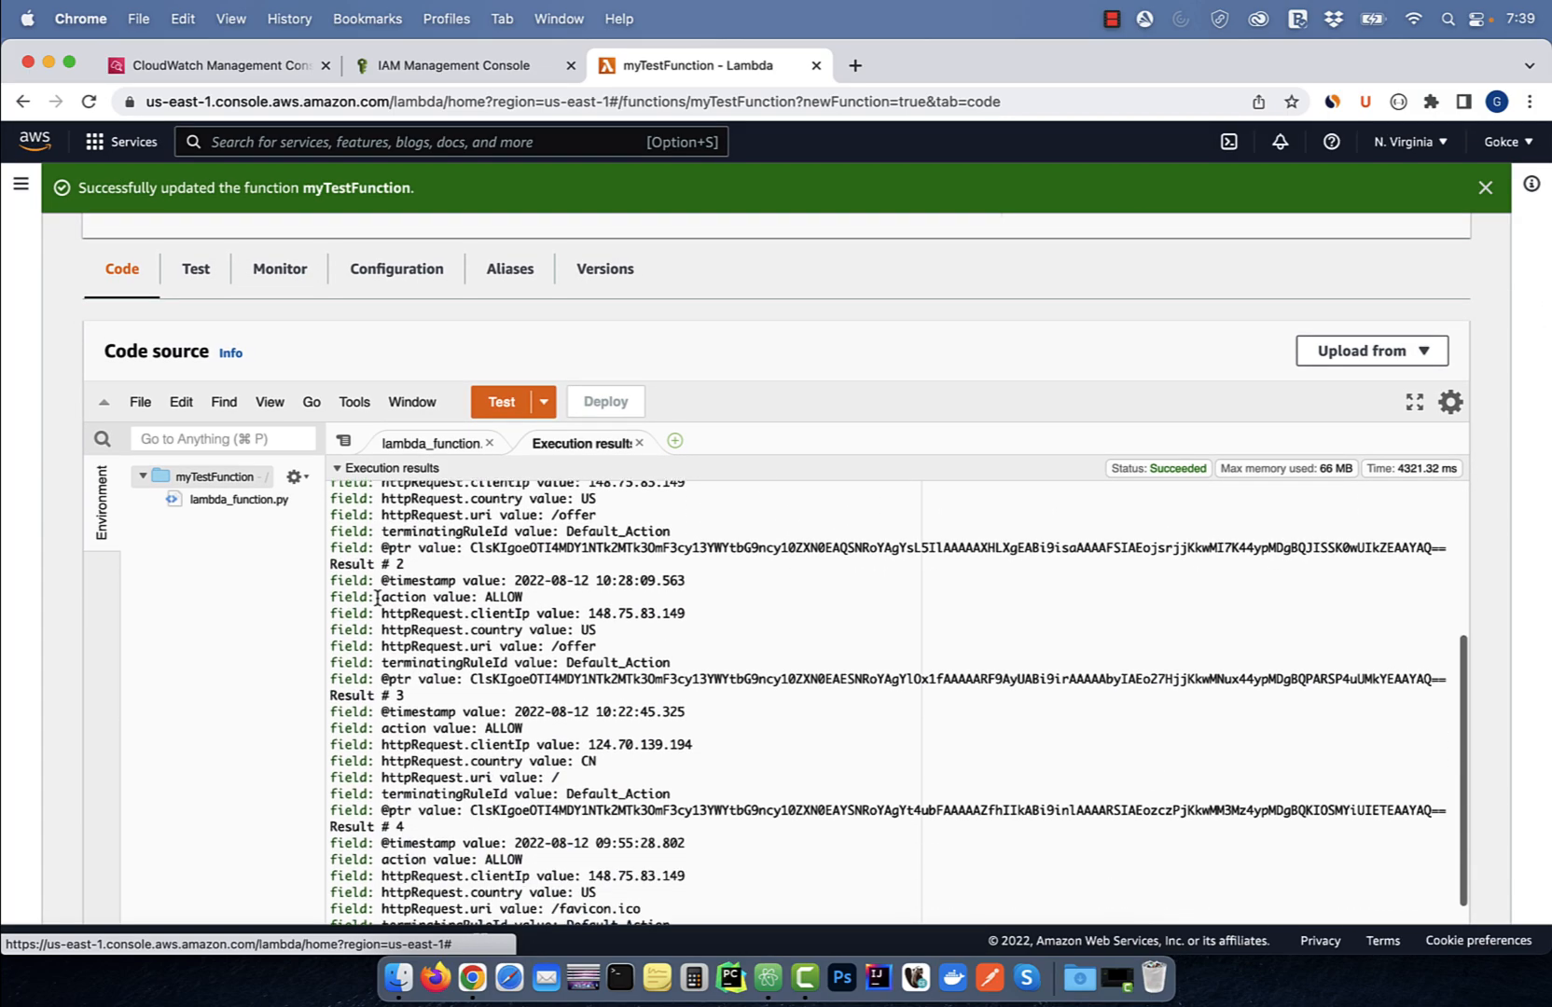
scroll("down", 3)
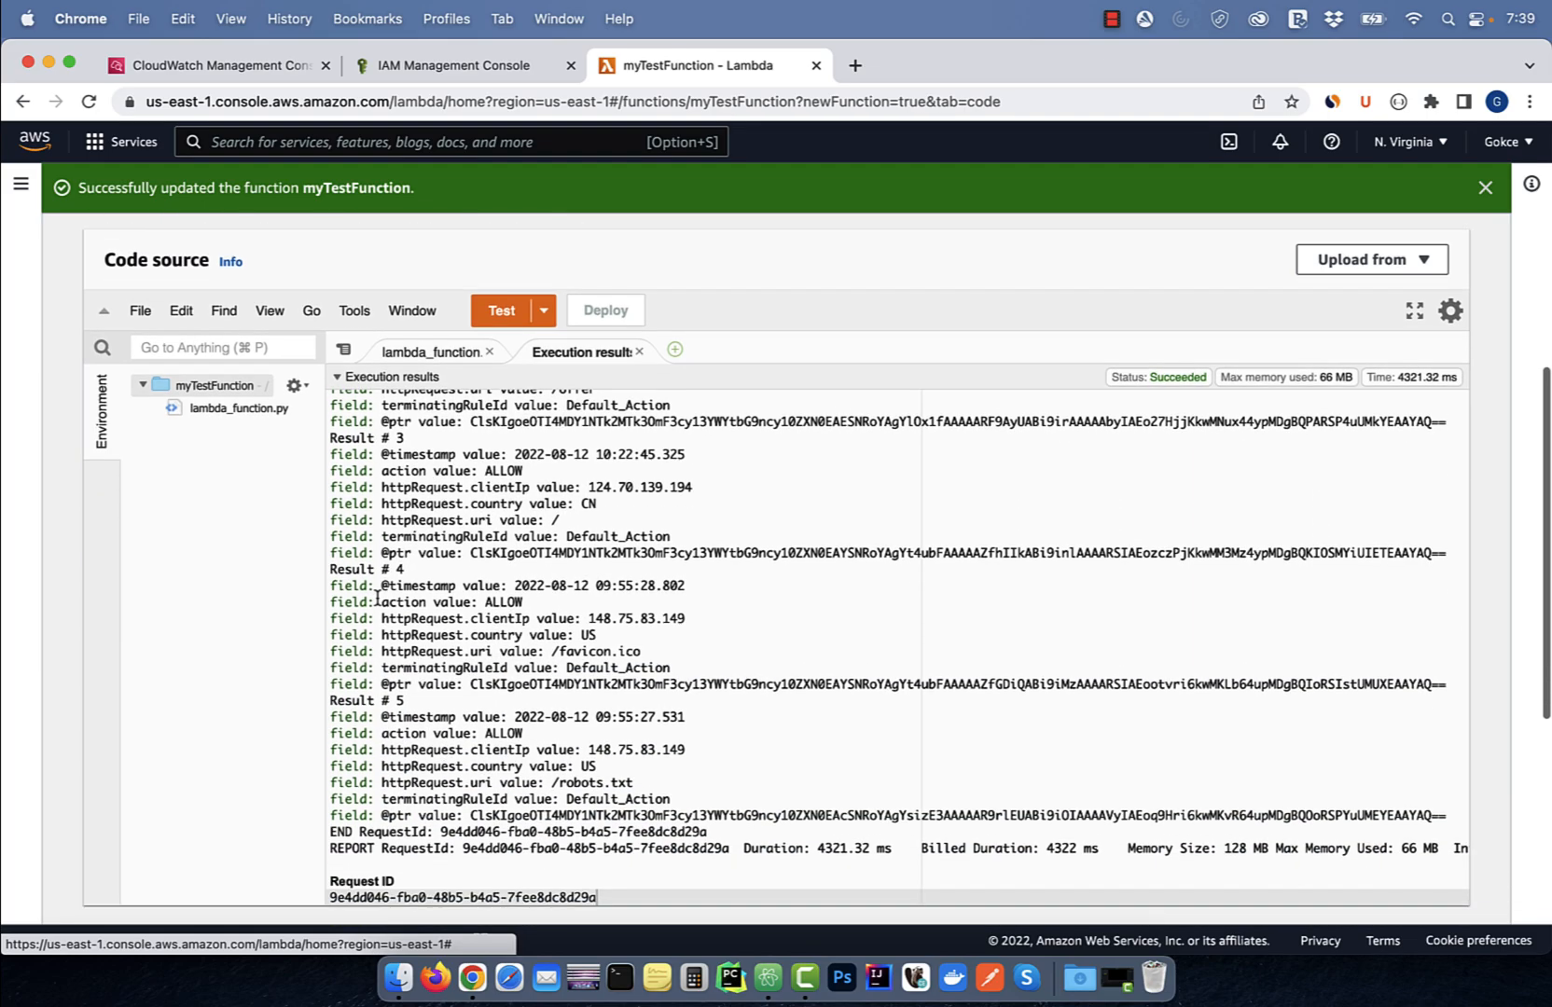